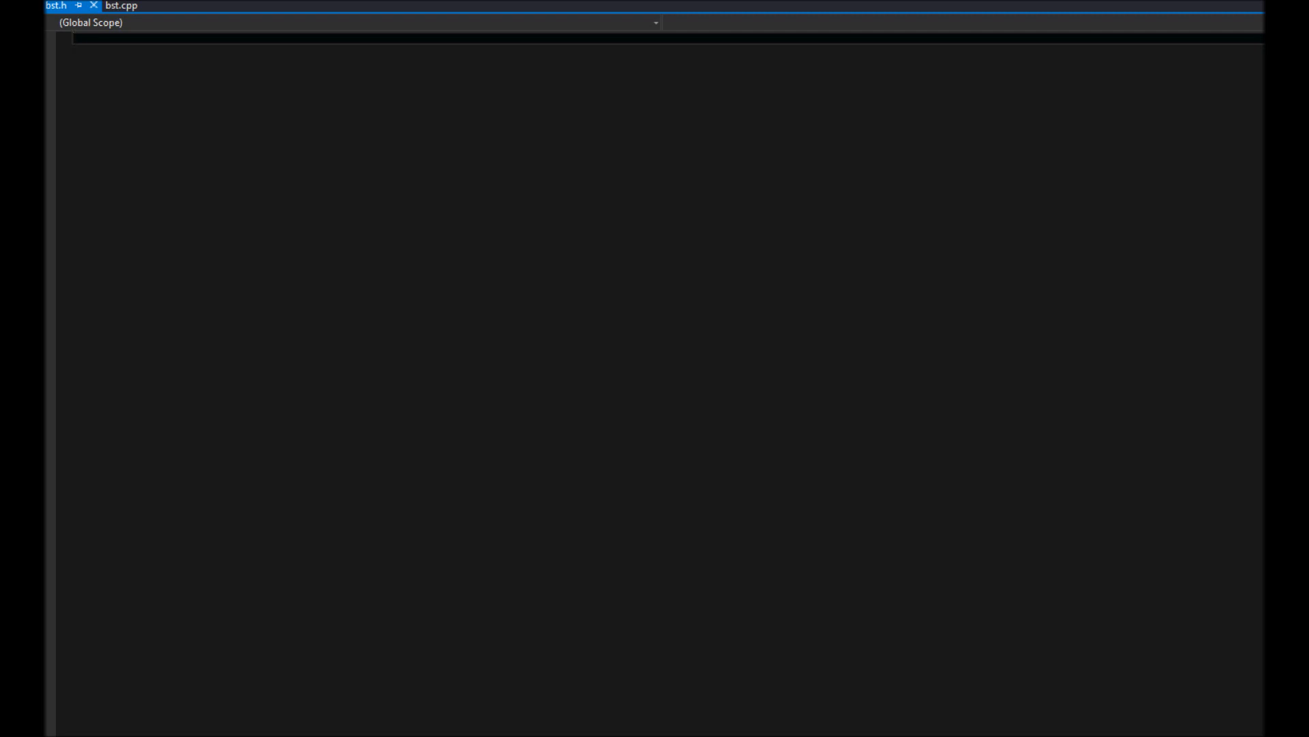
mouse_move(809, 26)
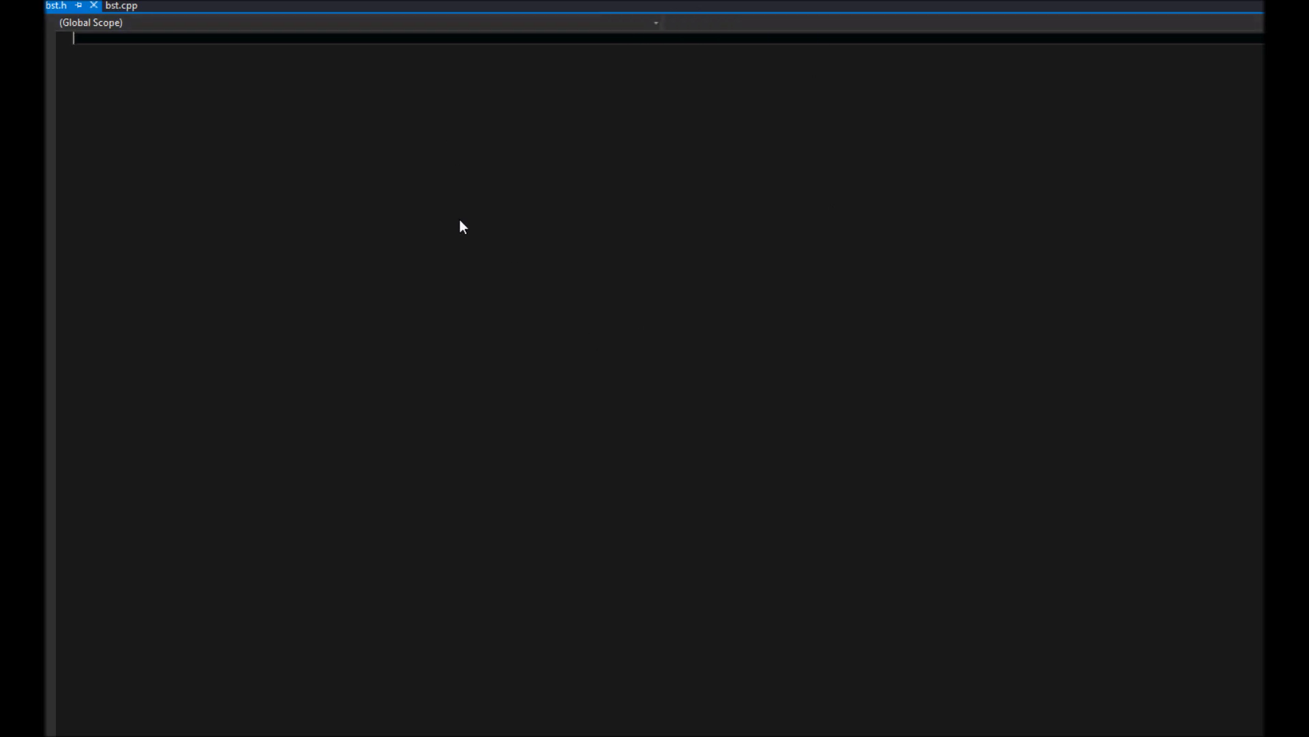
mouse_move(598, 120)
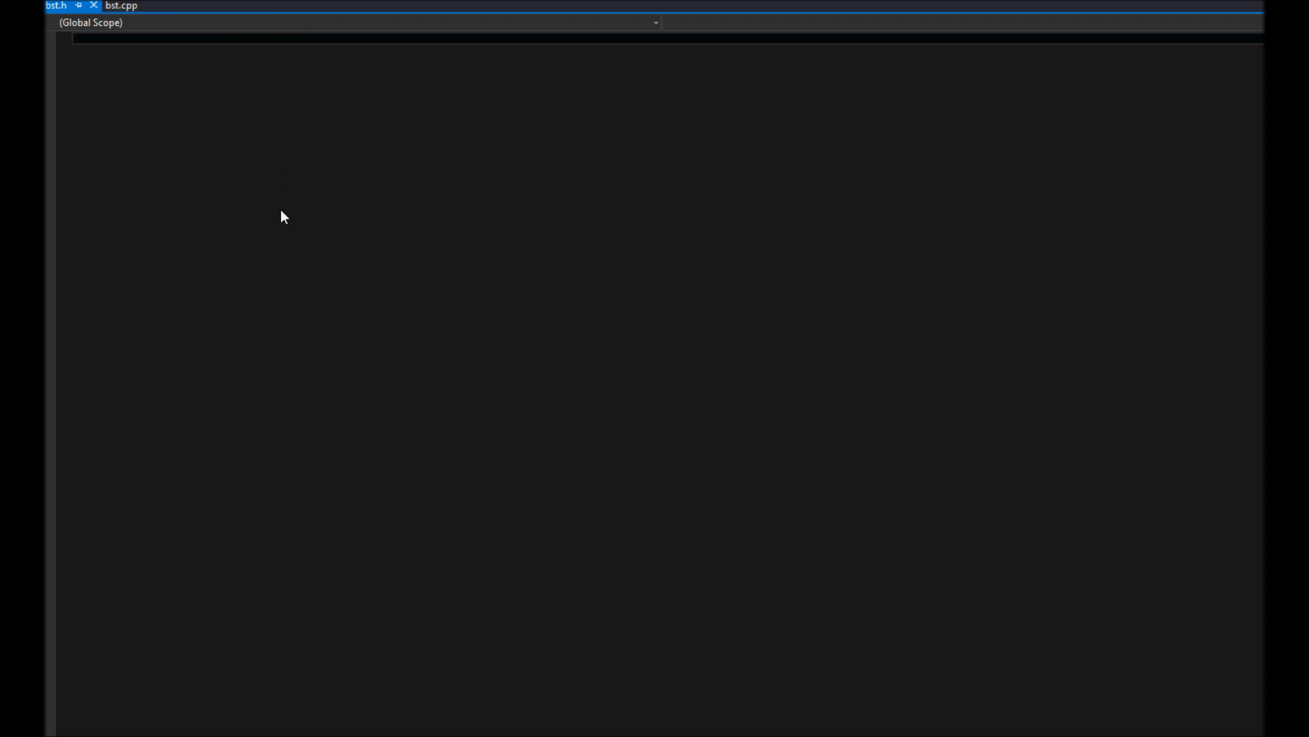
Add #include <cstdlib> and #include <utility> as the first lines of bst.h.
text(#)
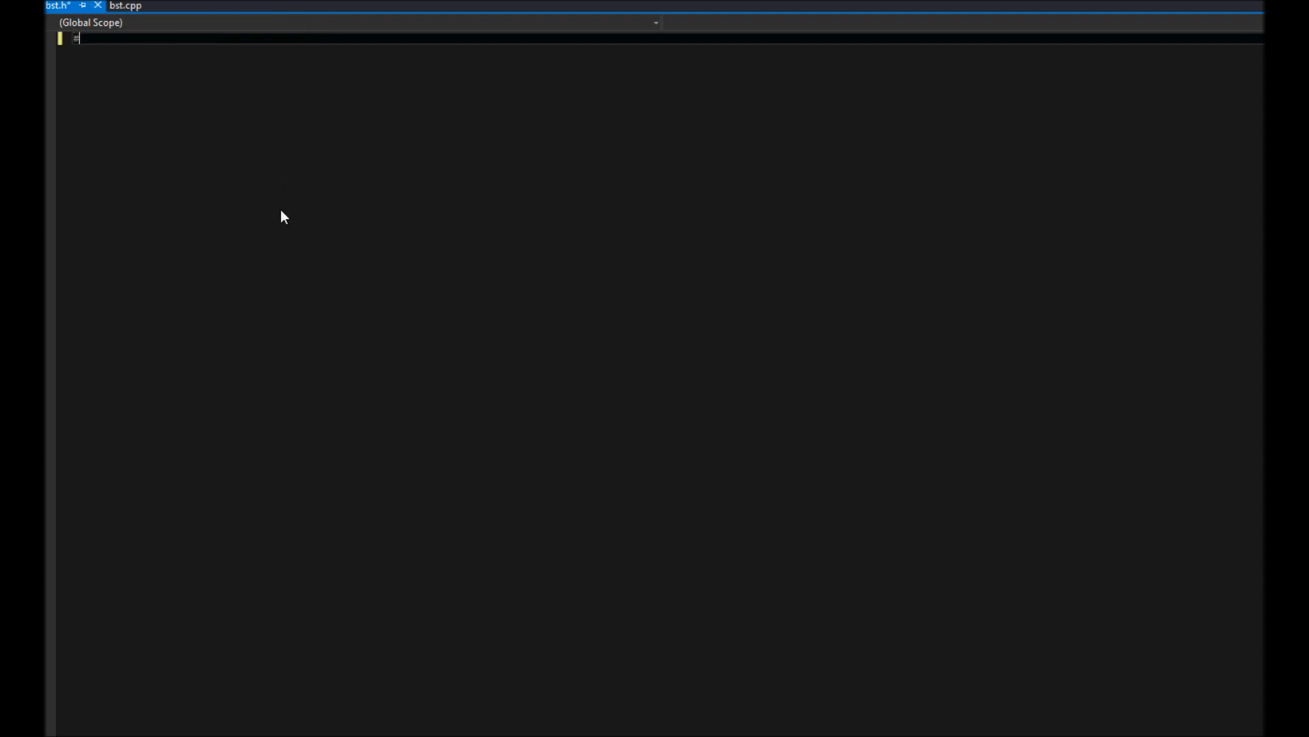
text(#include)
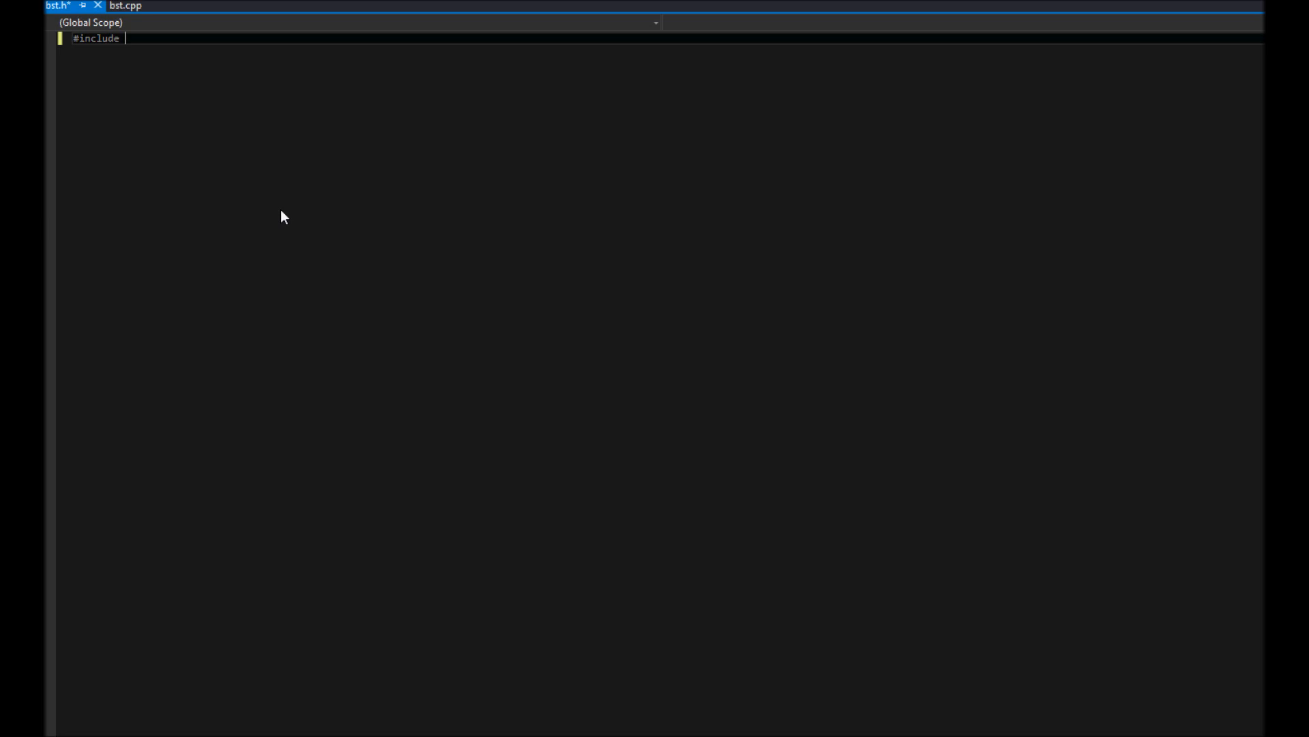
text(<cst)
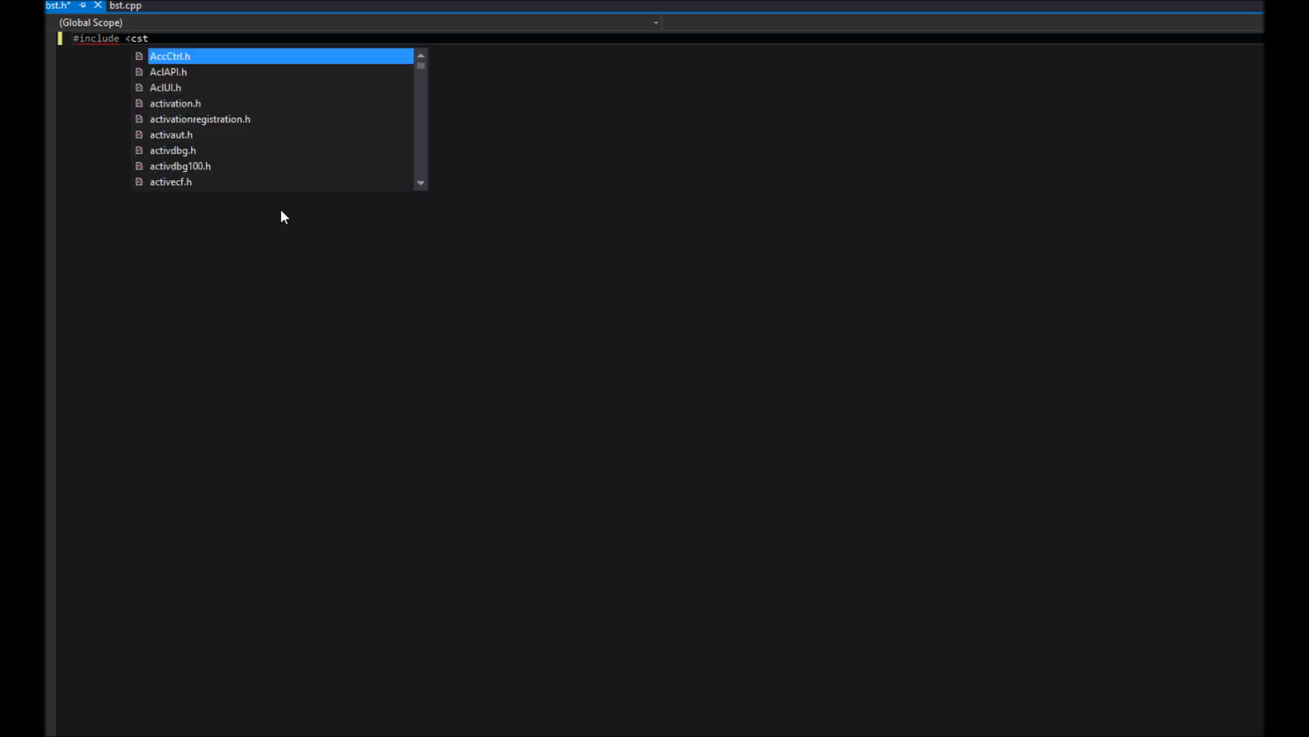
text(d)
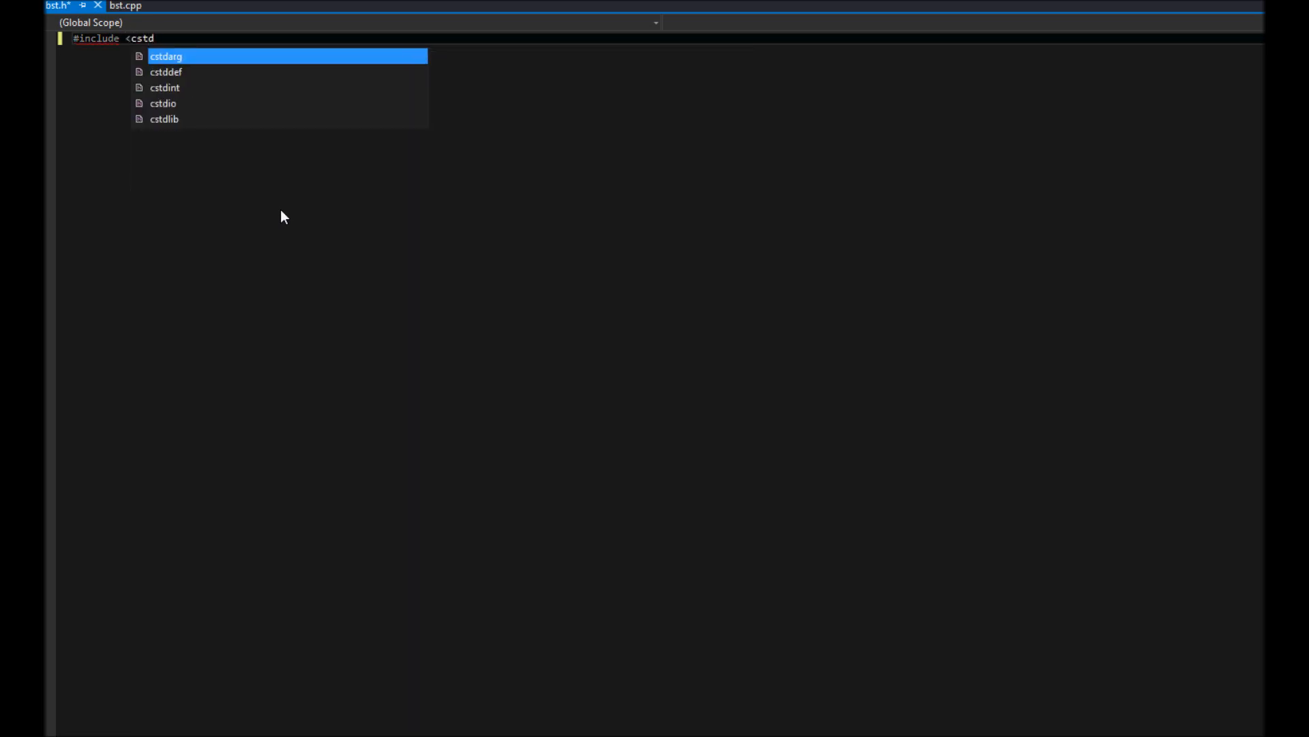
text(lib>)
text(#incl)
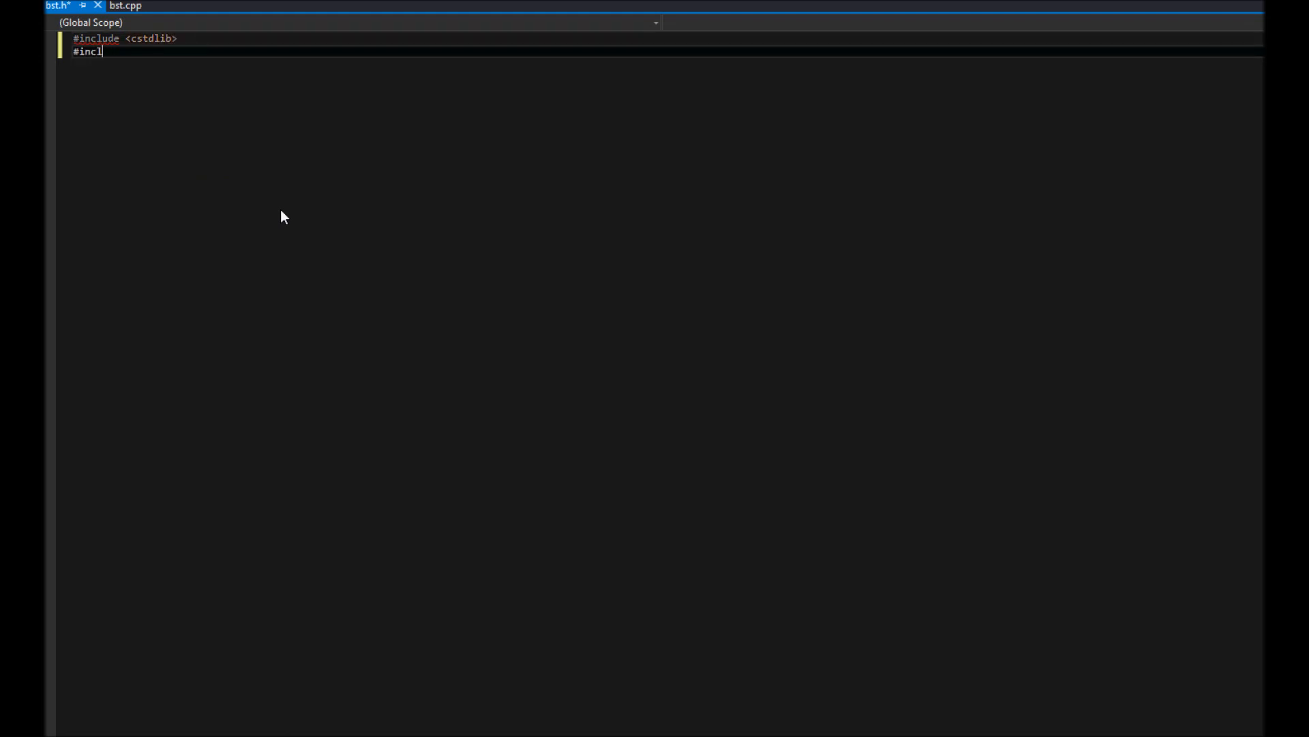
text(ude)
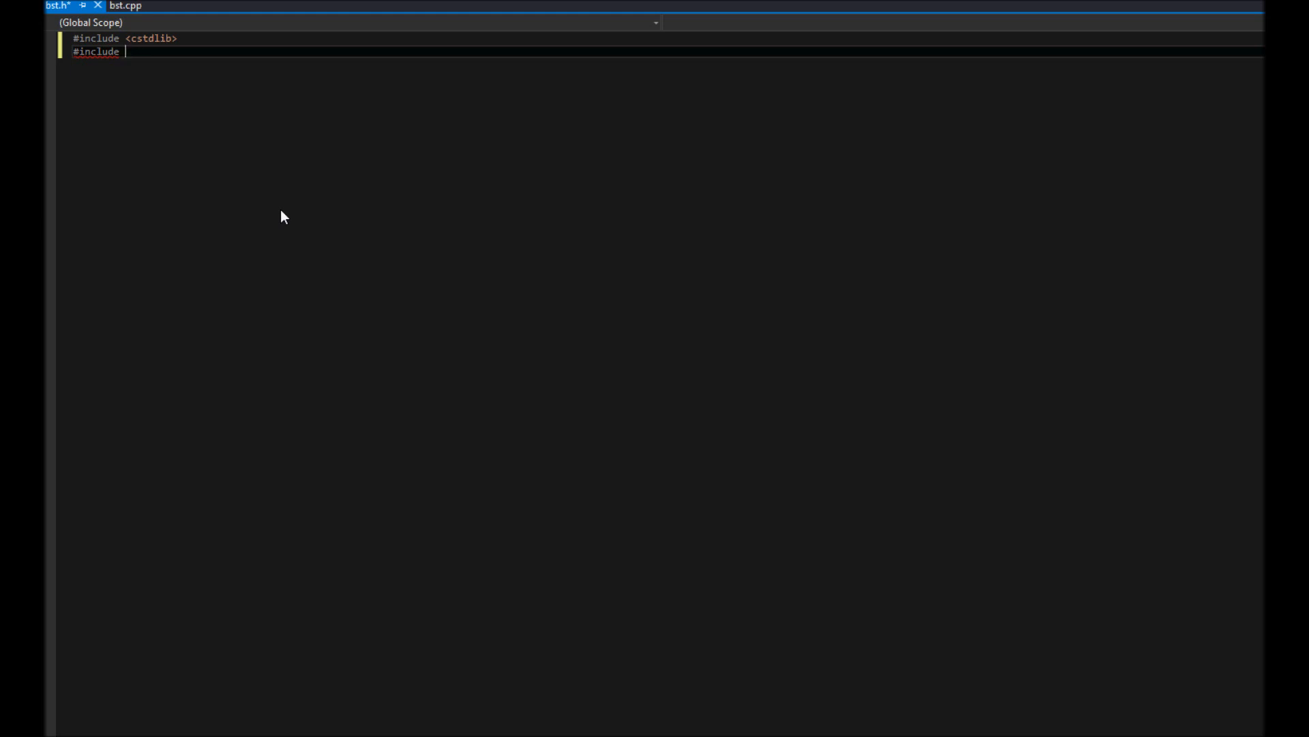
text(<utility>)
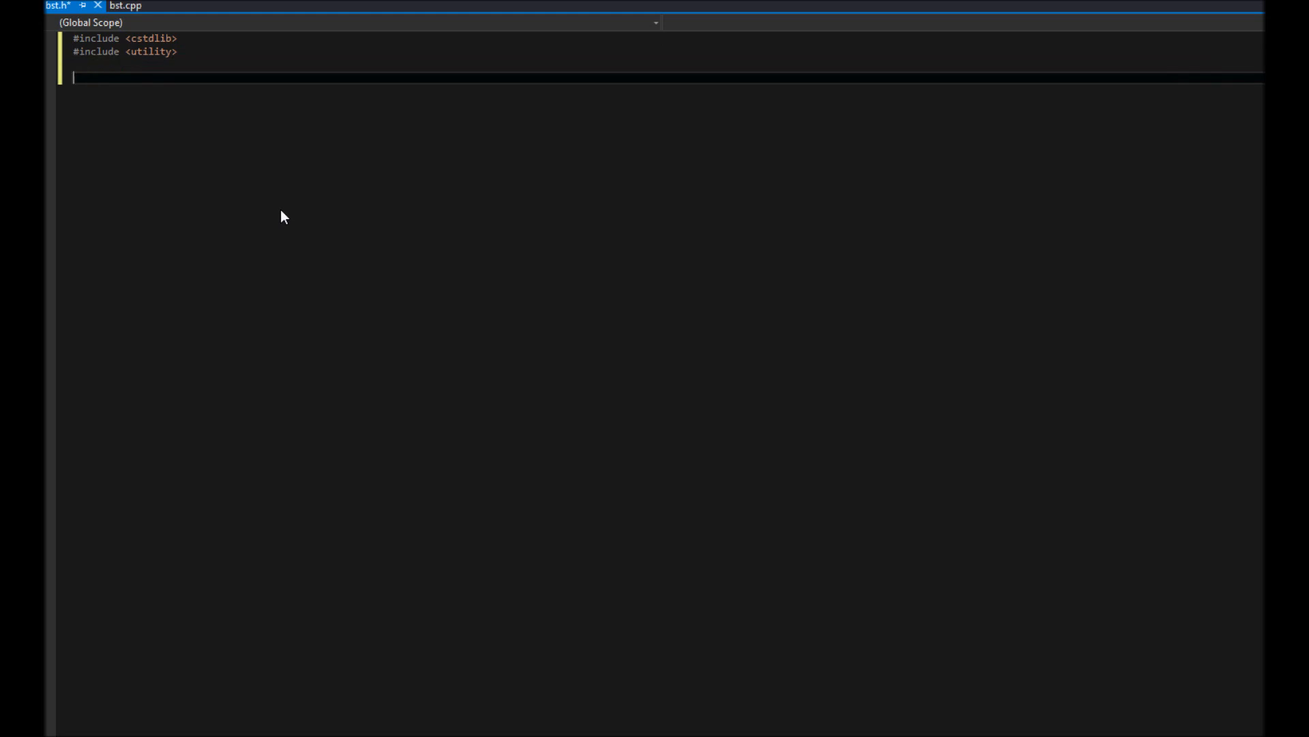
Add a /* Class Definition */ comment to bst.h.
text(/*)
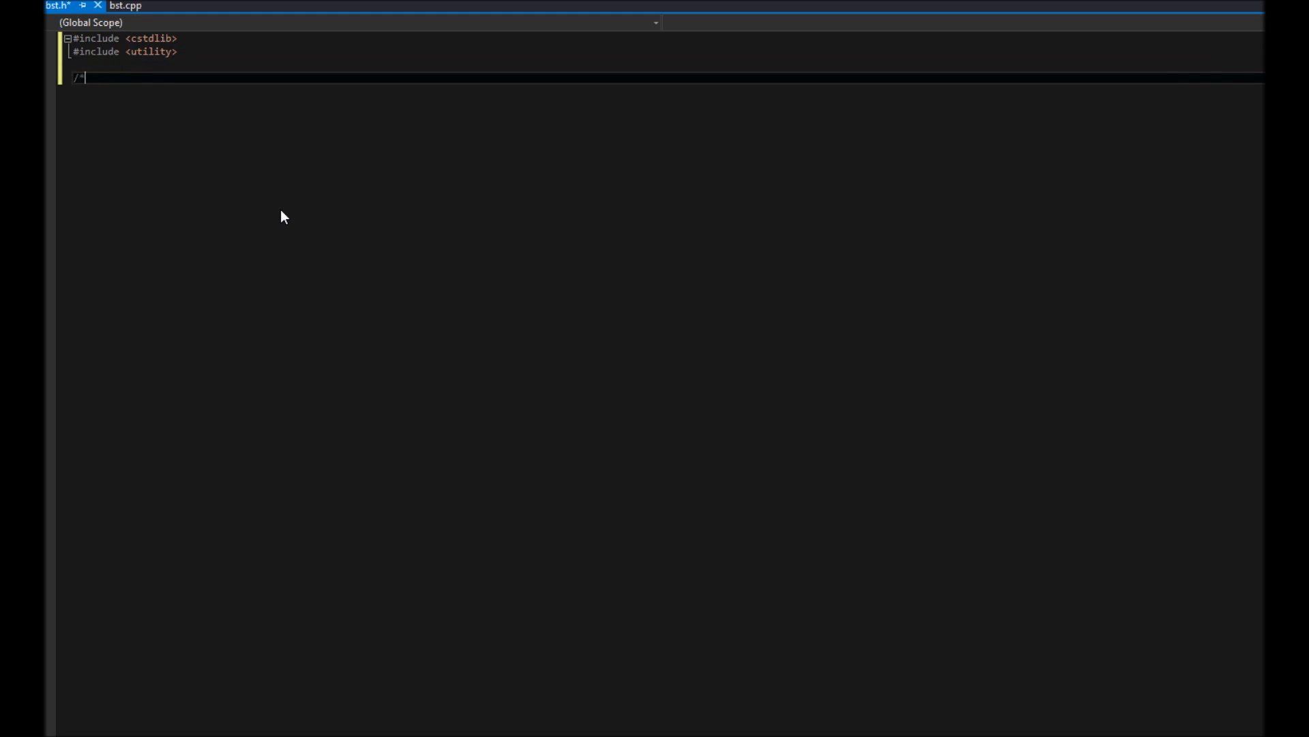
text(Class Defi)
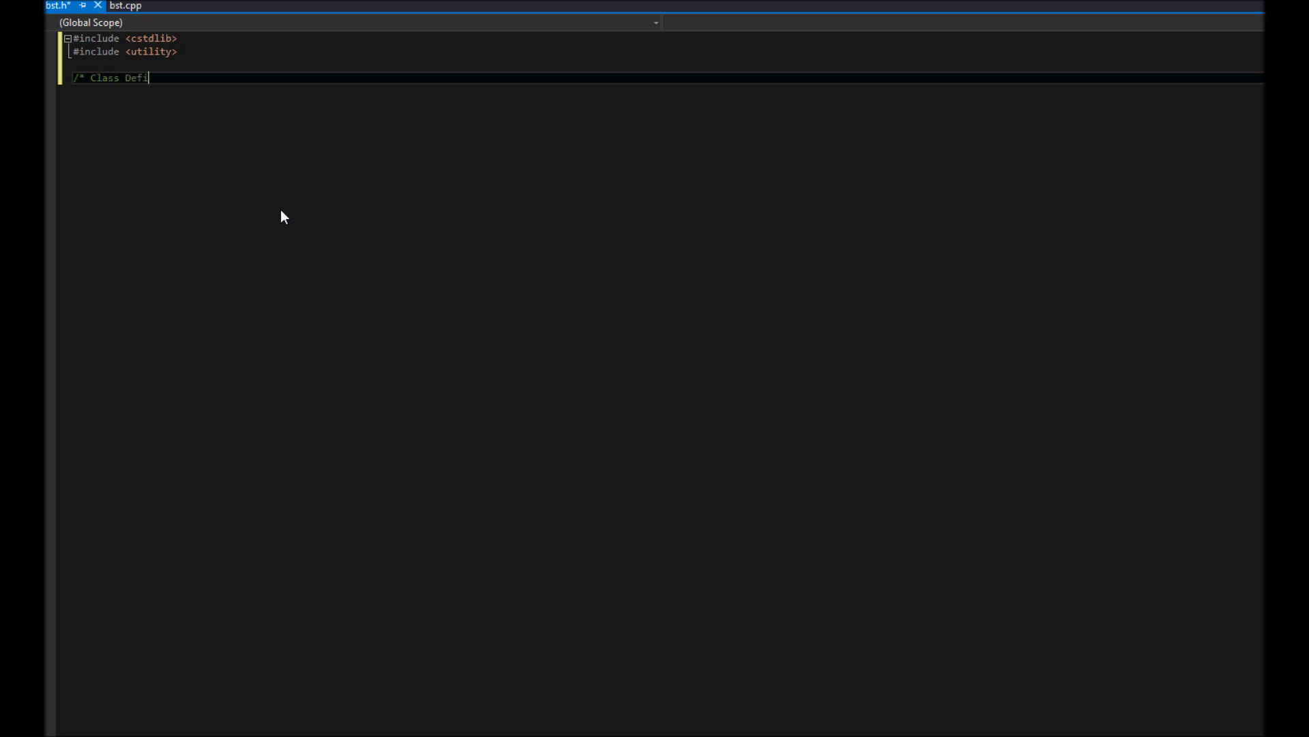
text(nition)
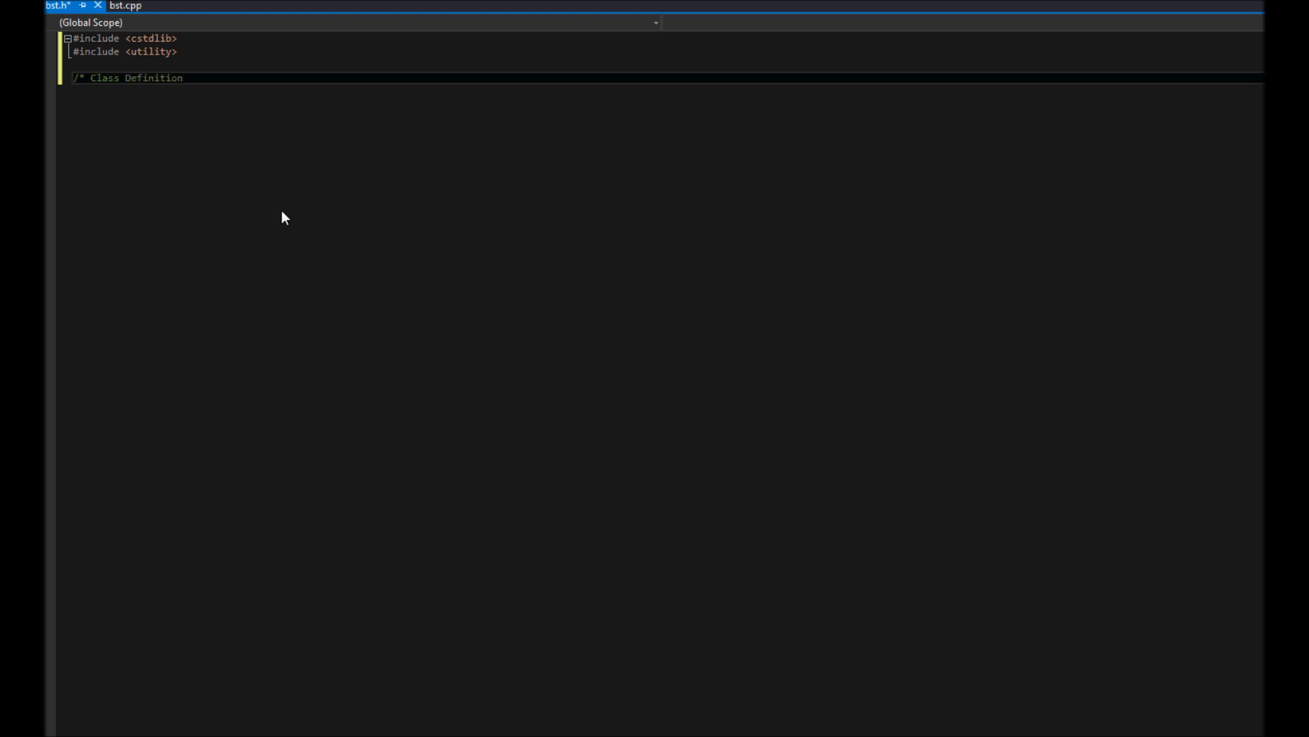
text(*/)
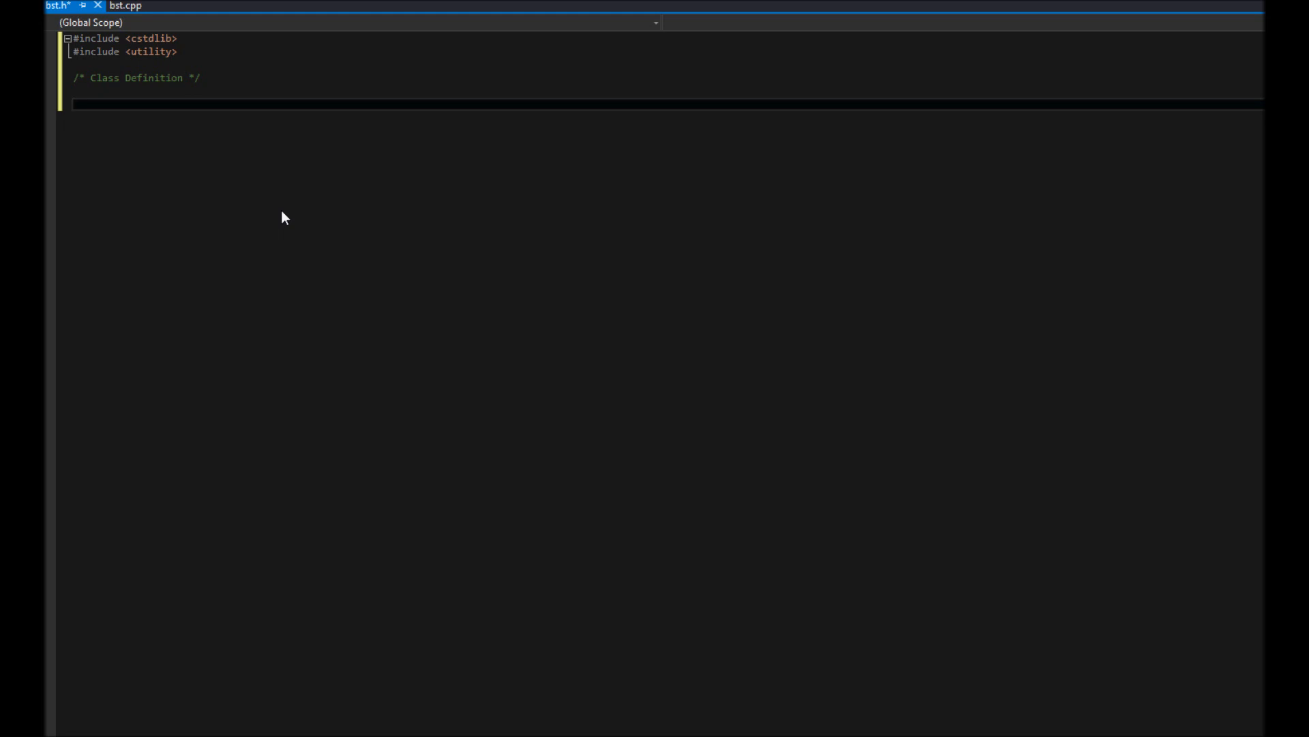
Declare template <class Item, class Key> class BSTree with empty braces.
text(tem)
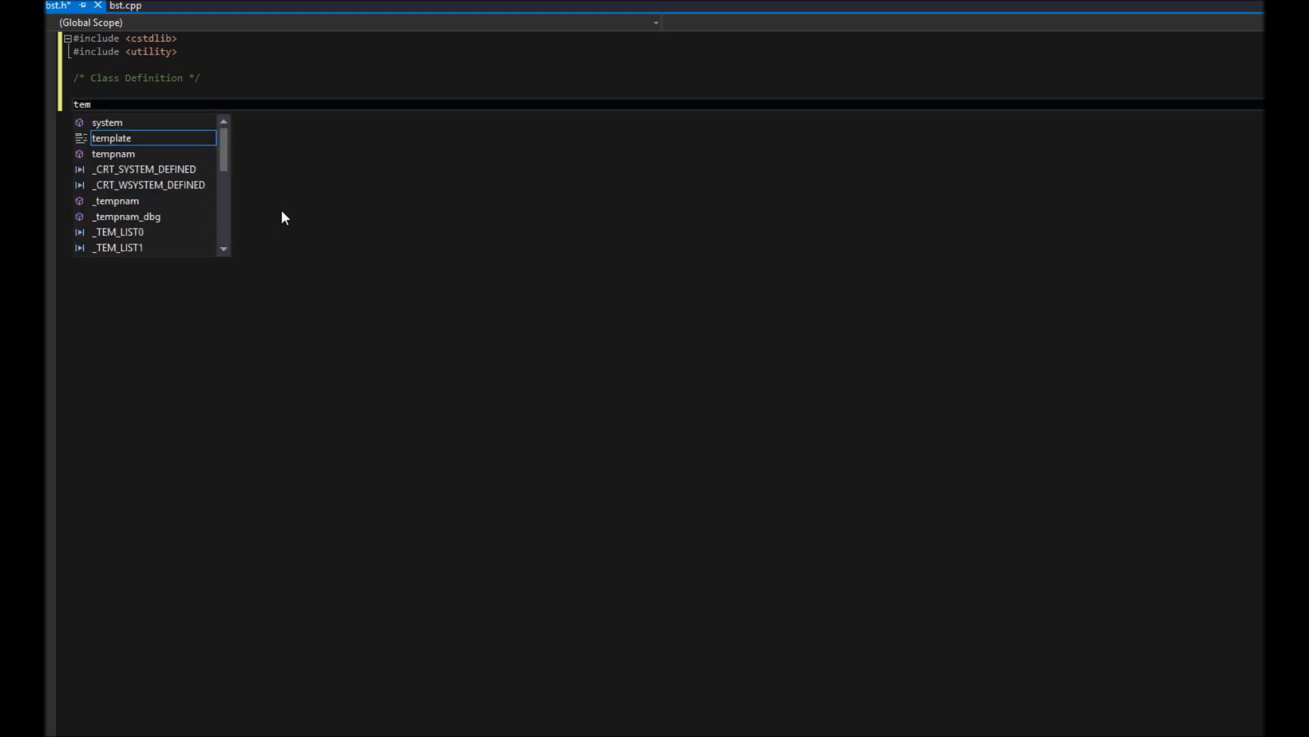
key(Tab)
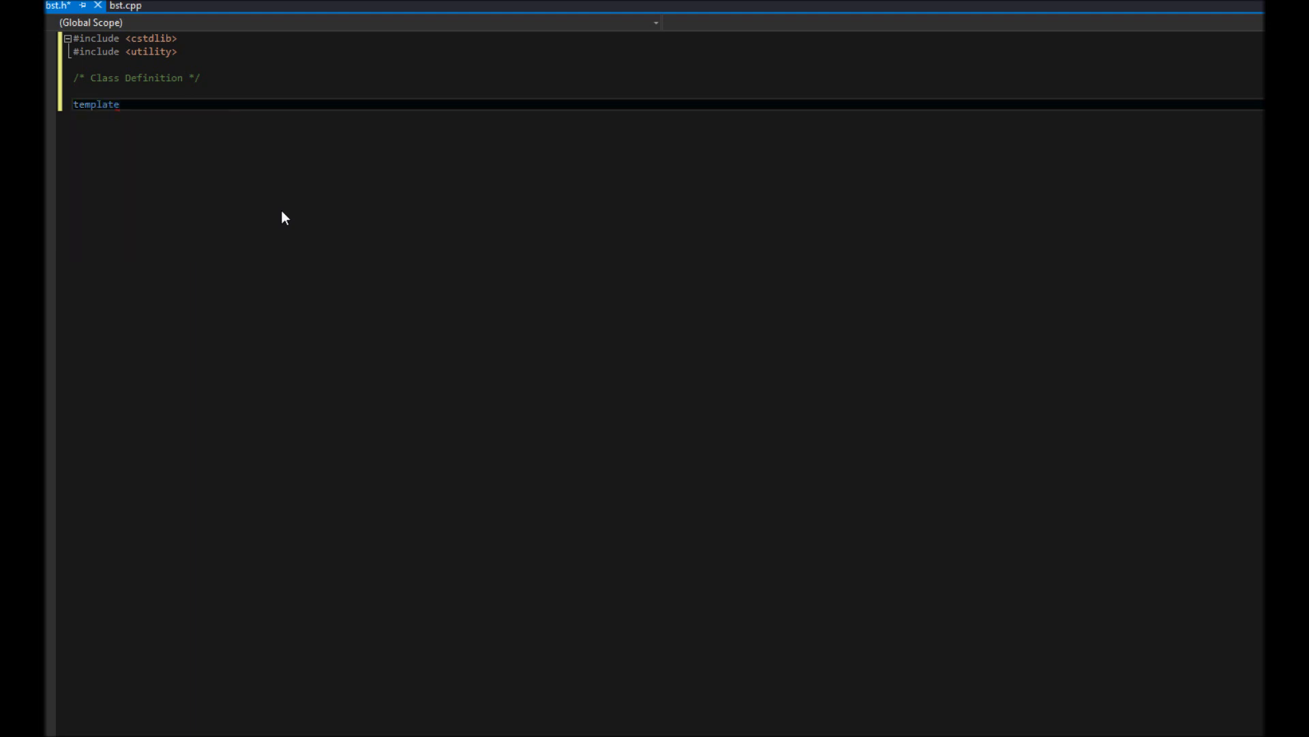
text(<class Item,)
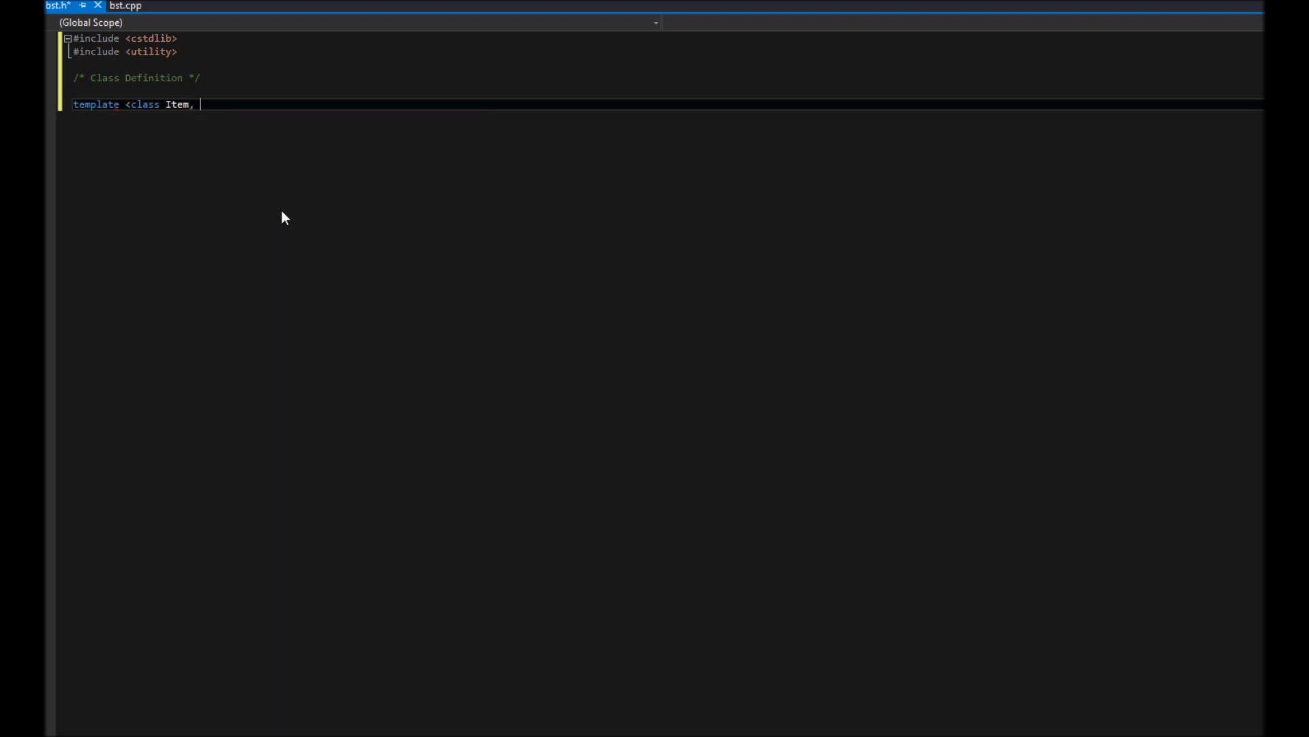
text(class)
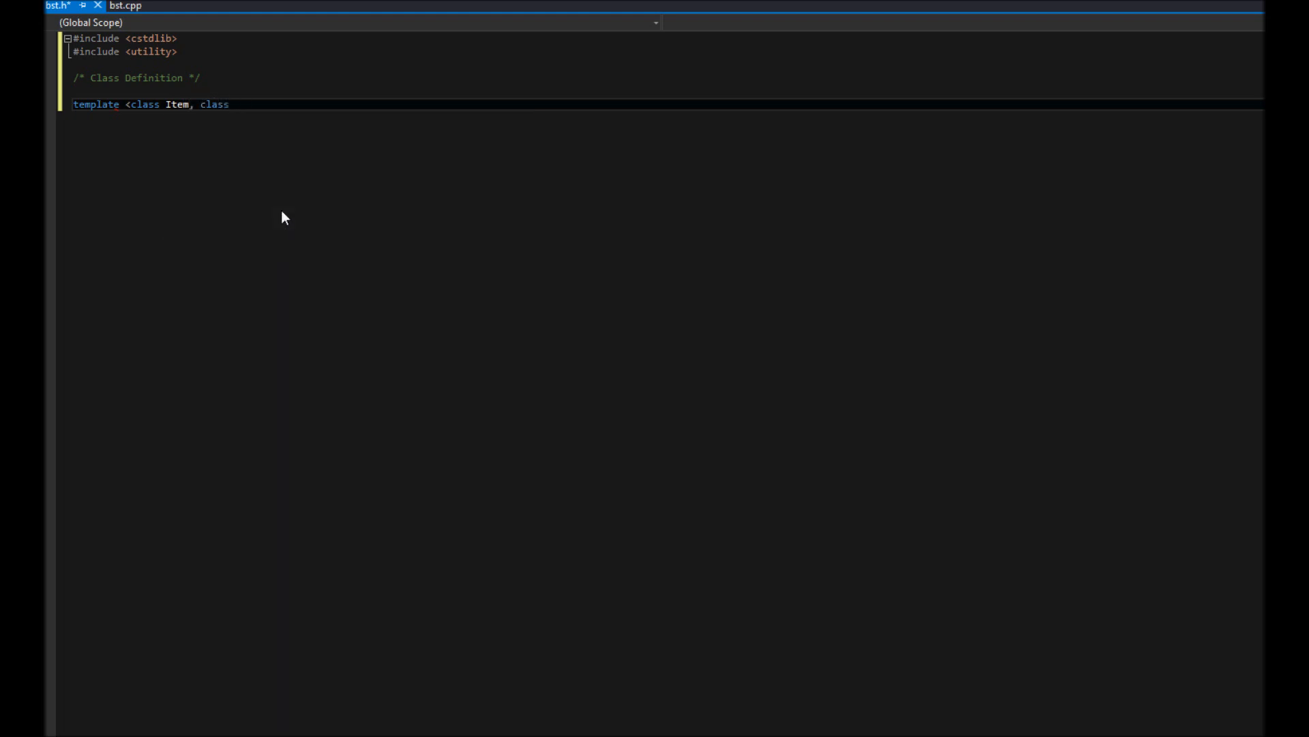
text(Key>)
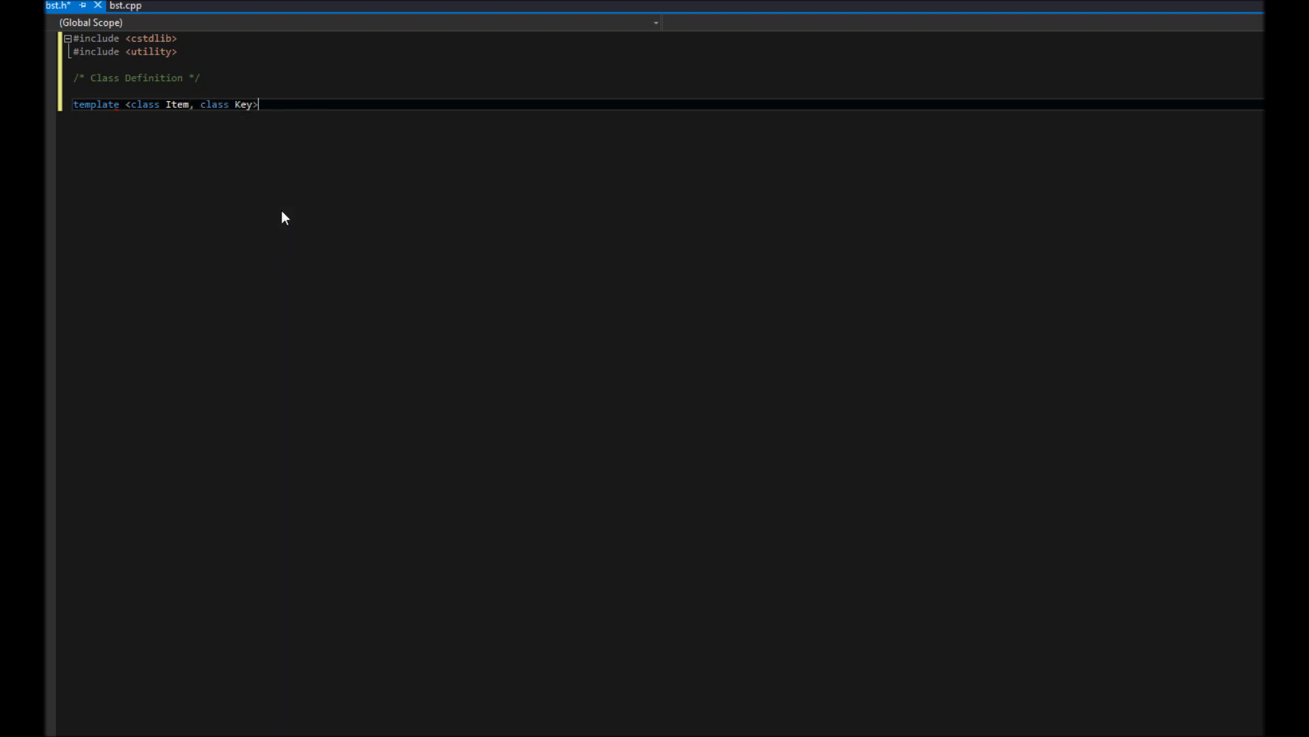
key(enter)
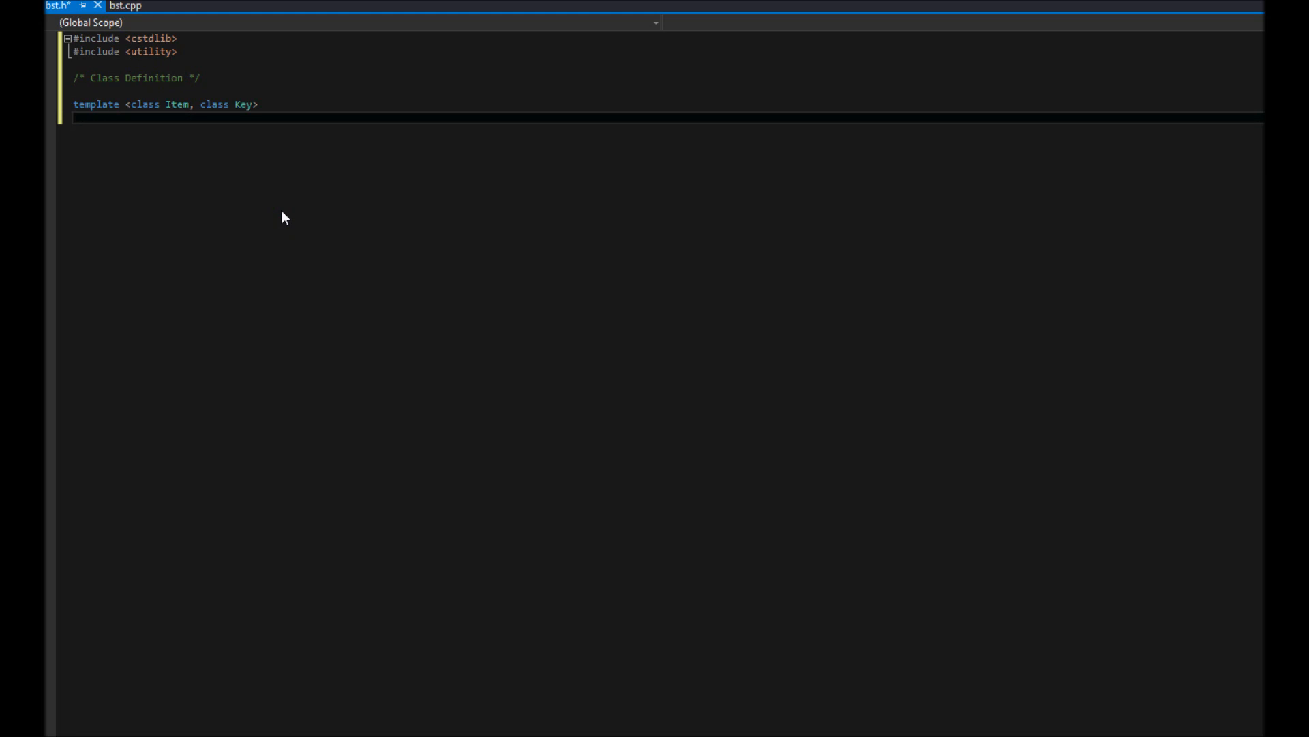
text(class BS)
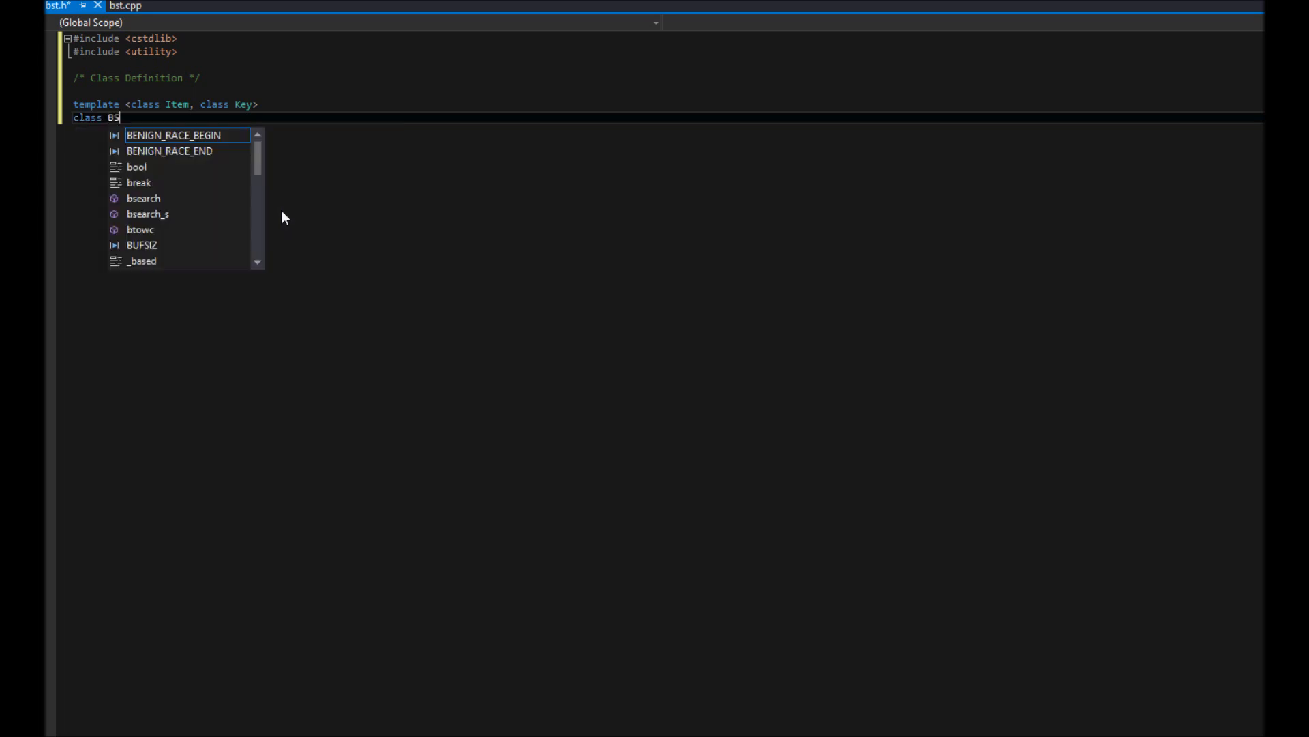
text(T)
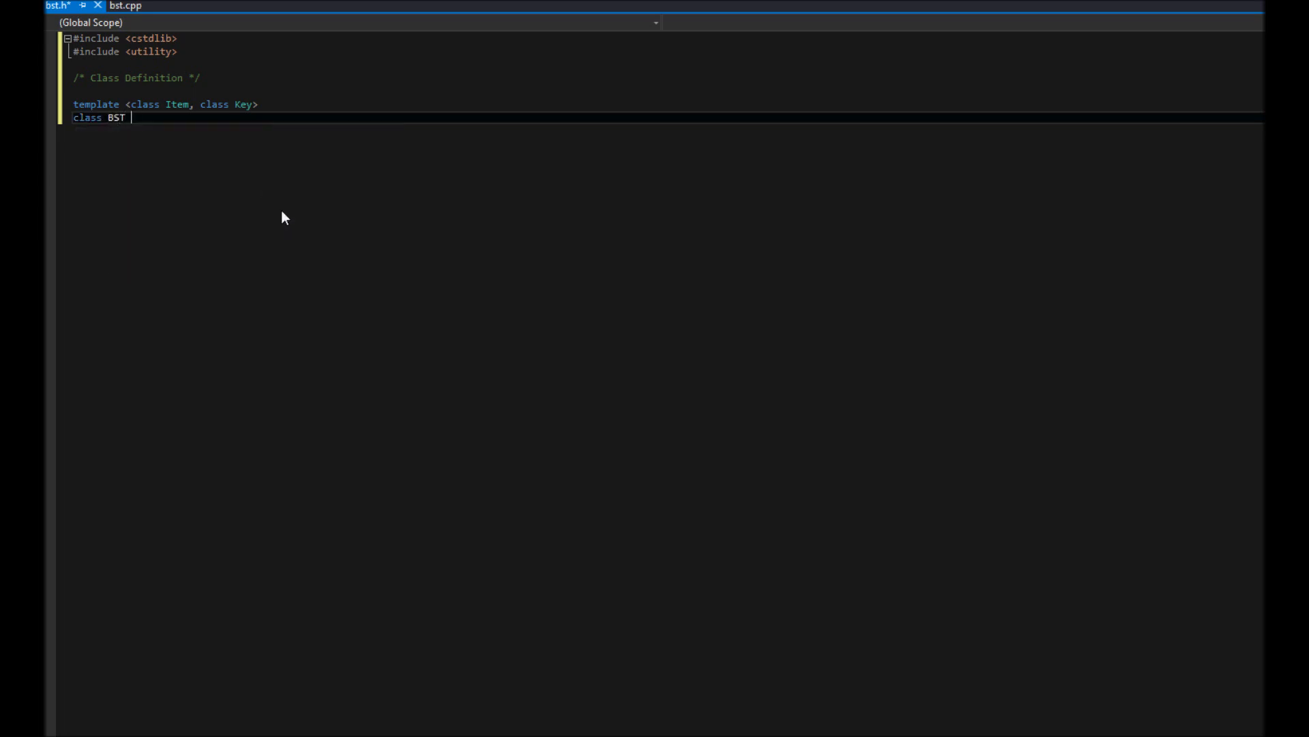
text({)
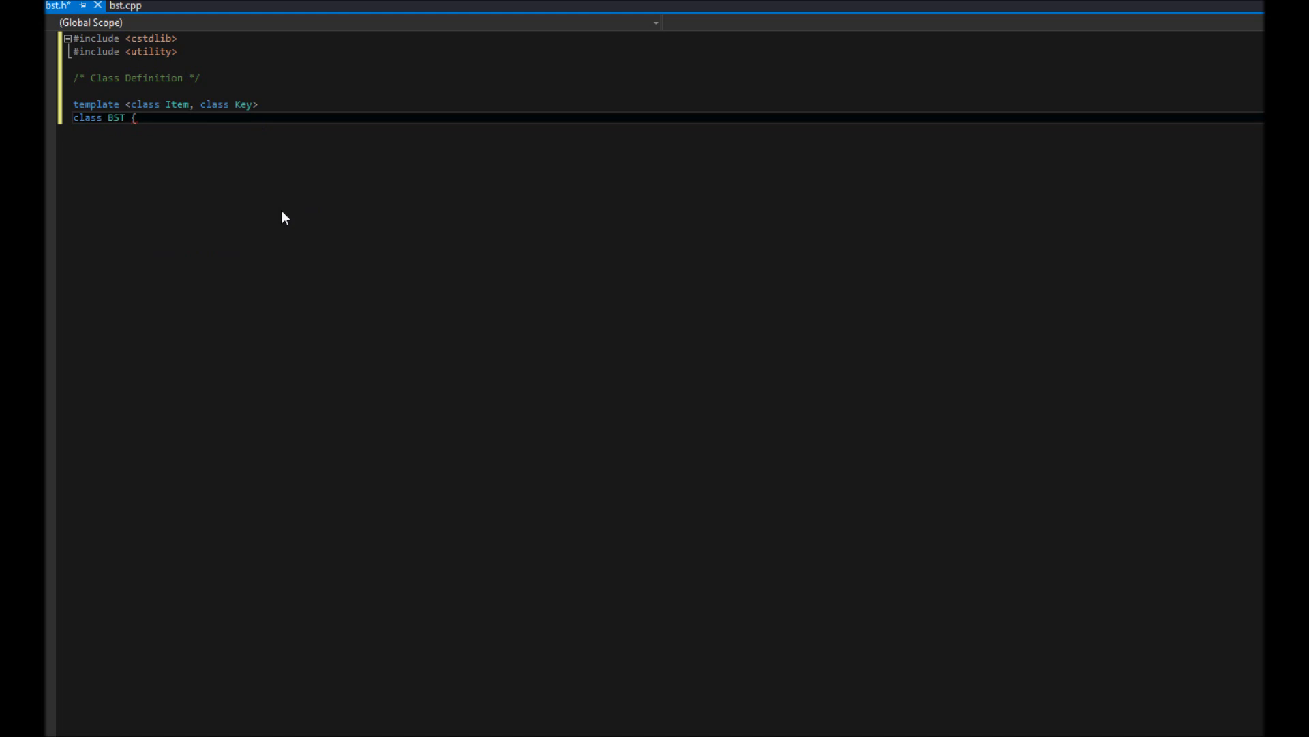
text(ree)
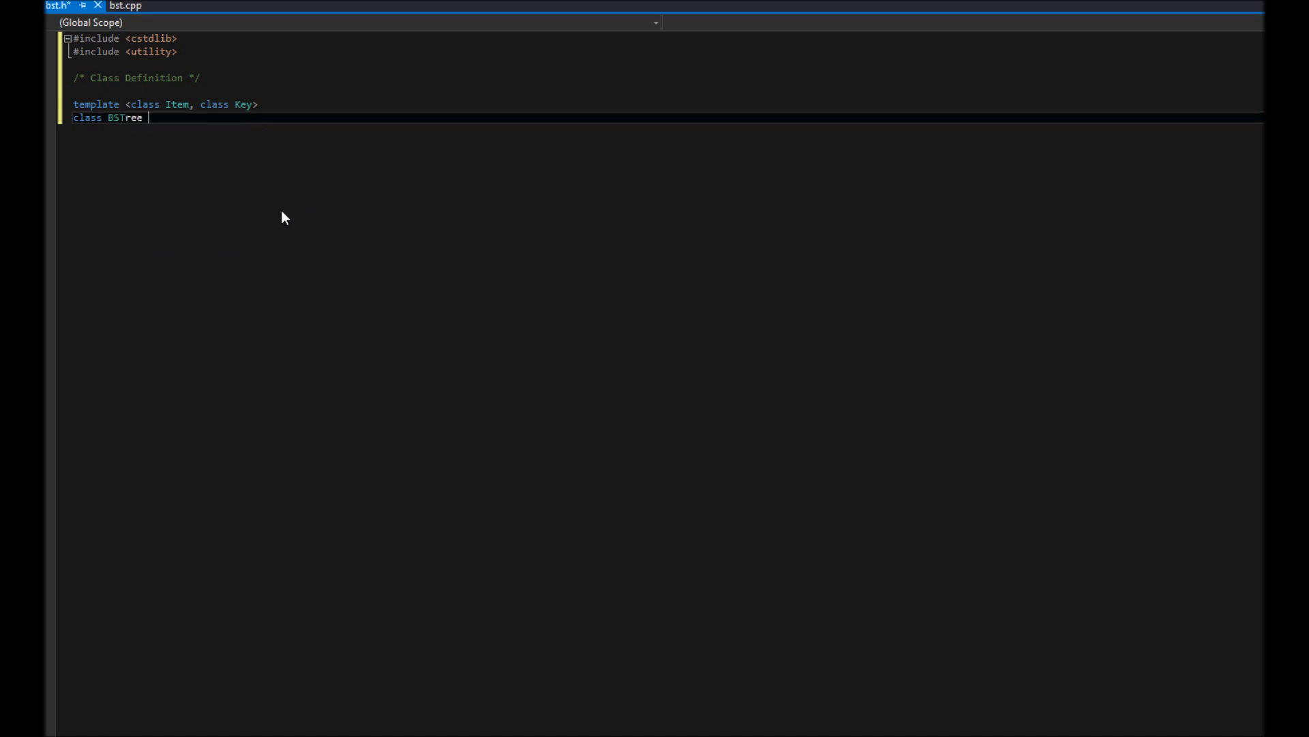
text({)
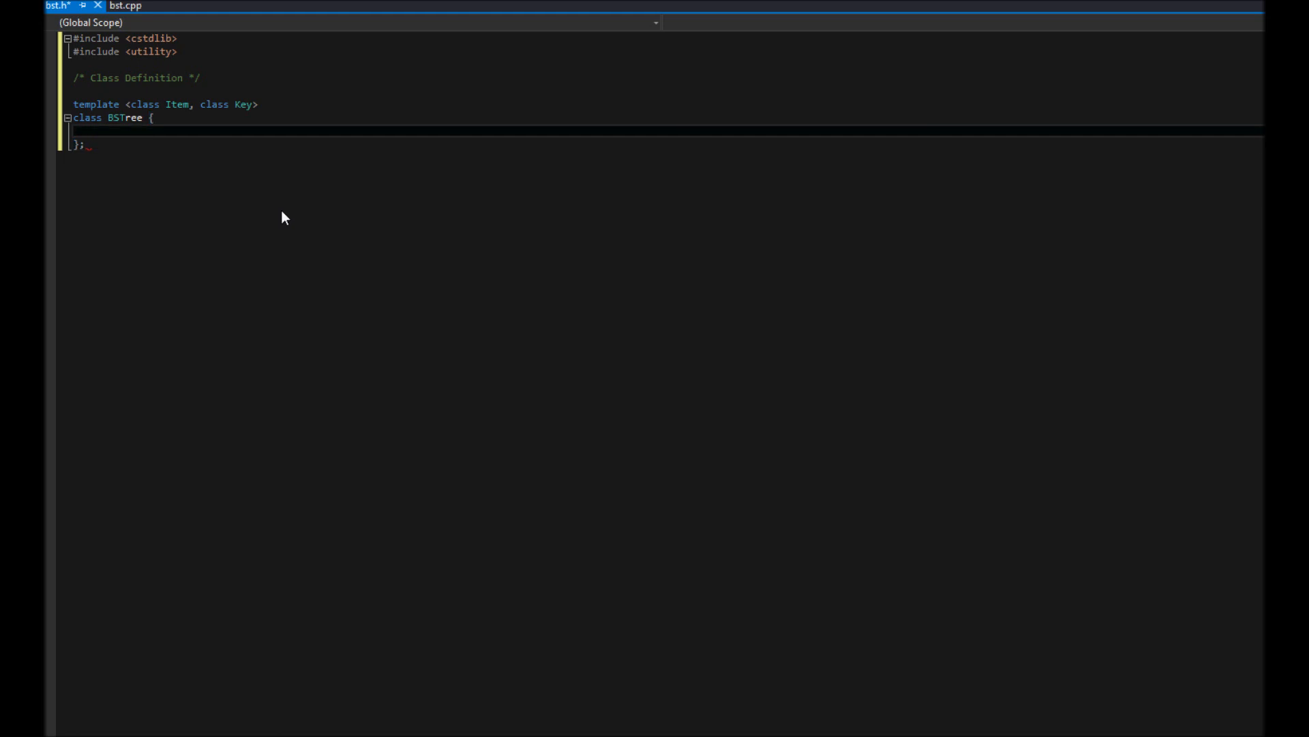
Add public: and private: sections with private members Key key and Item entry.
text(public:)
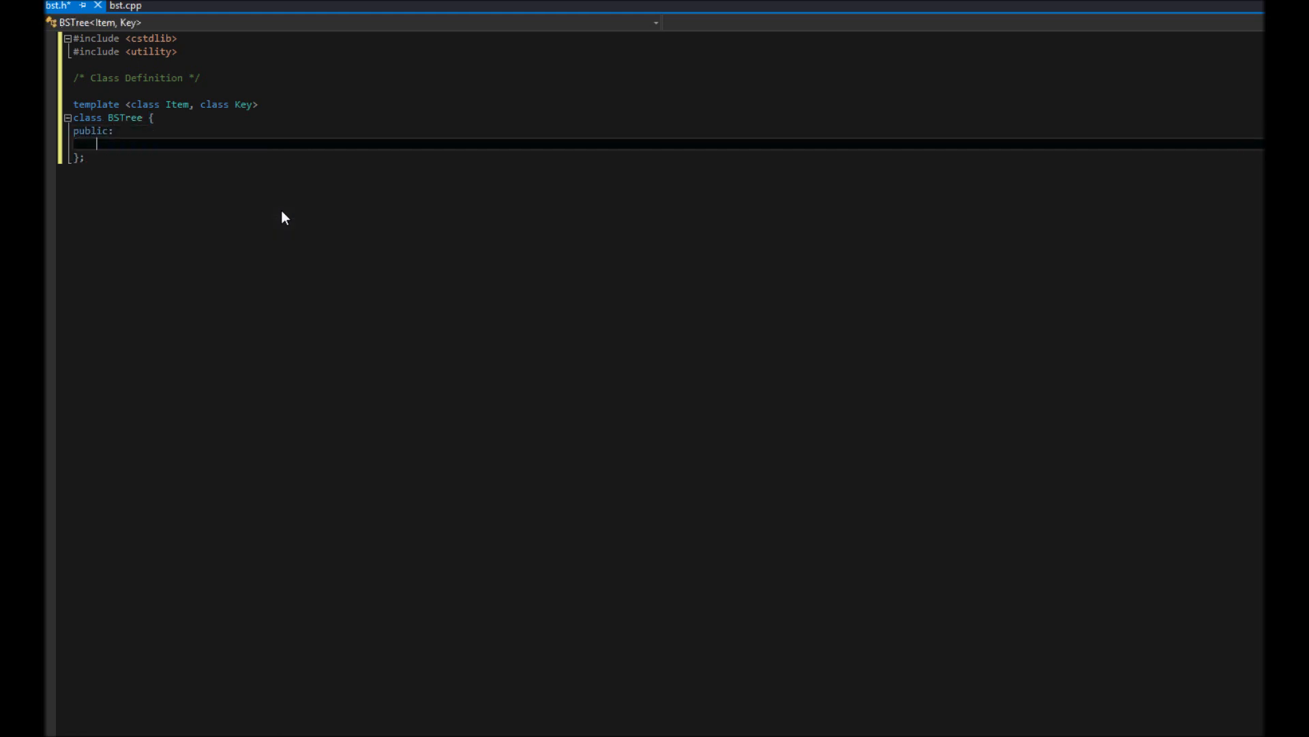
key(enter)
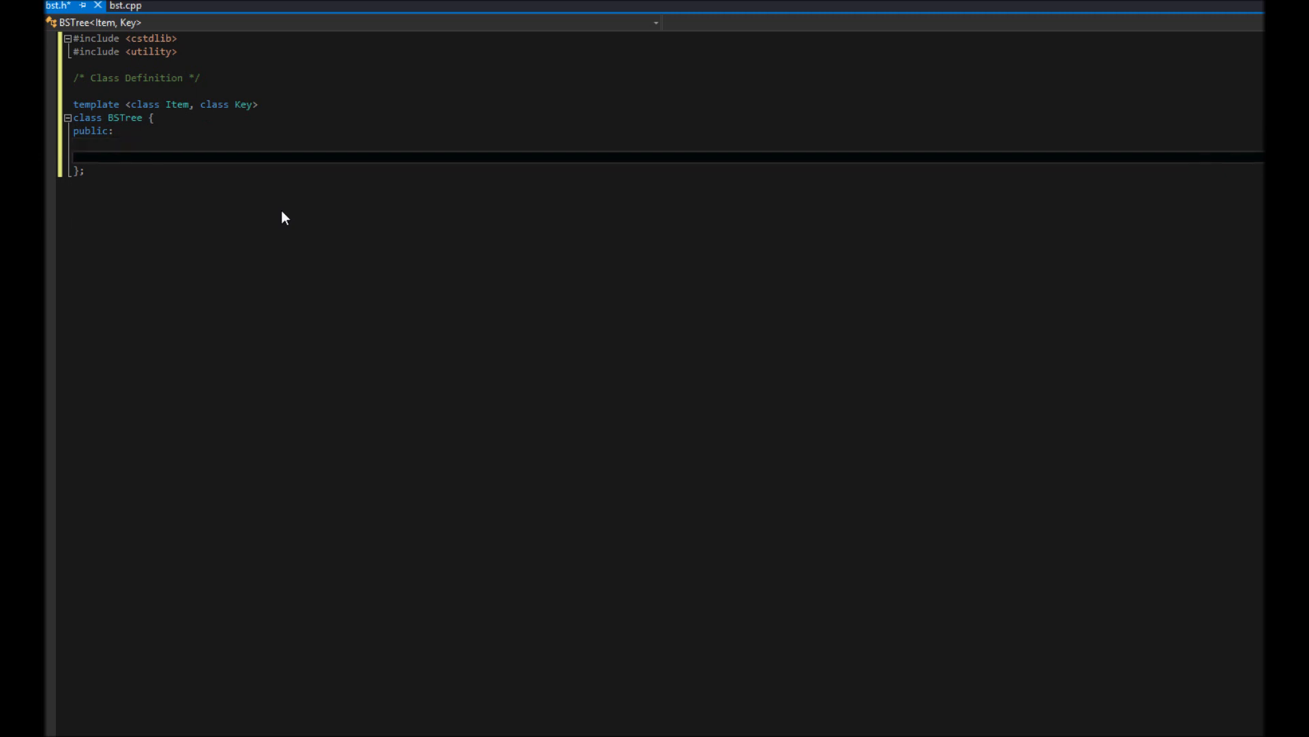
text(privet)
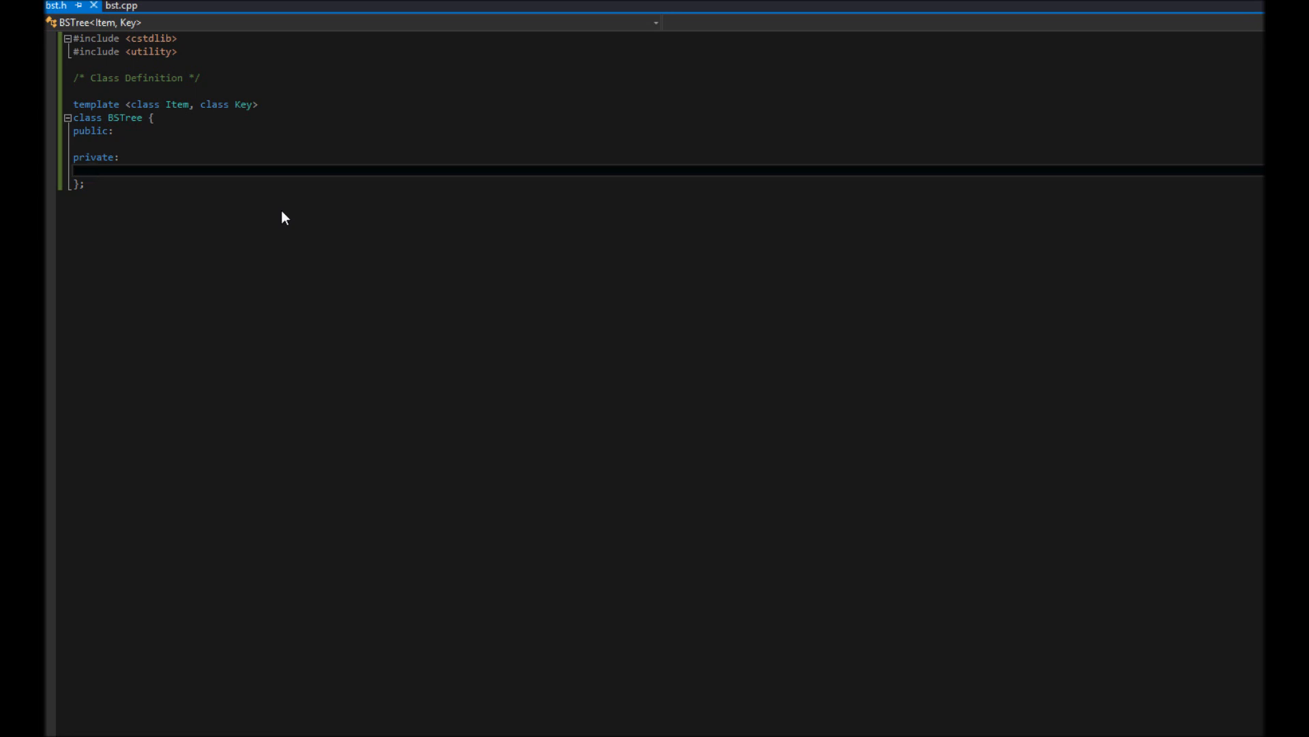
text(Key key;)
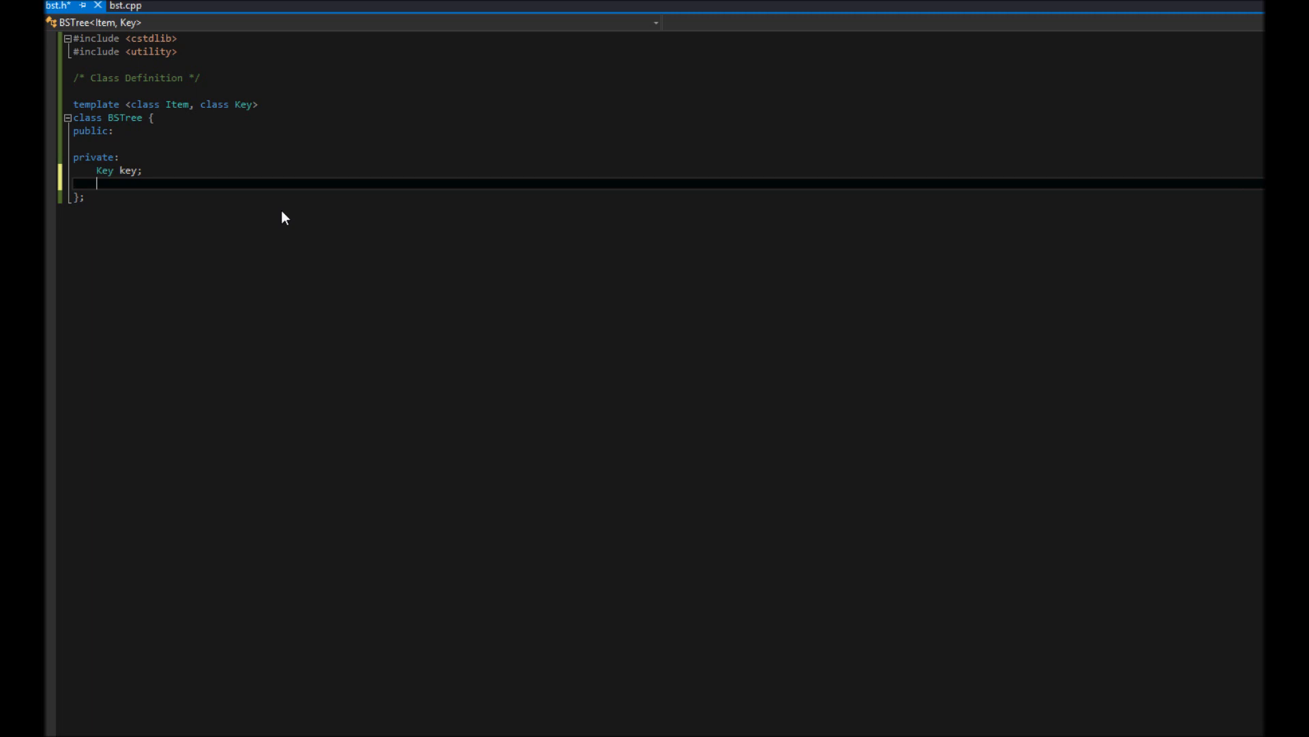
text(Item)
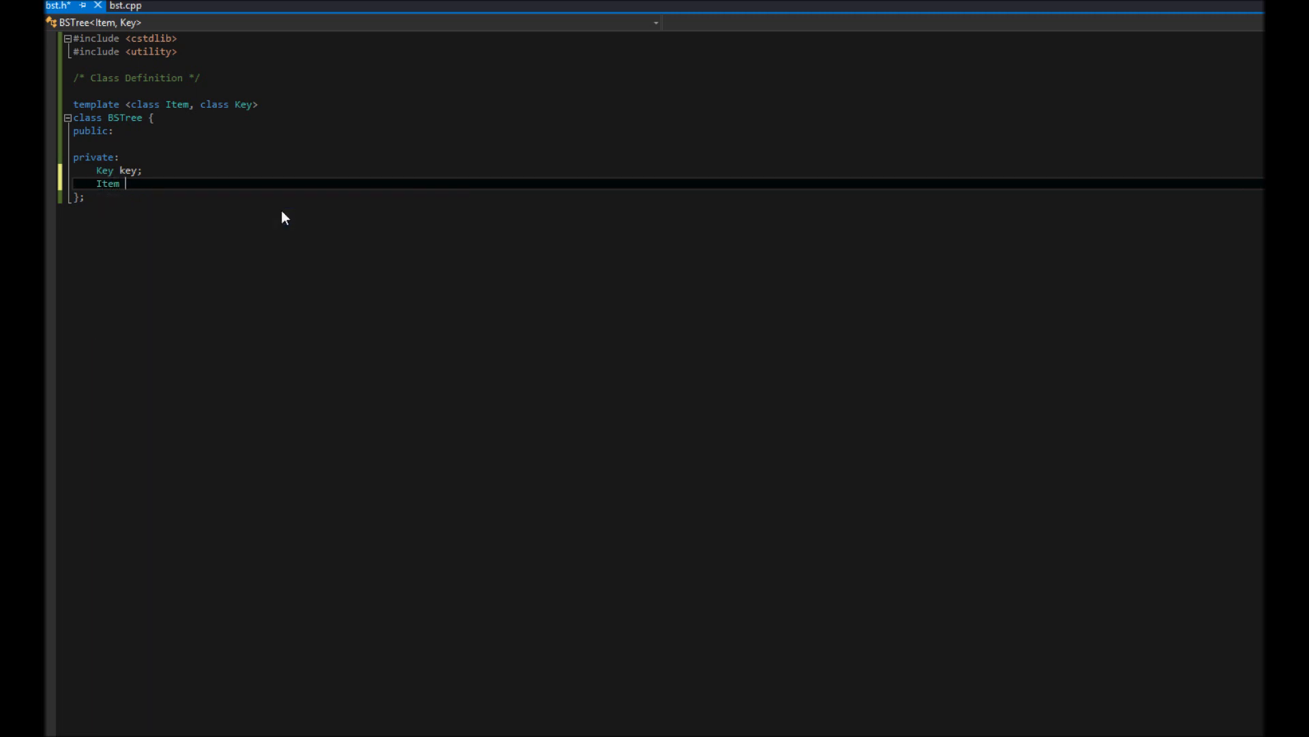
text(entry;)
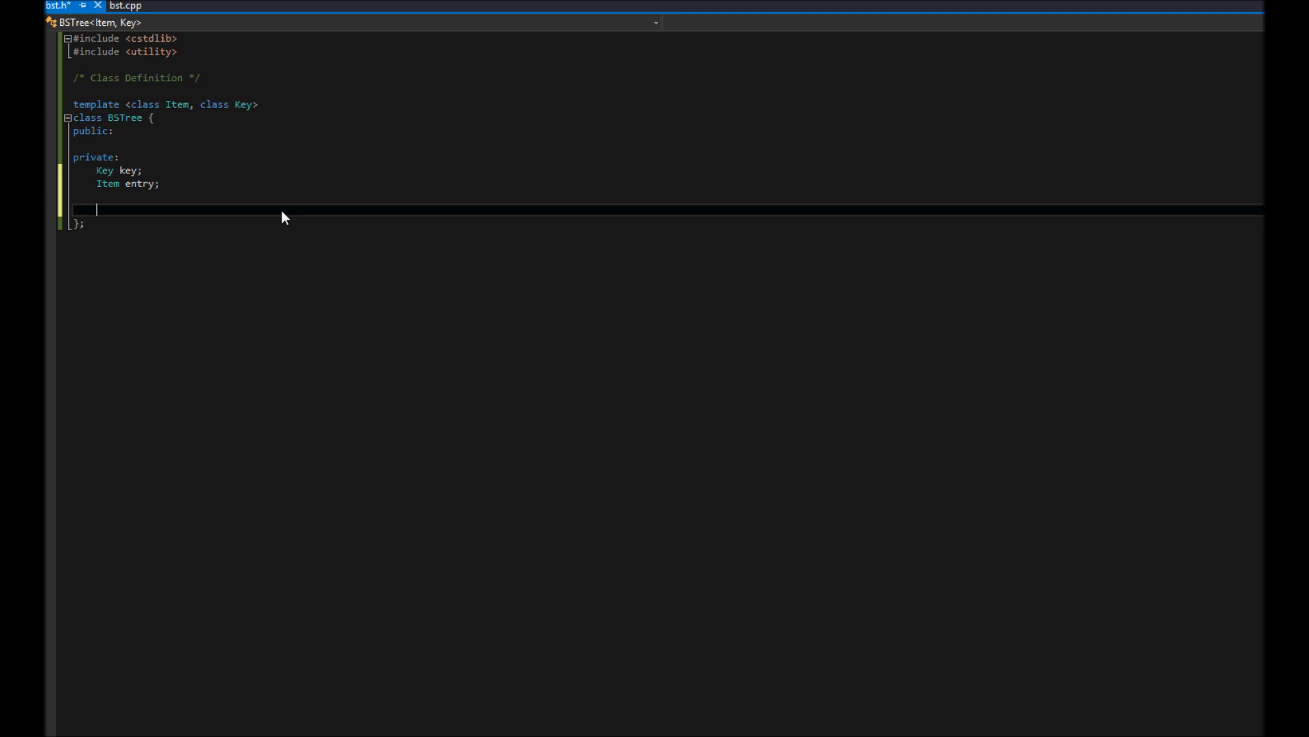
Add private members BSTree<Item, Key>* right and BSTree<Item, Key>* left.
text(BSTree)
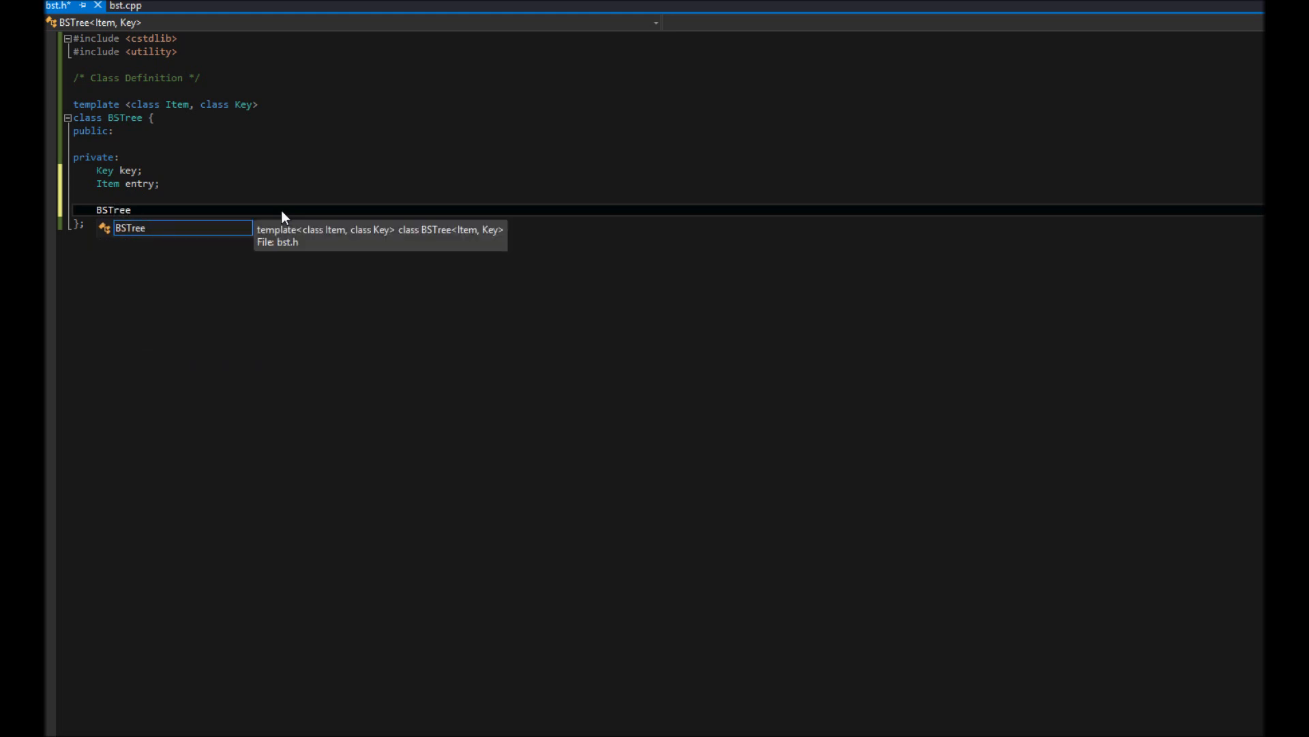
text(<Item, Key)
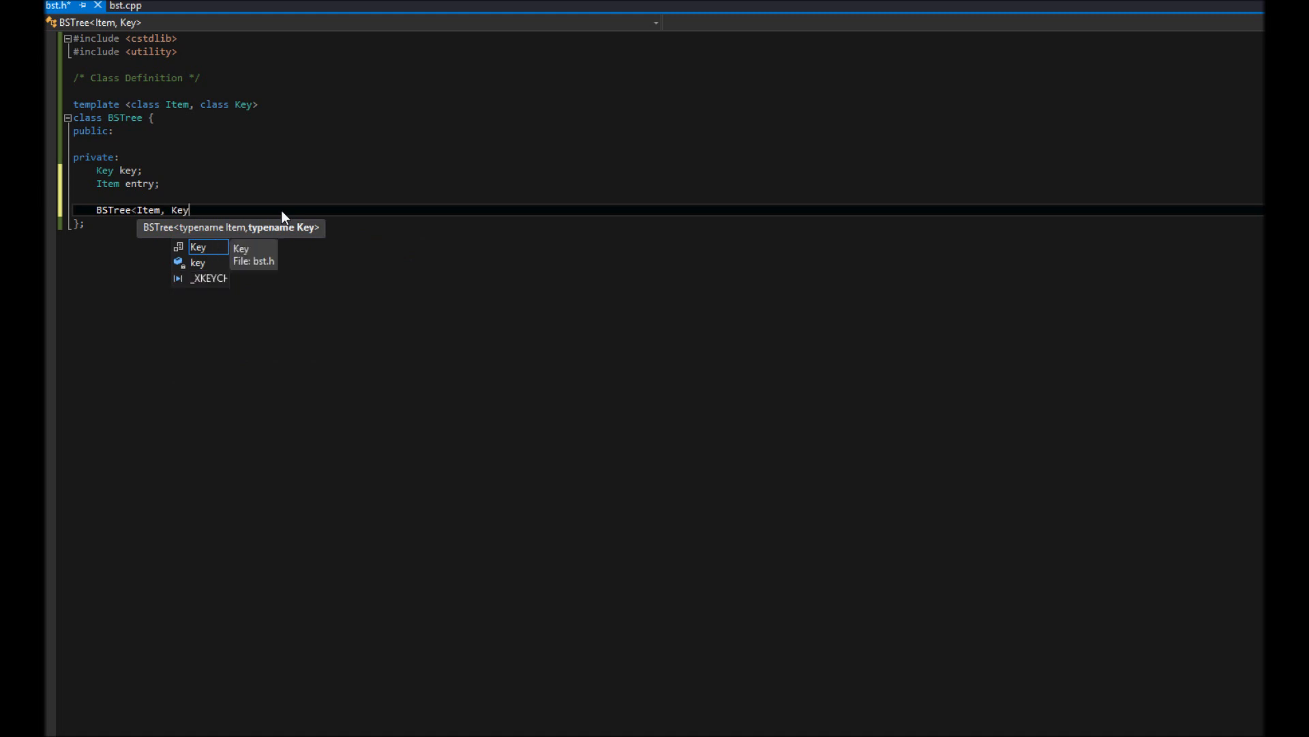
text(>)
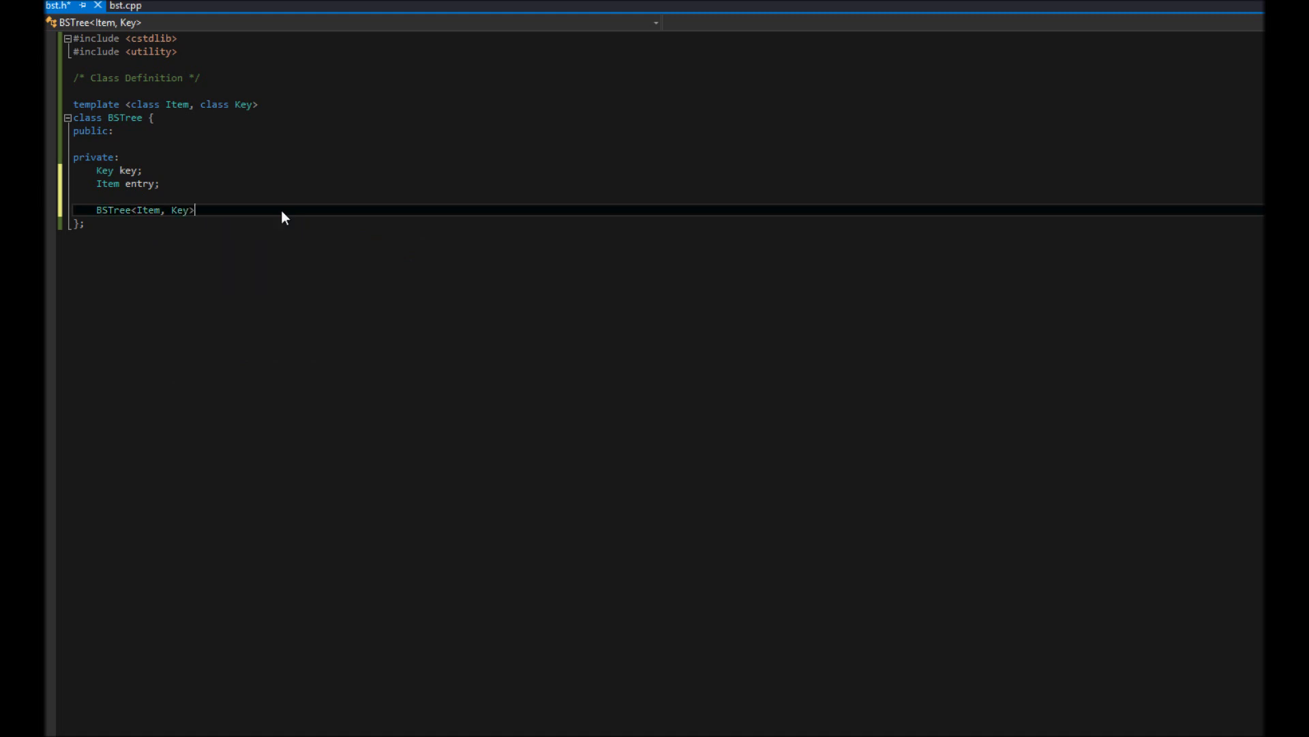
text(*)
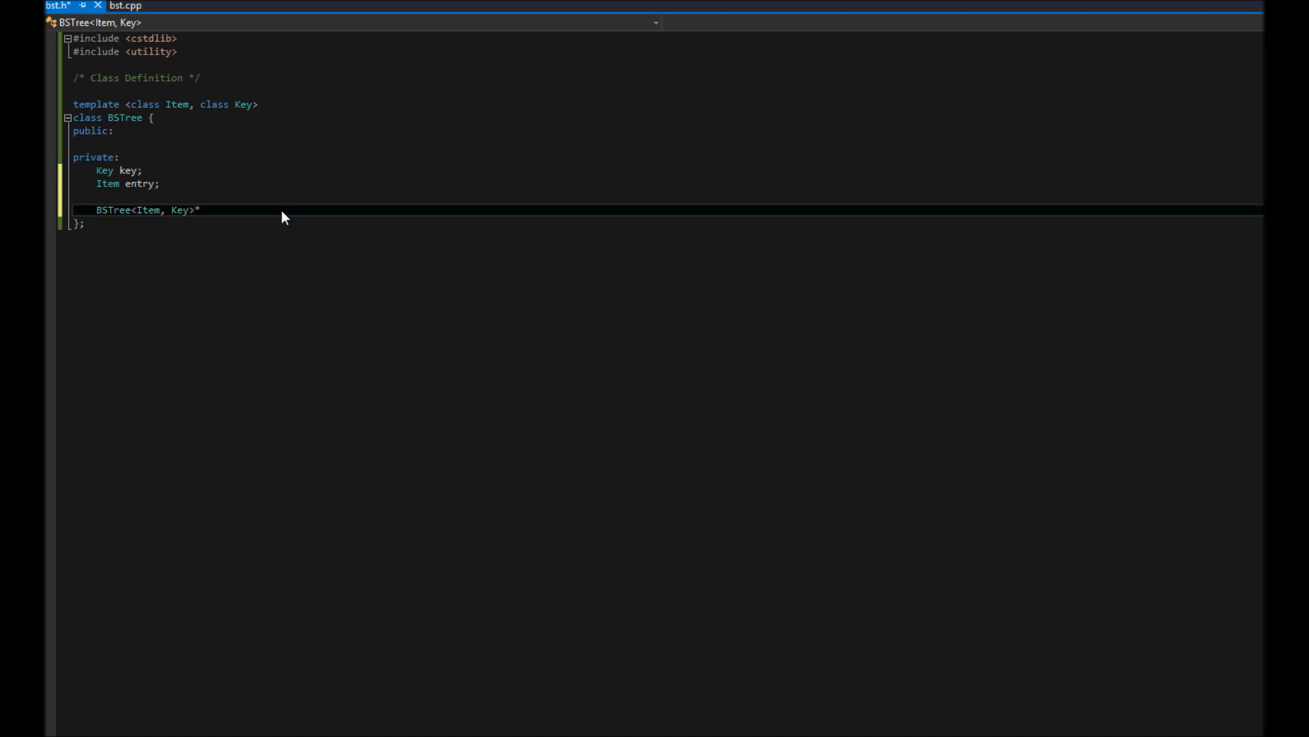
text(right;)
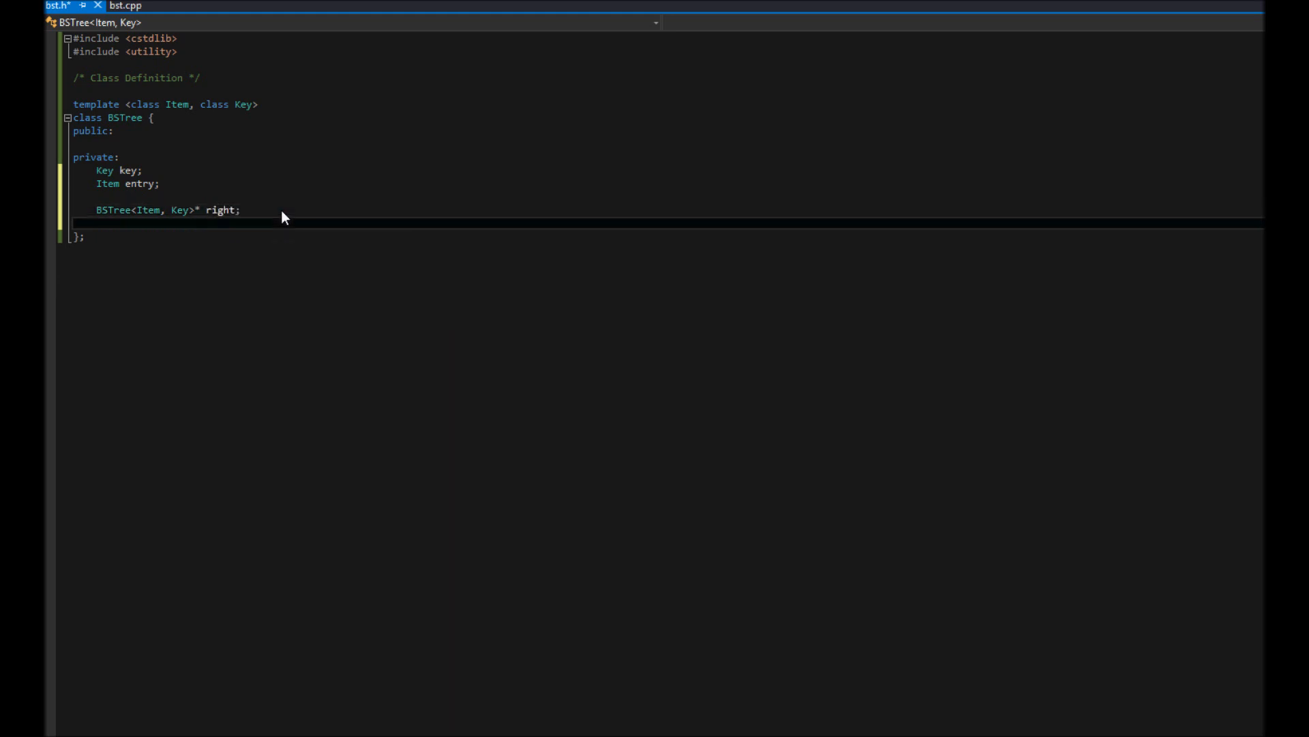
text(BSTree)
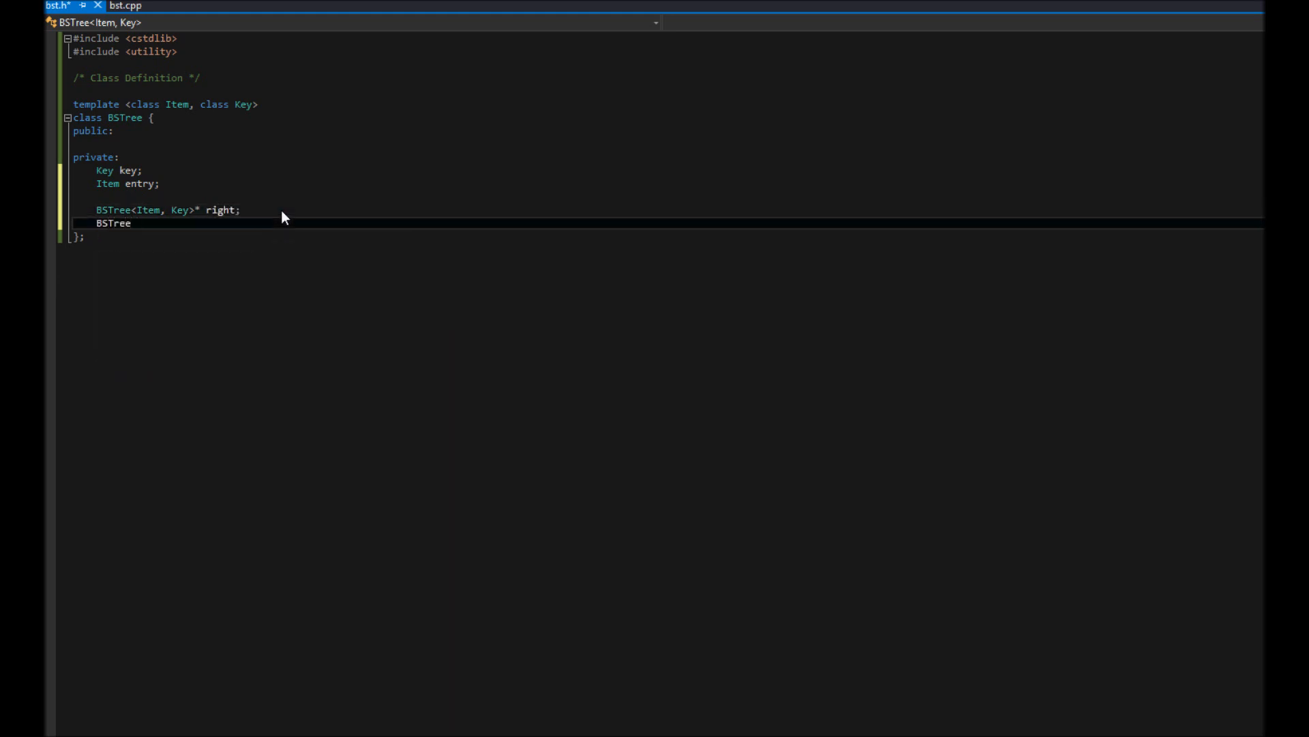
text(<Item,)
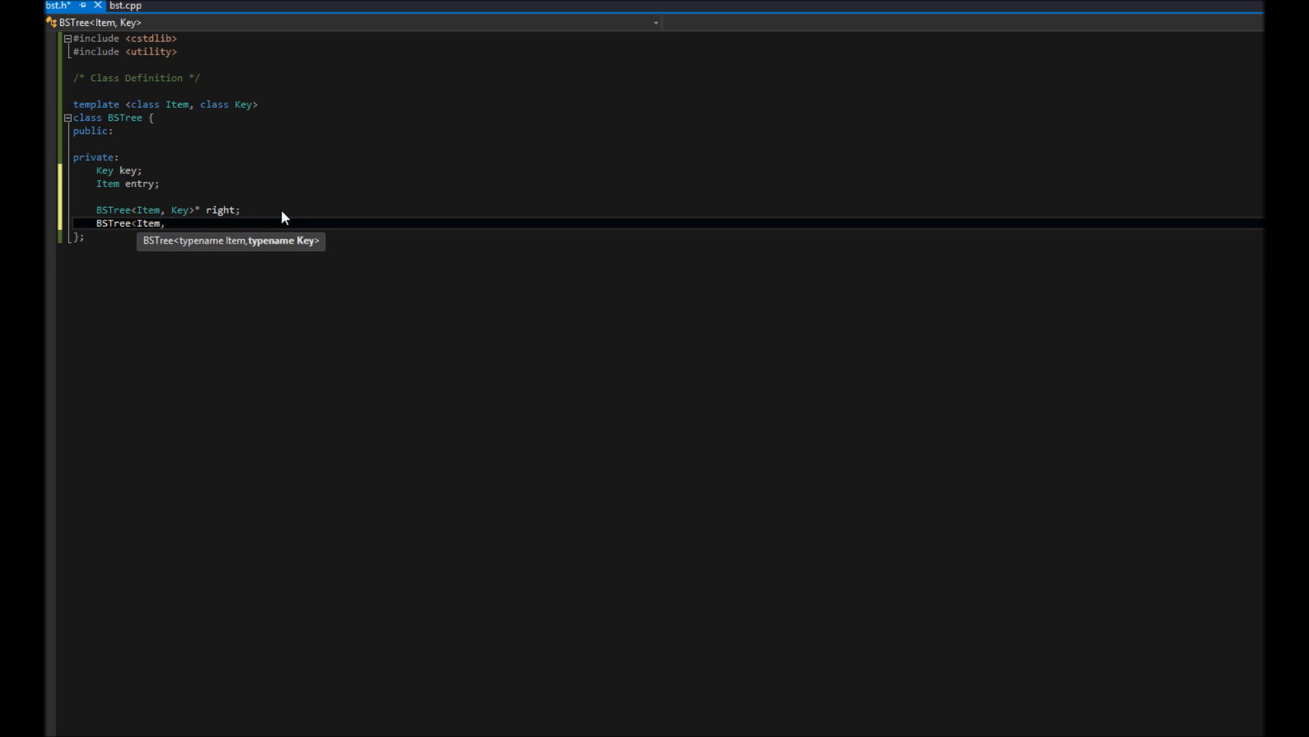
text(Key>)
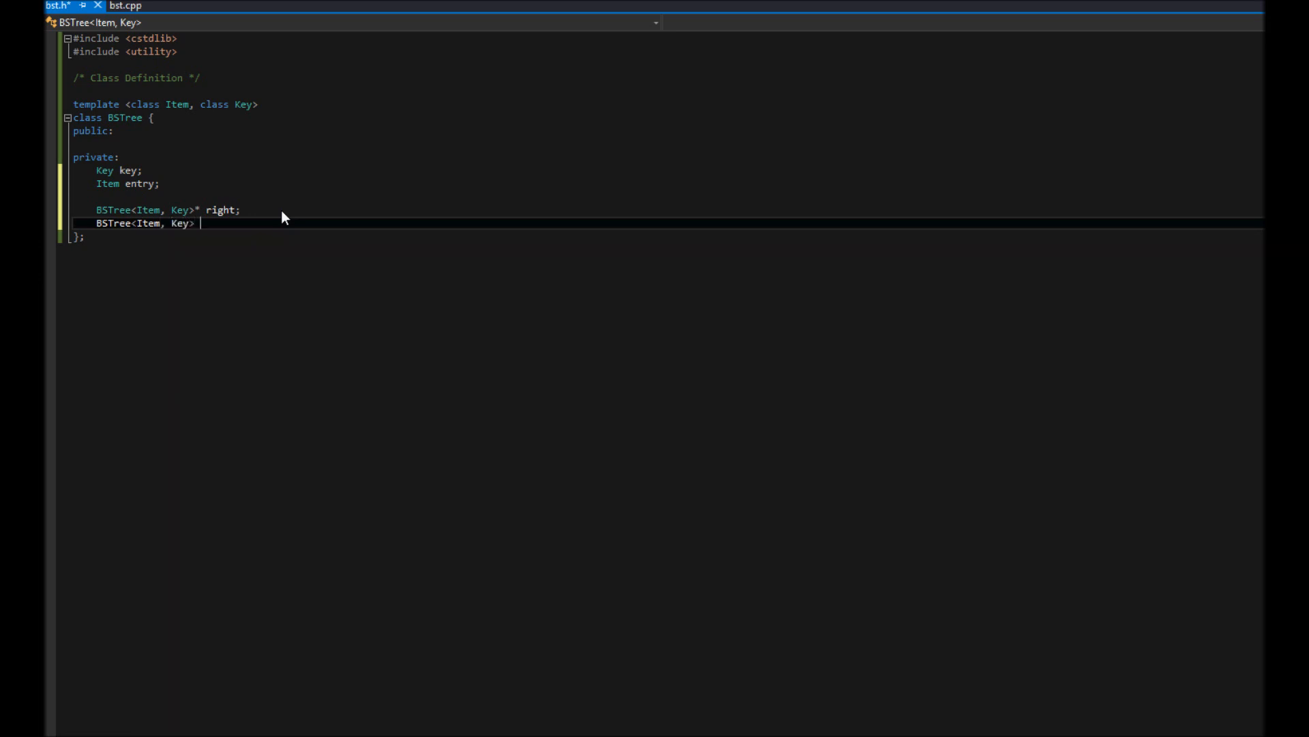
text(left;)
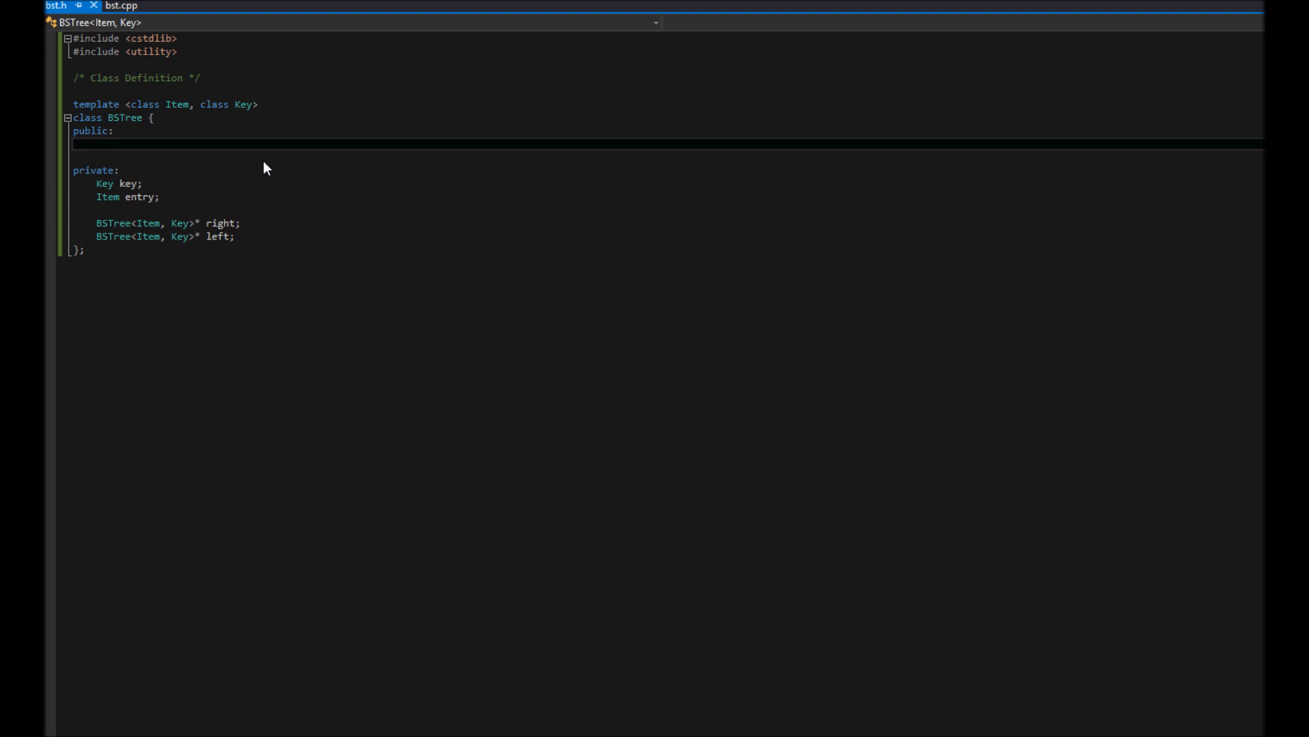
Begin the constructor declaration BSTree(const Key& k, const Item& data, ...).
text(BSTree)
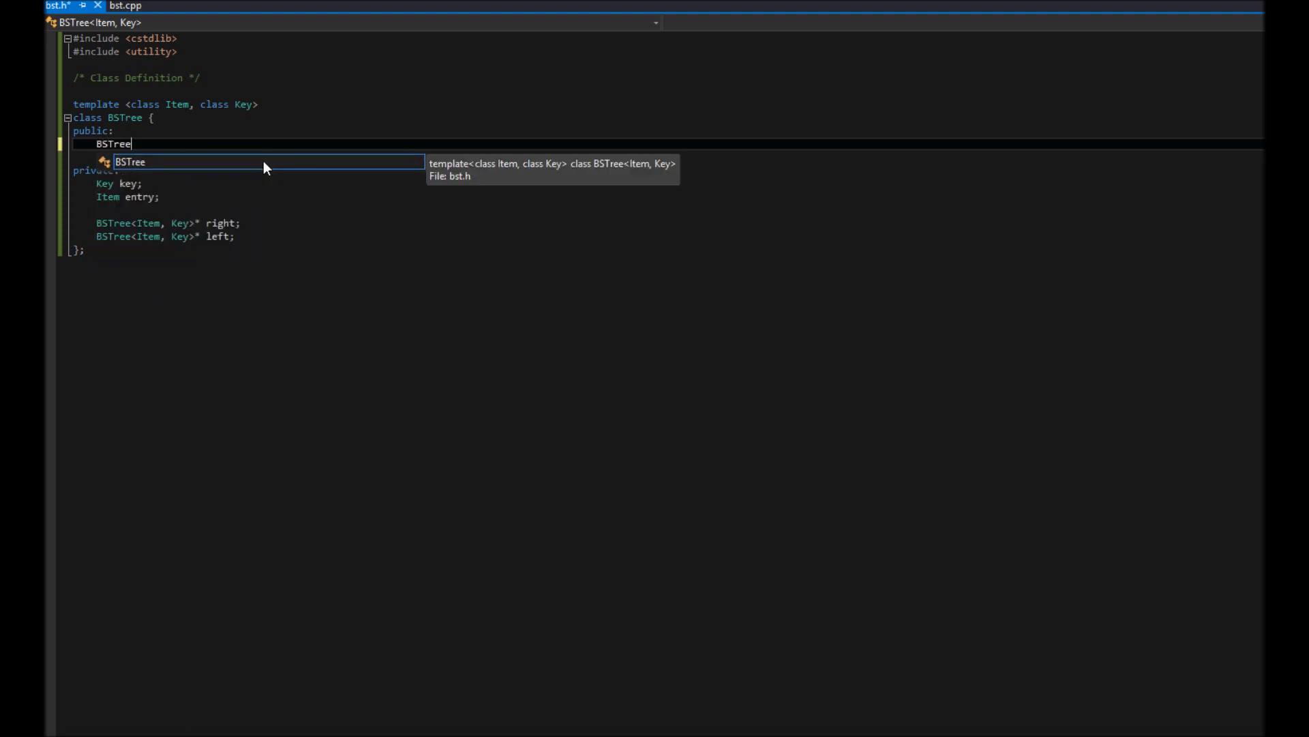
text(()
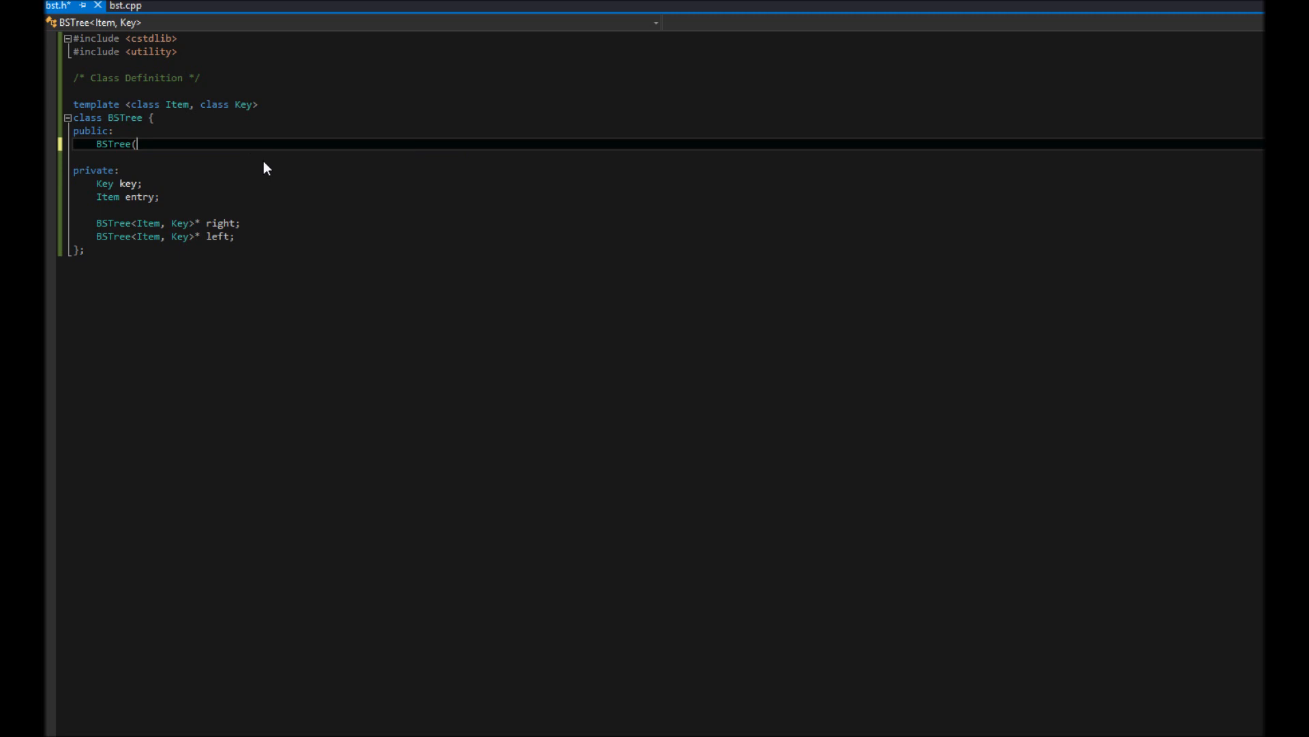
text(const)
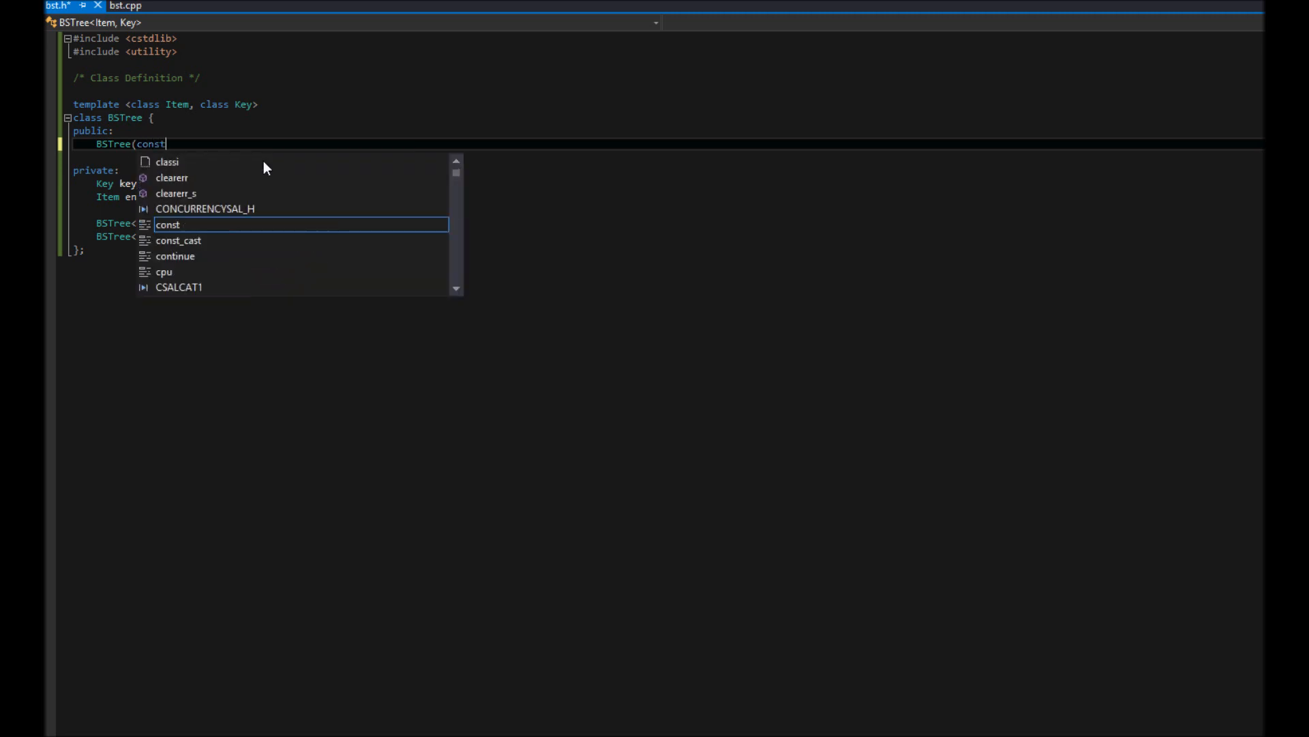
text(Key& k)
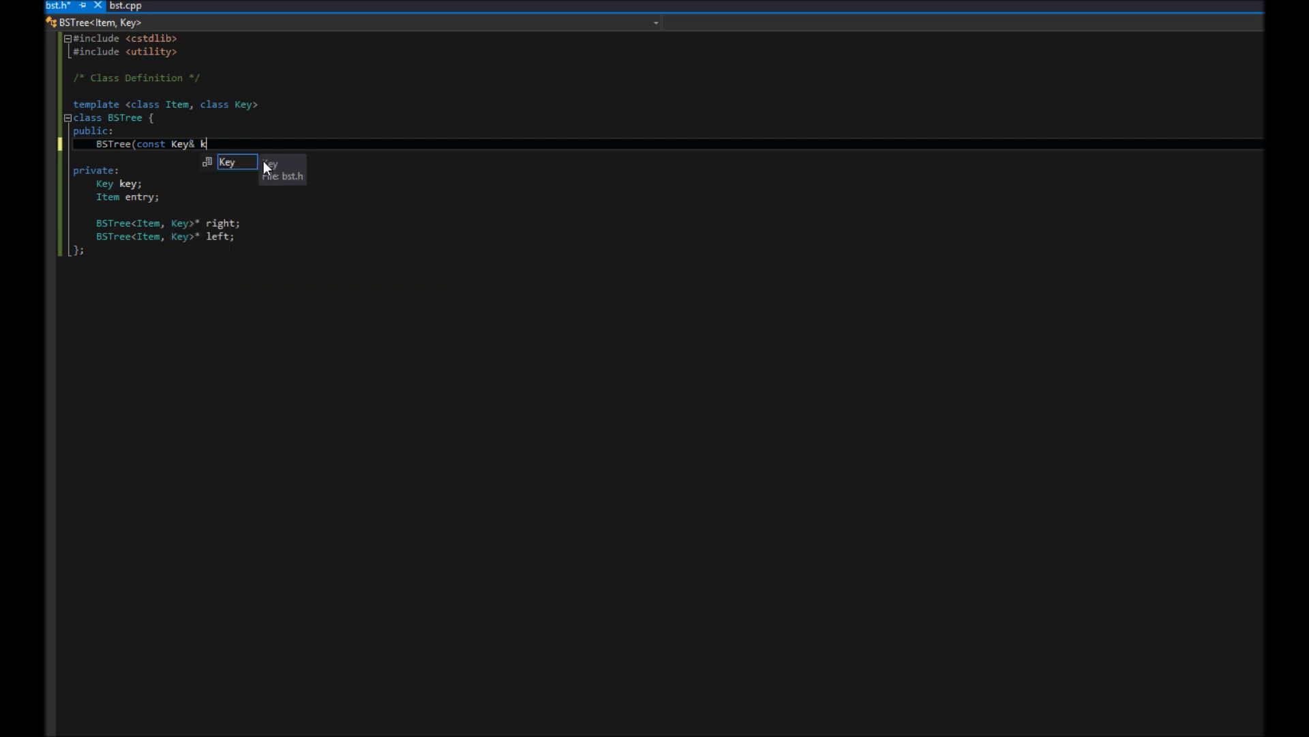
text(,)
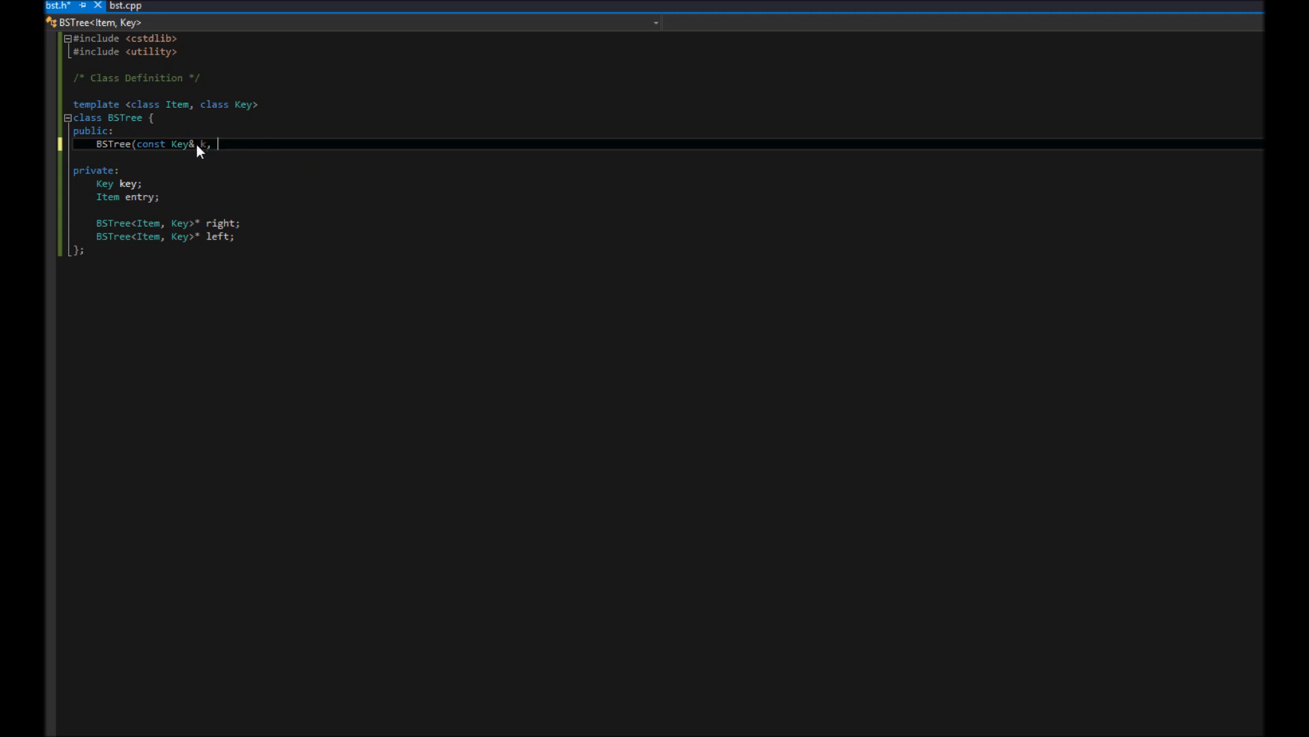
mouse_move(495, 138)
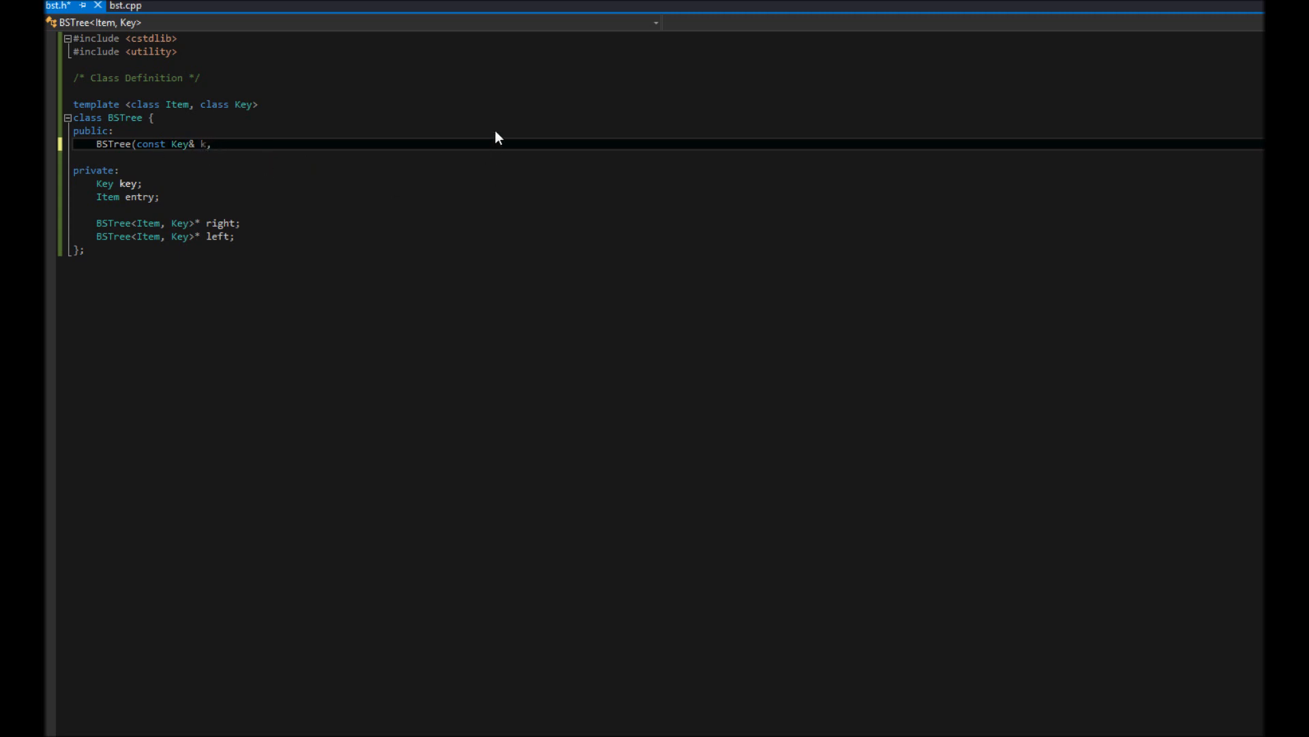
text(" ")
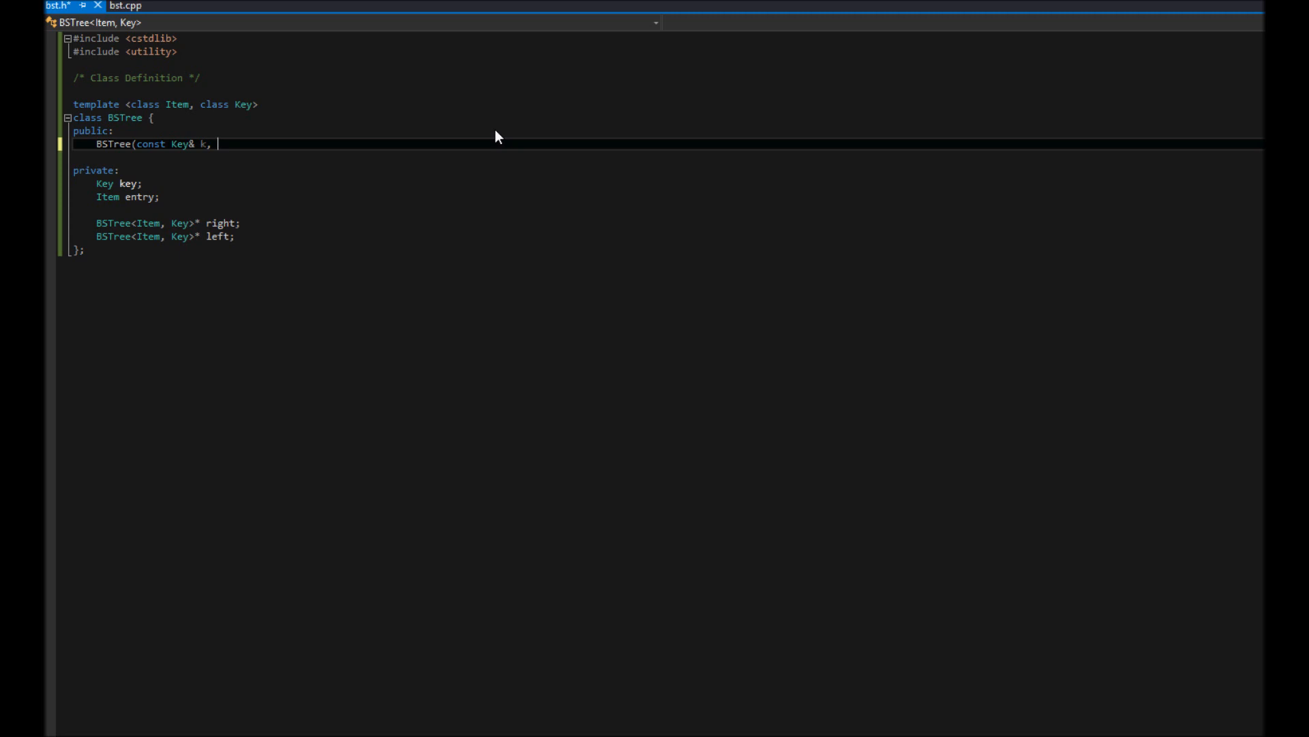
text(const)
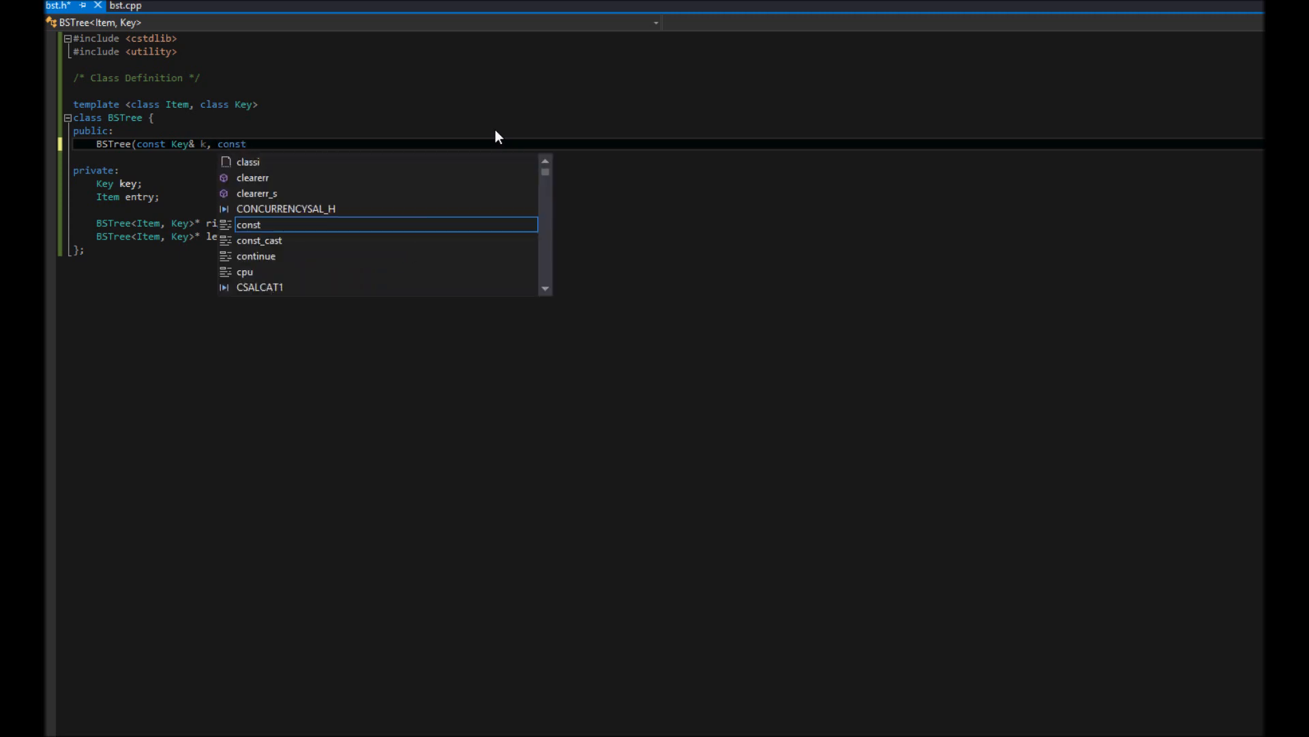
text(Item)
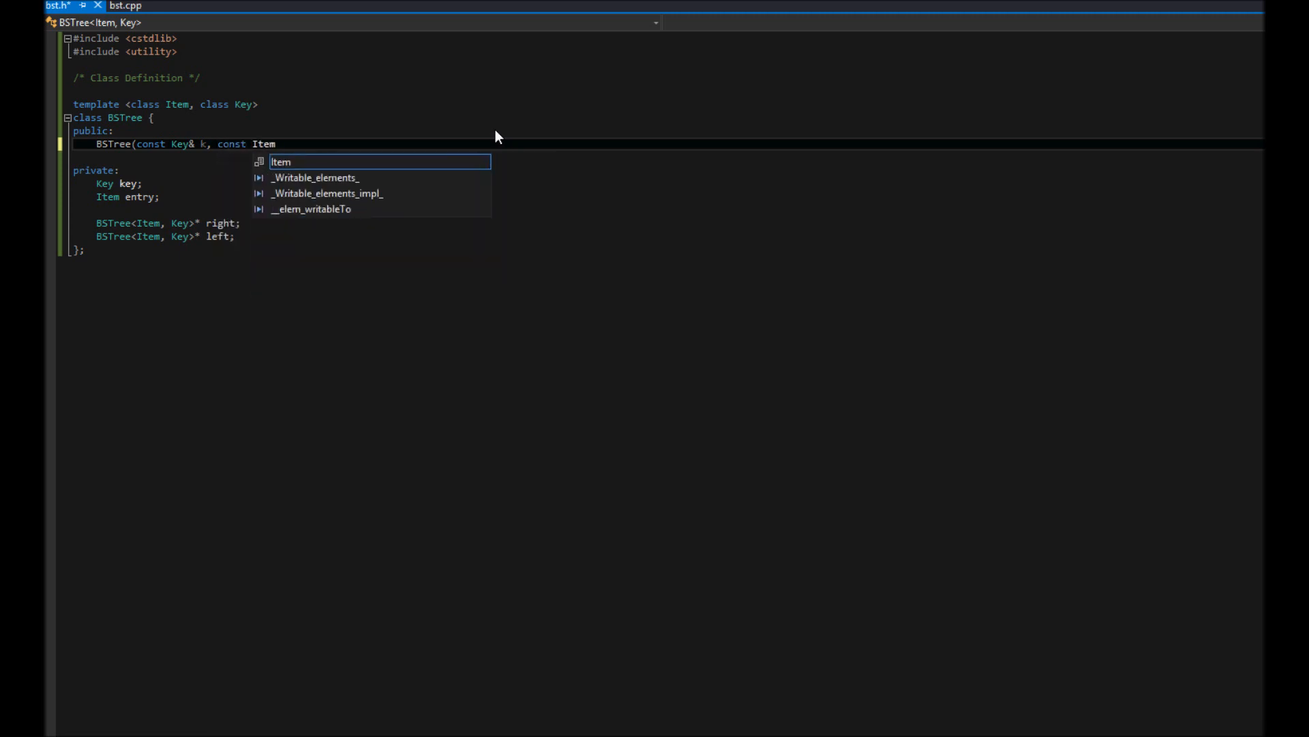
text(& dta)
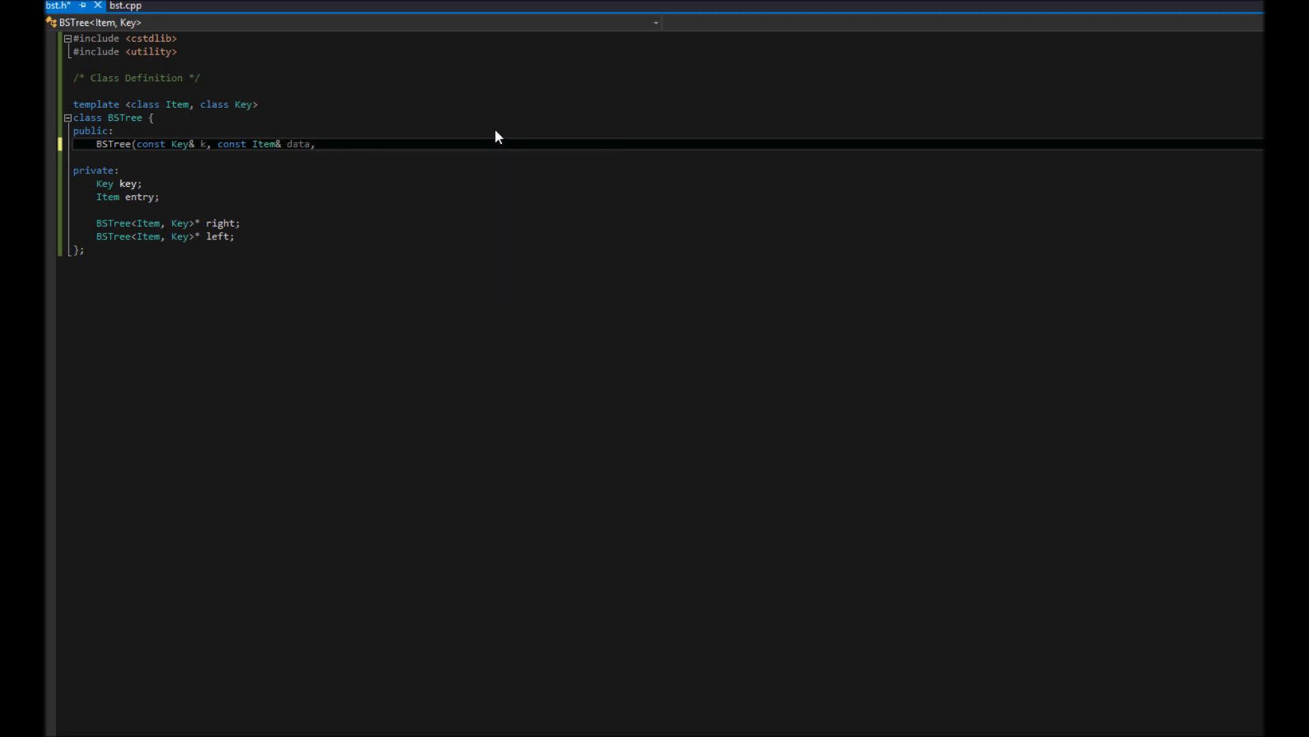
Finish the constructor with BSTree<Item, Key>* l and r pointer parameters.
text(BS)
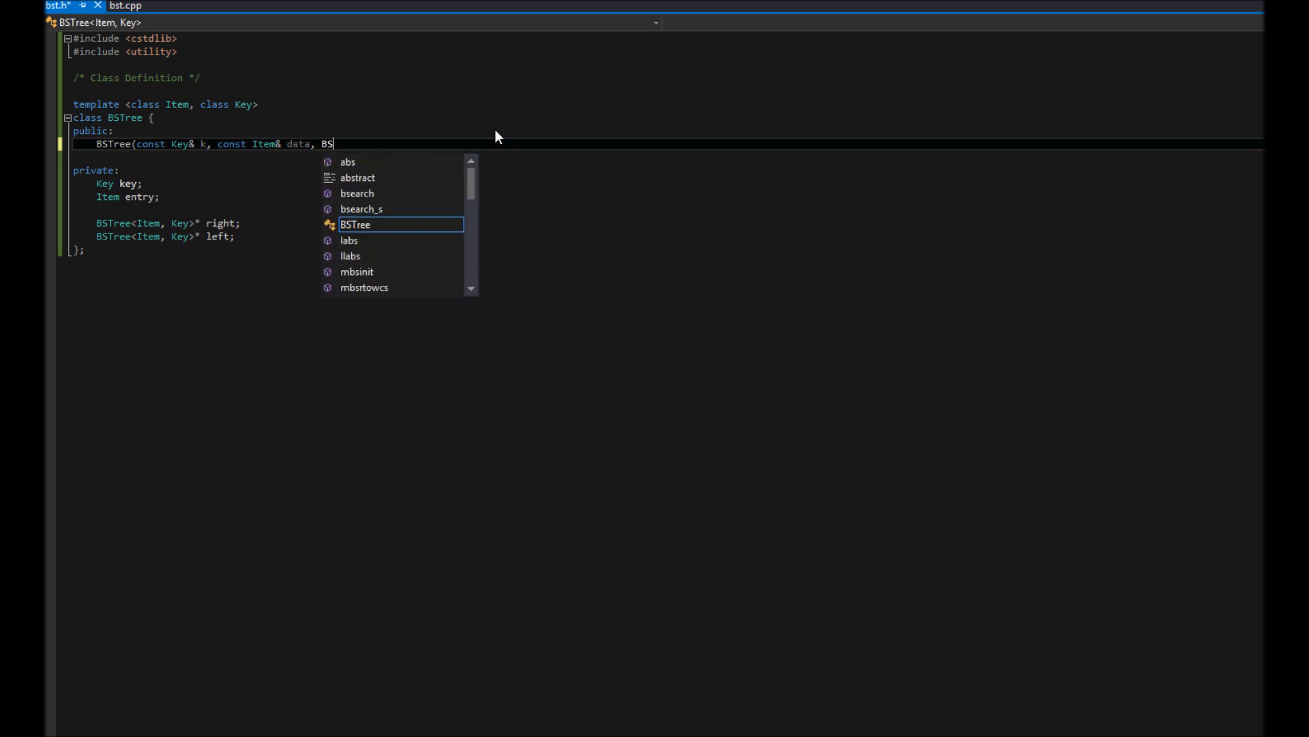
key(Tab)
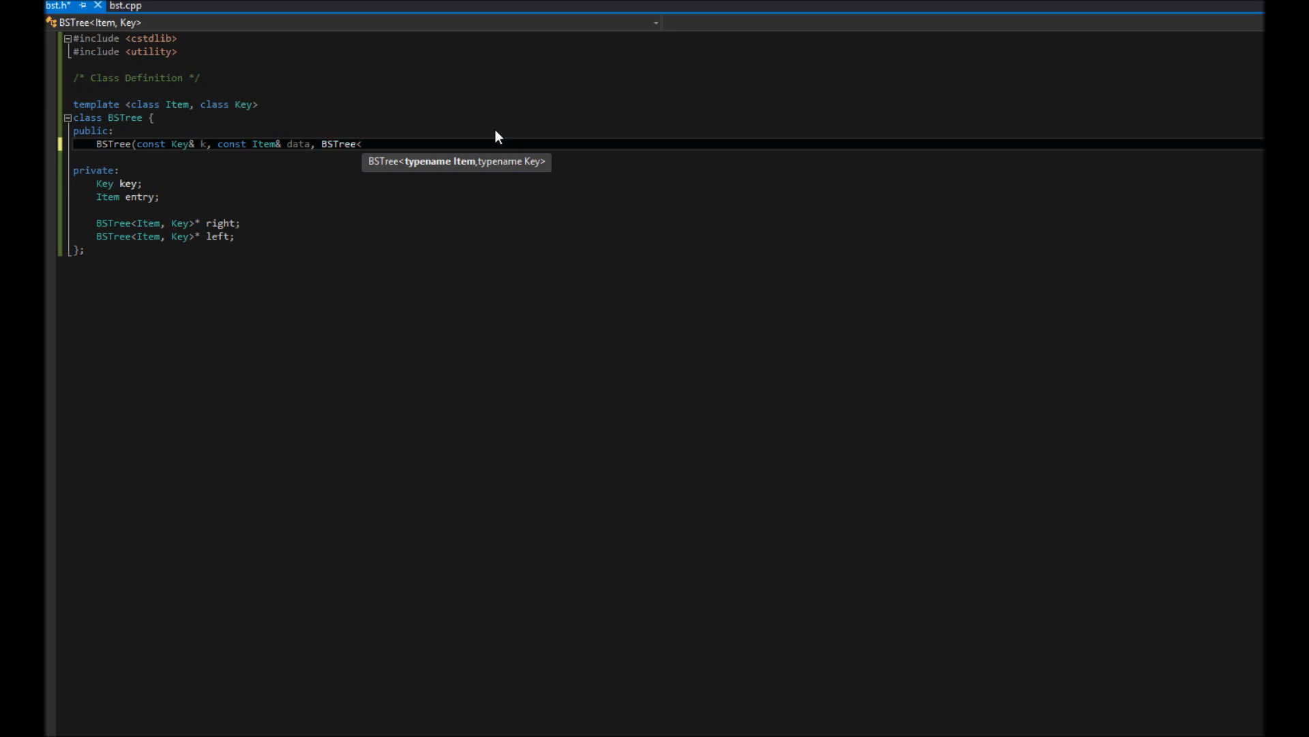
text(Item, Key>* l,)
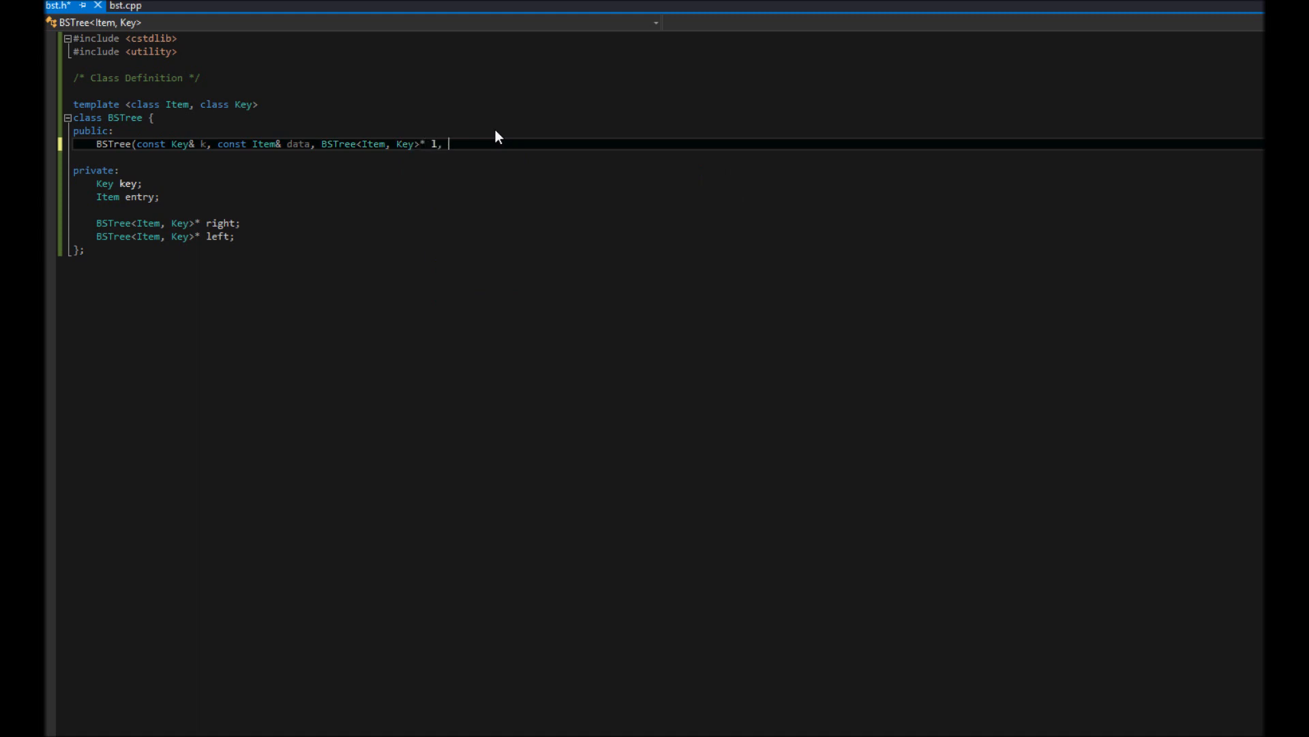
text(BSTree)
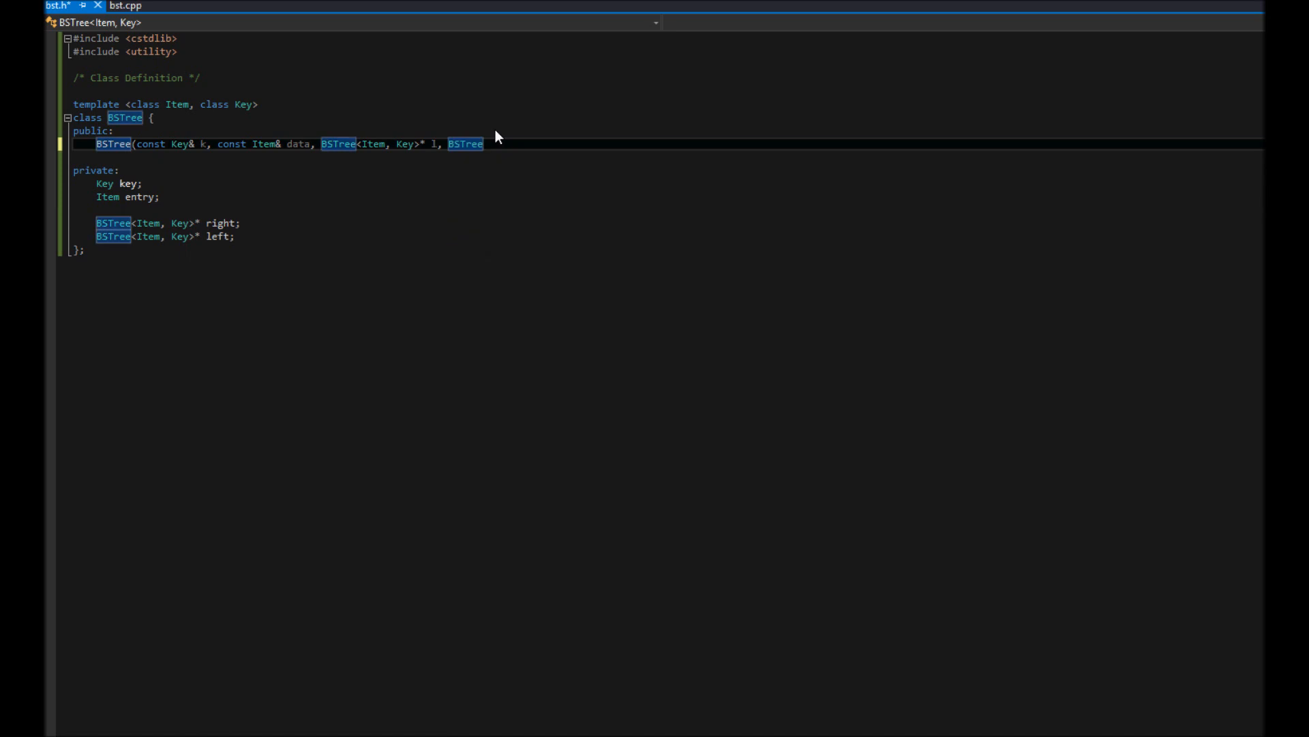
text(<Item)
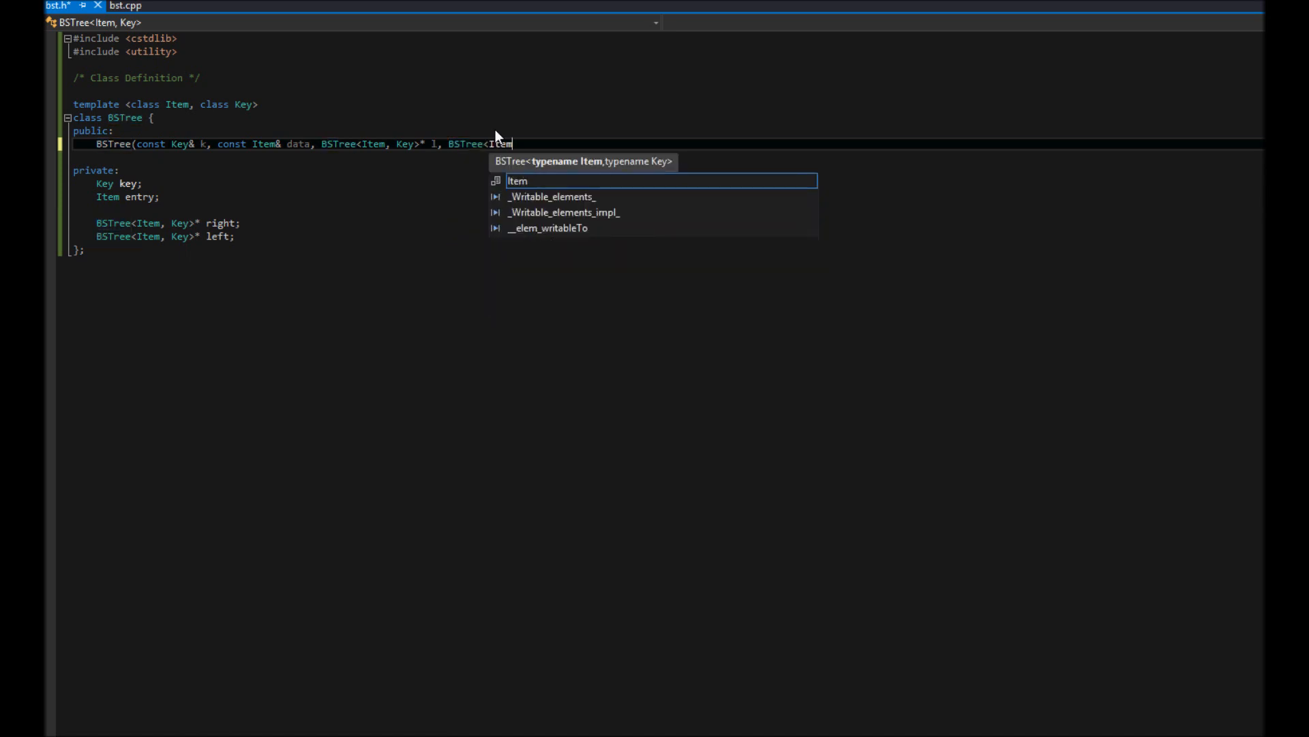
text(, Key>* r))
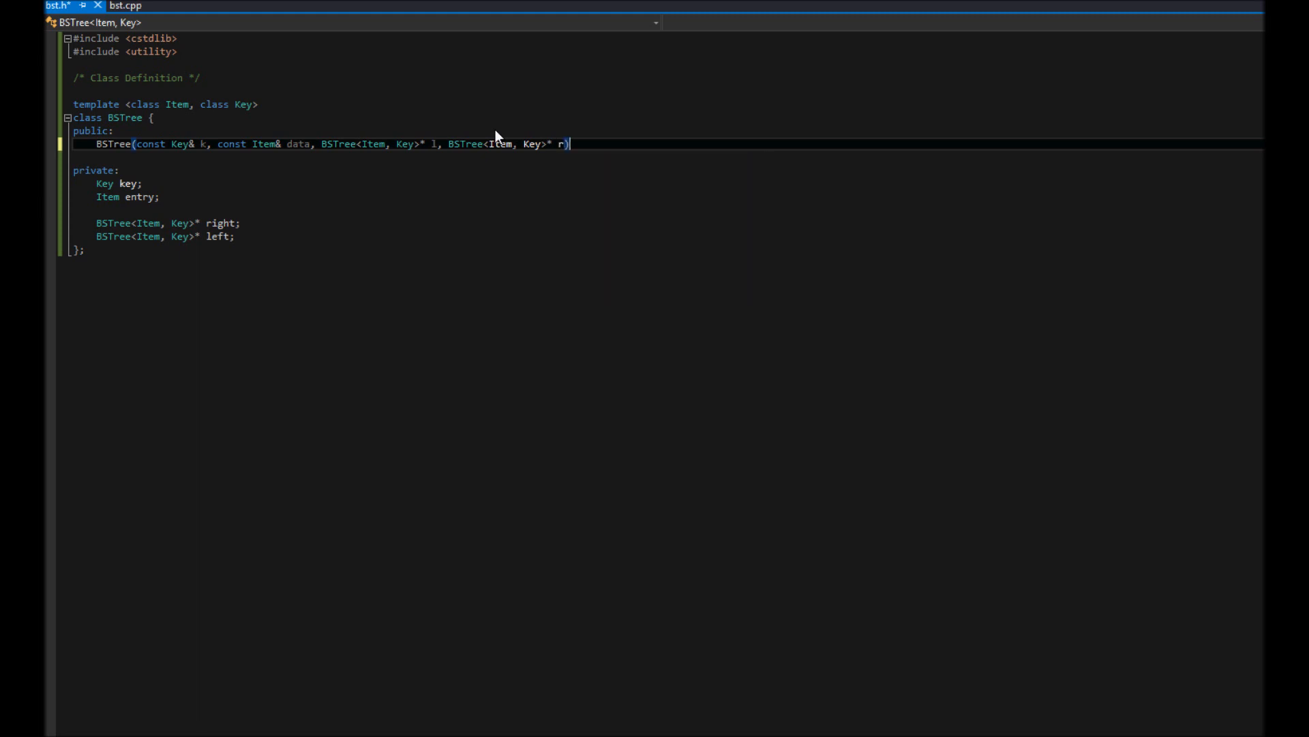
text(;)
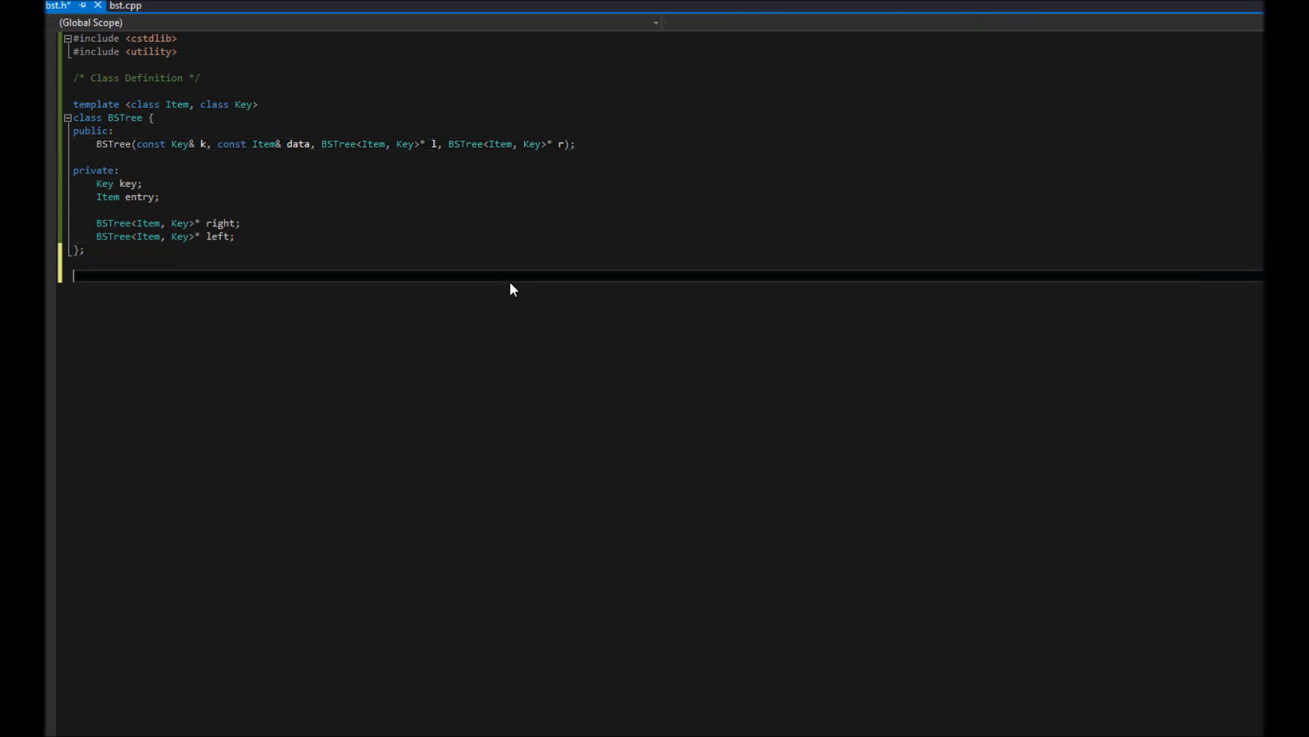
mouse_move(441, 506)
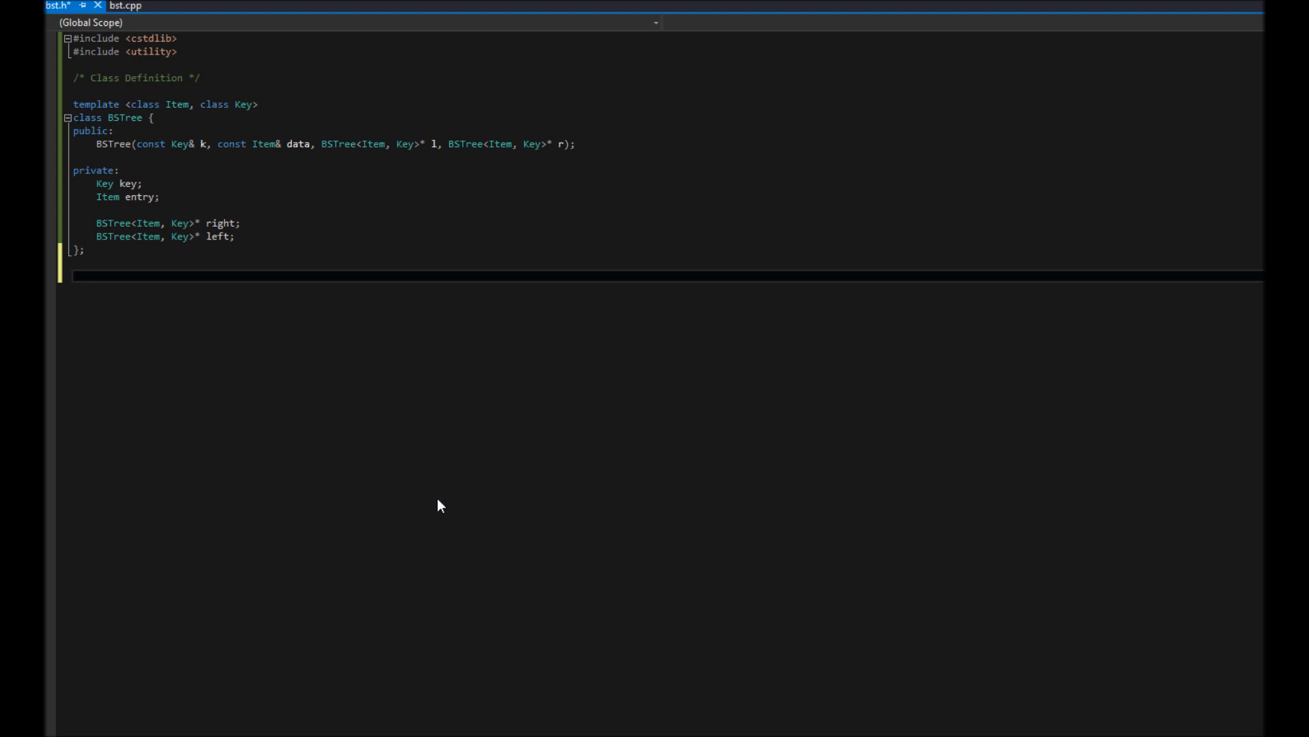
Add a template <class Item, class Key> line below the class.
text(template)
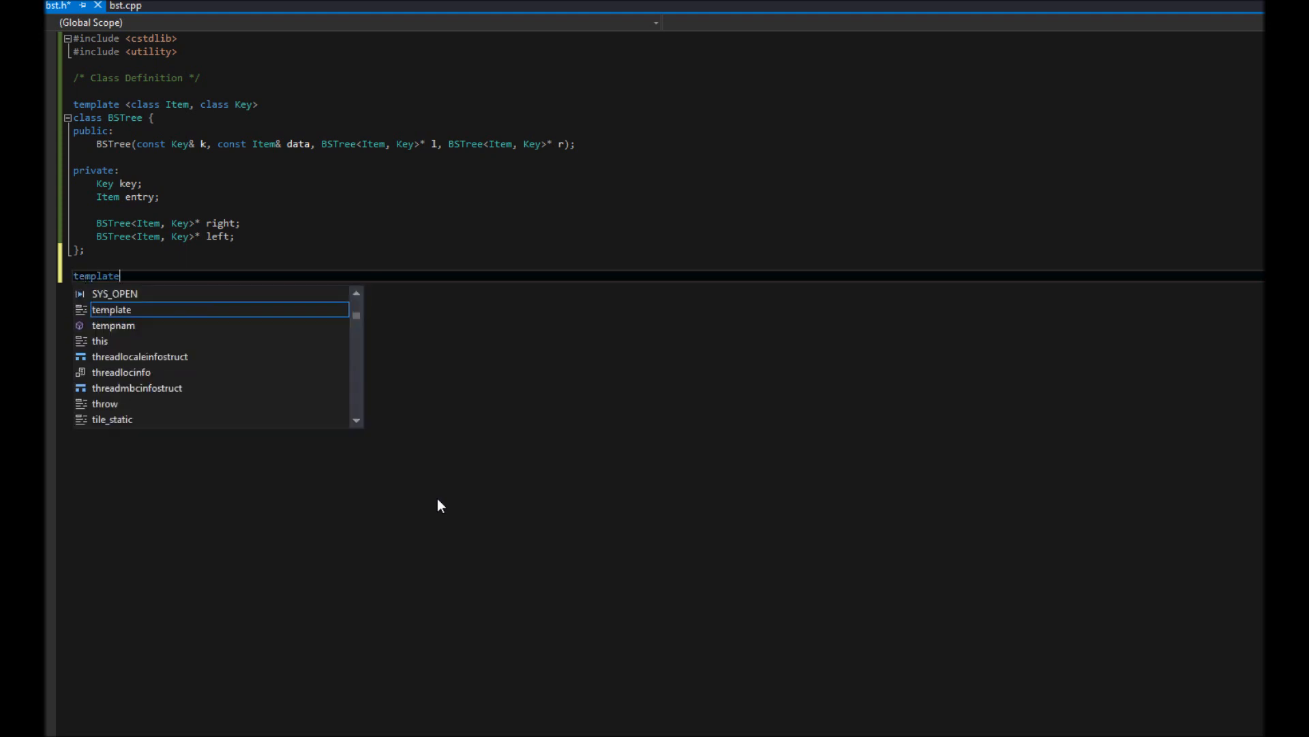
key(Escape)
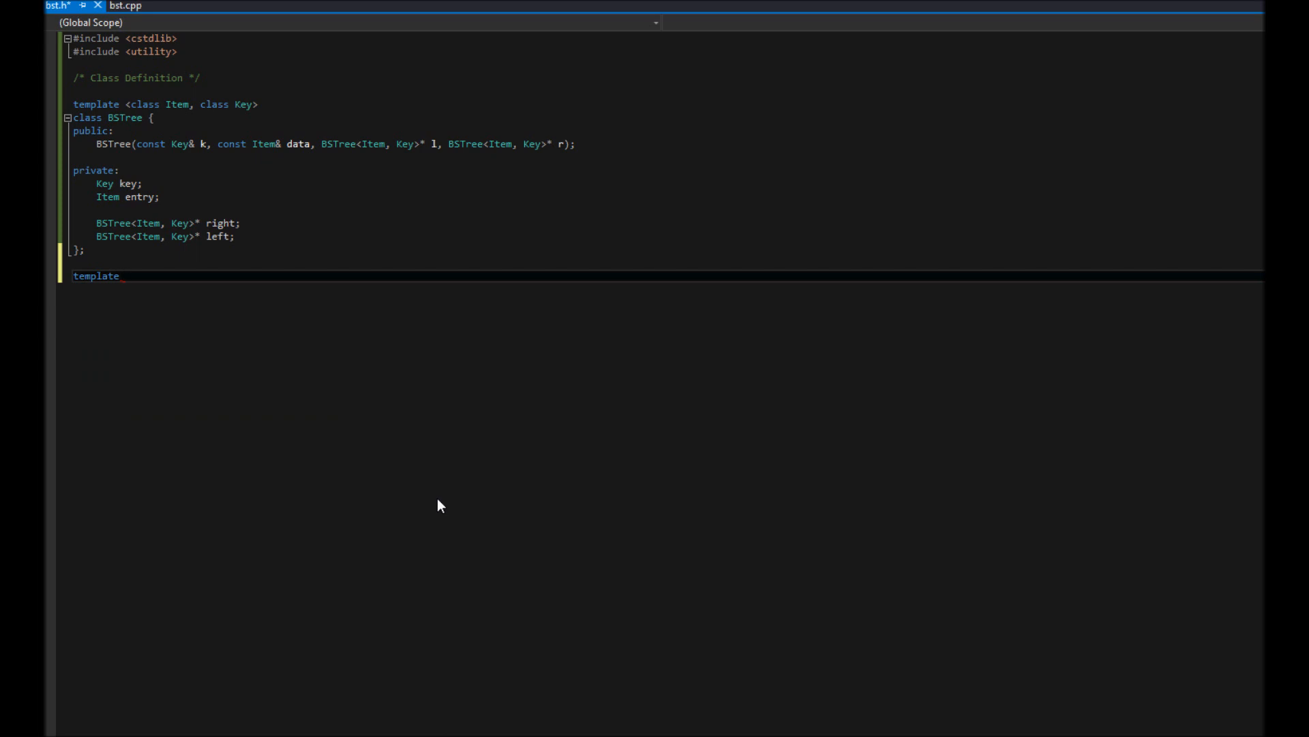
text(<class Item,)
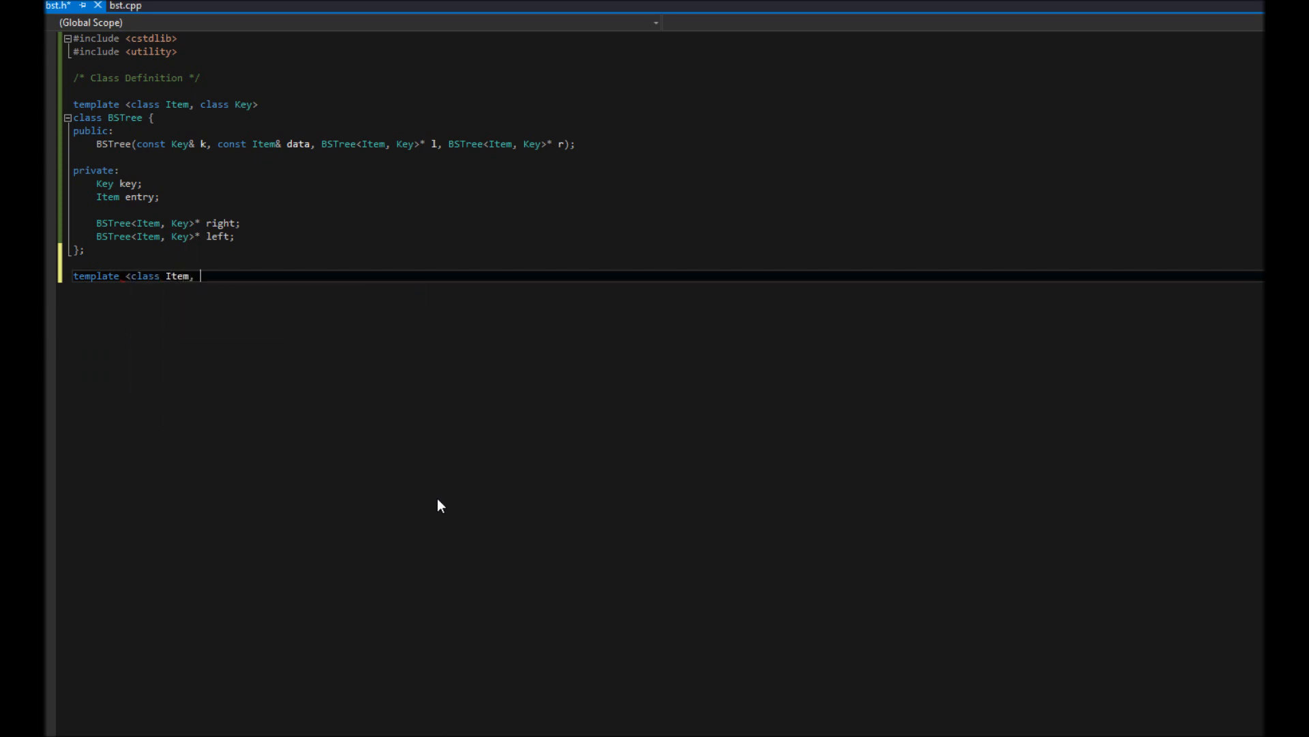
text(class Key>)
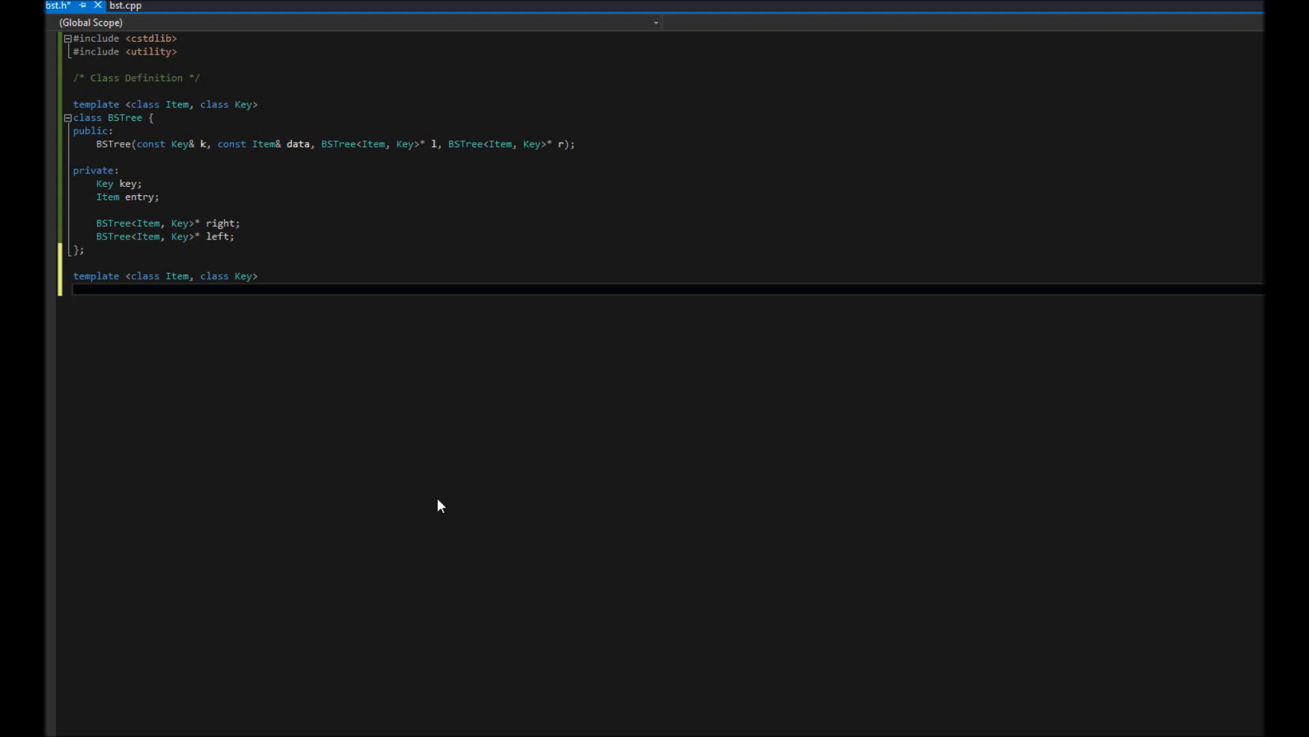
Write the BSTree<Item, Key>::BSTree(k, data, l, r) constructor definition header.
text(BS)
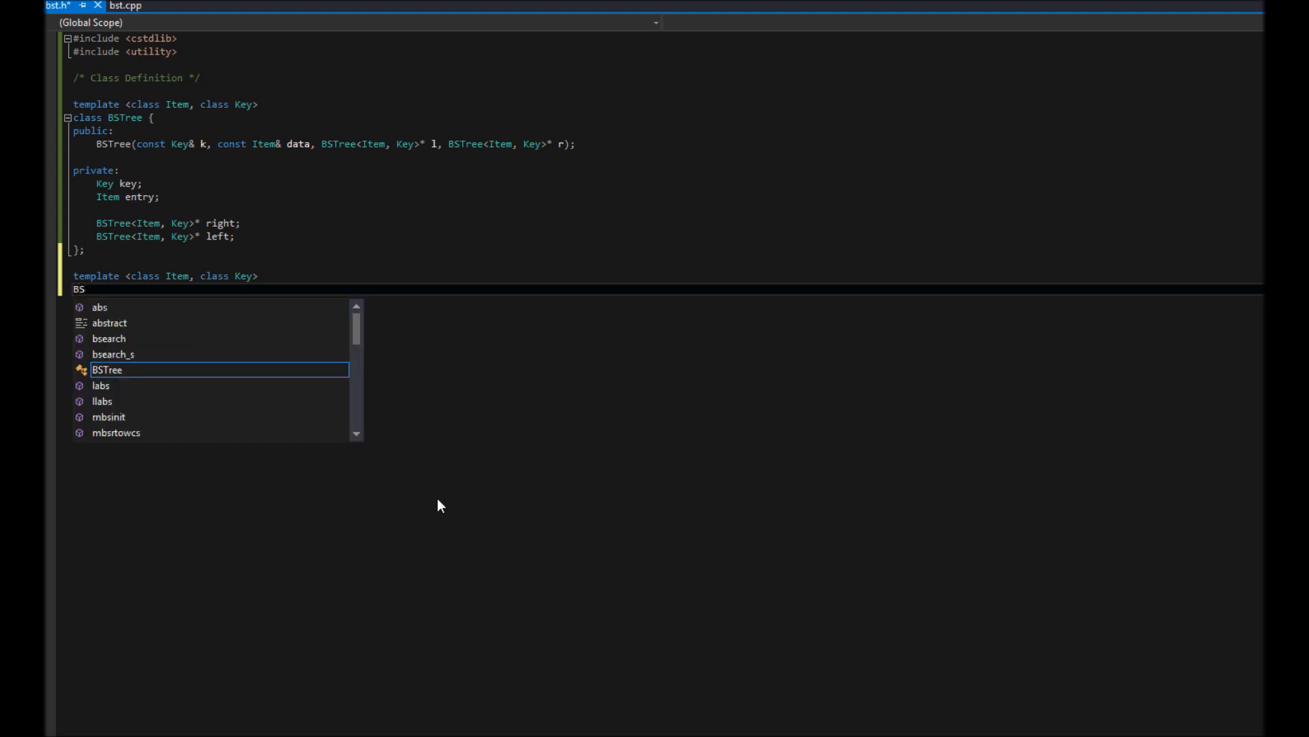
text(Tree)
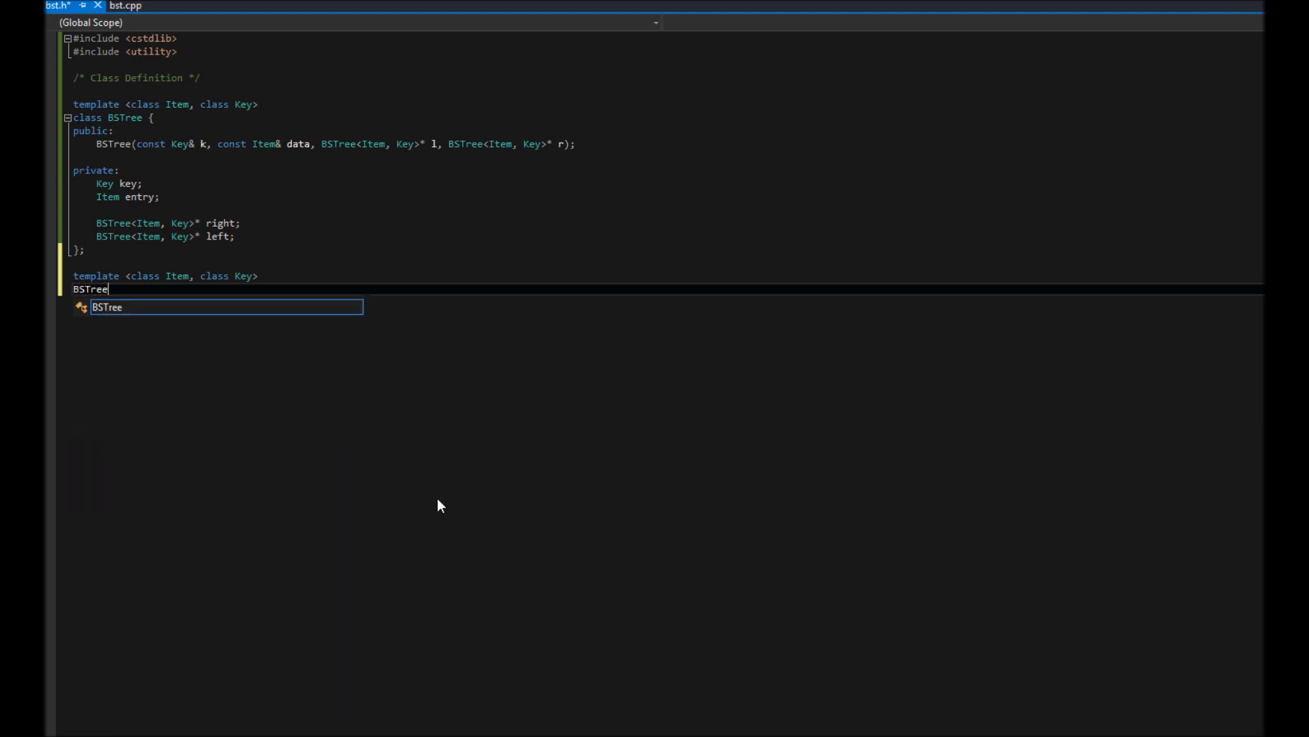
text(<Item, Key>)
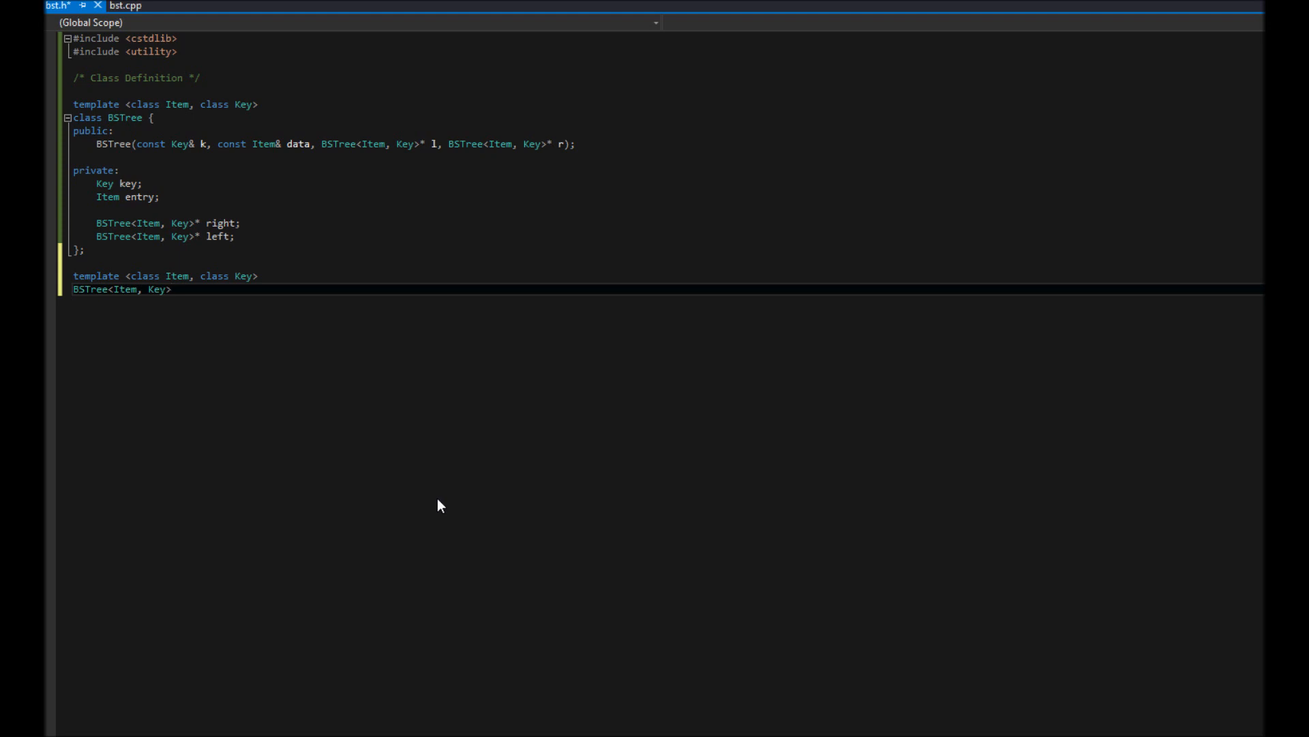
text(::BSTree)
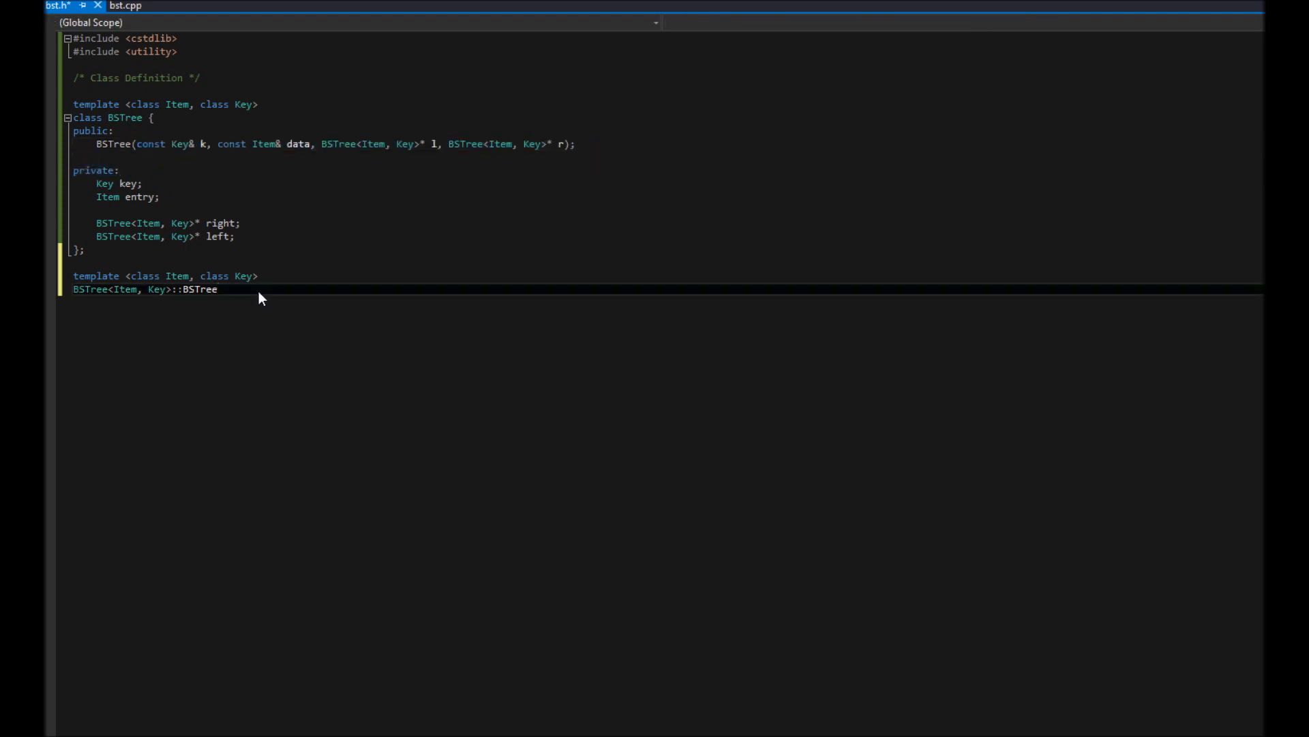
text(const Key& k, const Item& data, BSTree<Item, Key>* l, BSTree<Item, Key>* r);)
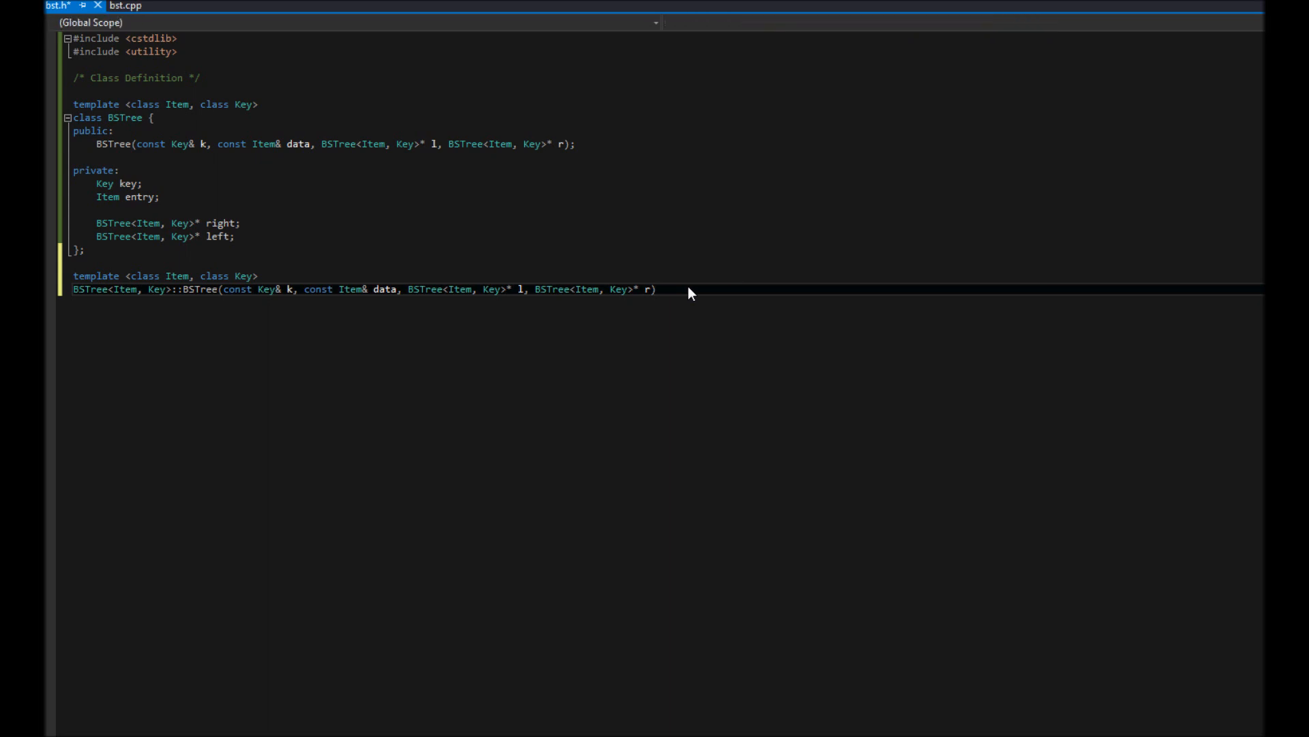
Add an empty constructor body and defaults data = Item(), l = NULL, r = NULL.
text({)
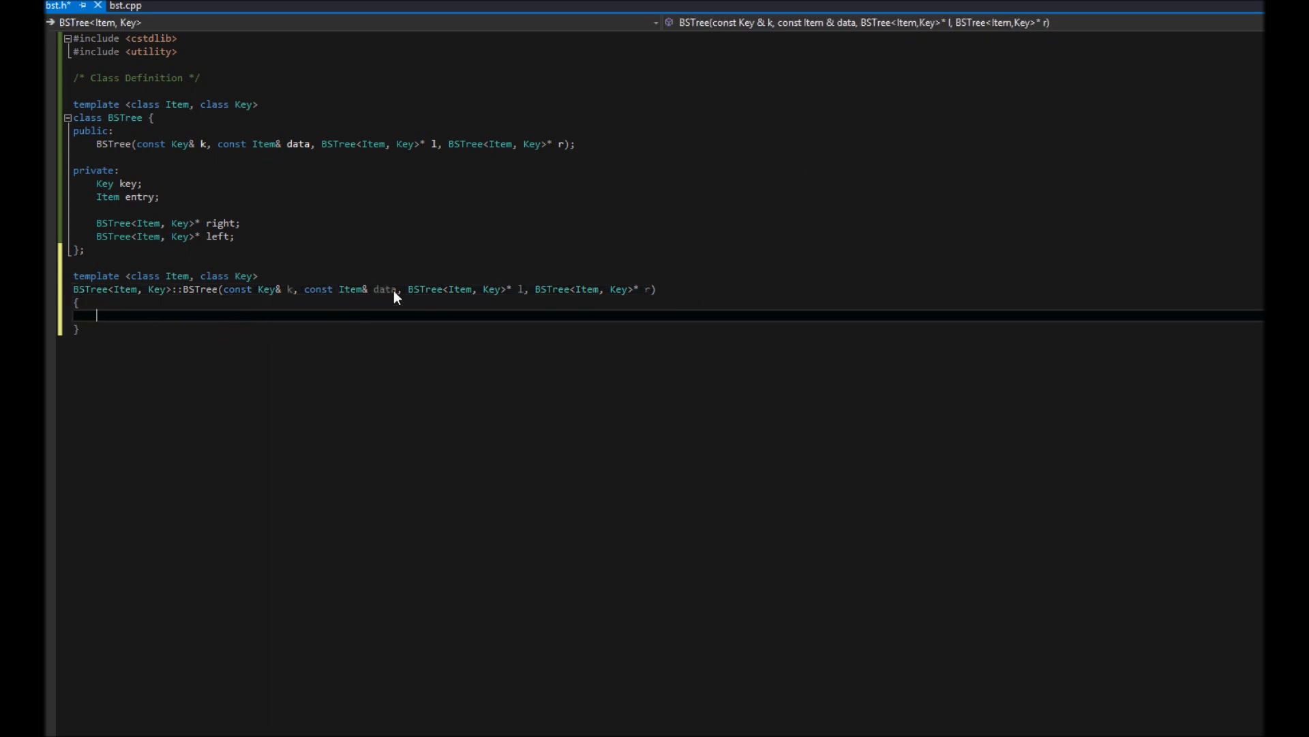
mouse_move(385, 290)
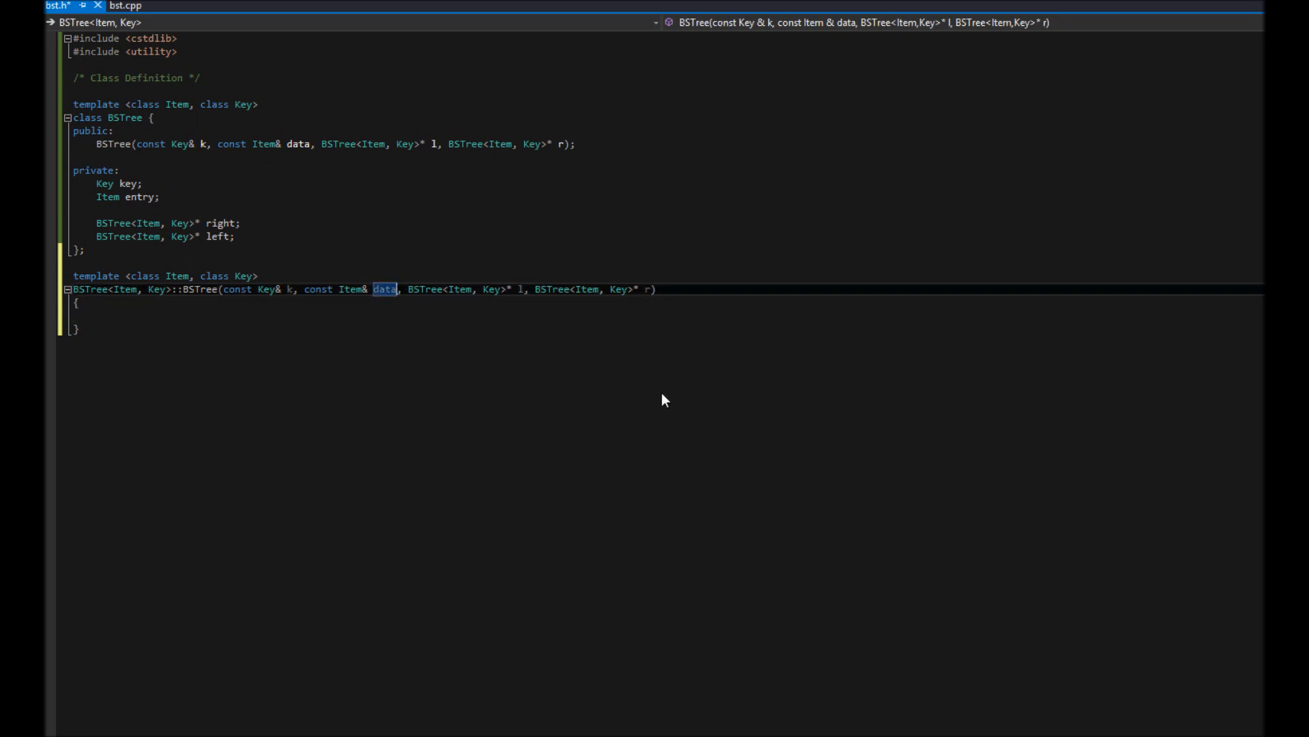
text(= Item()
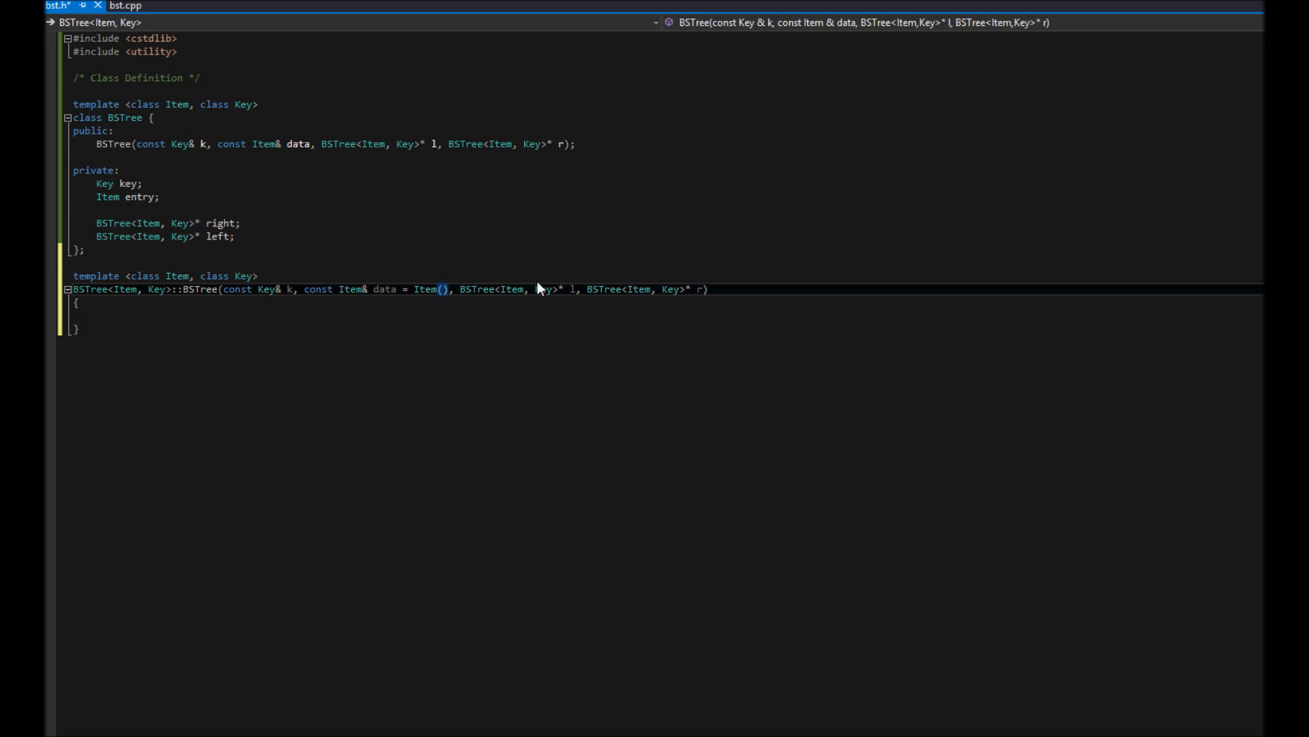
mouse_move(570, 289)
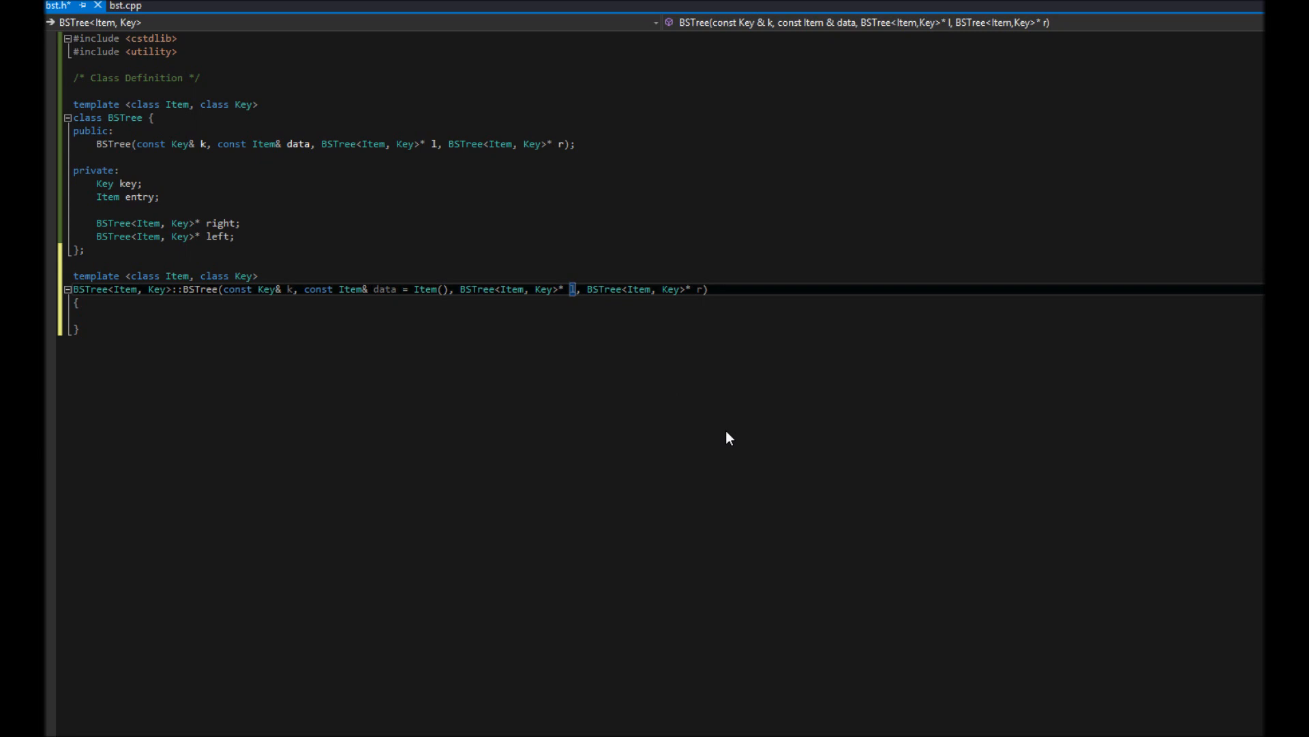
text(= NULL)
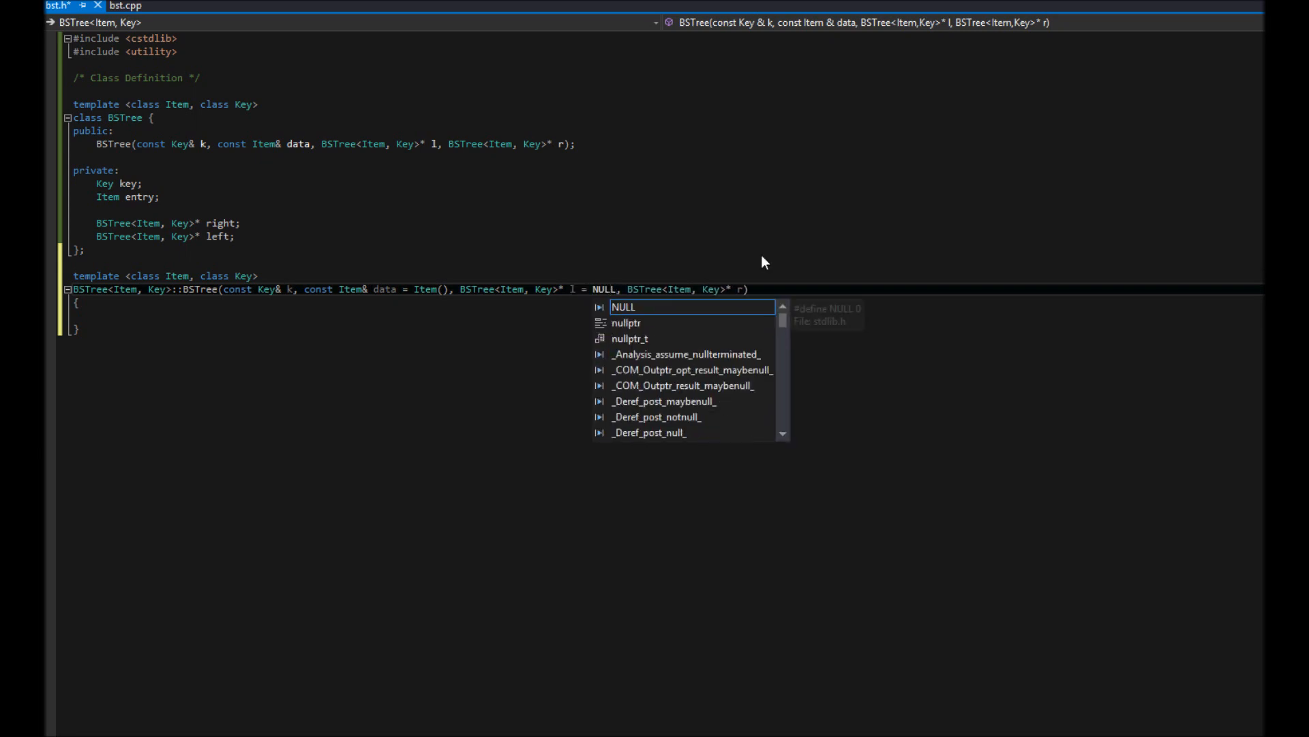
text(NULL)
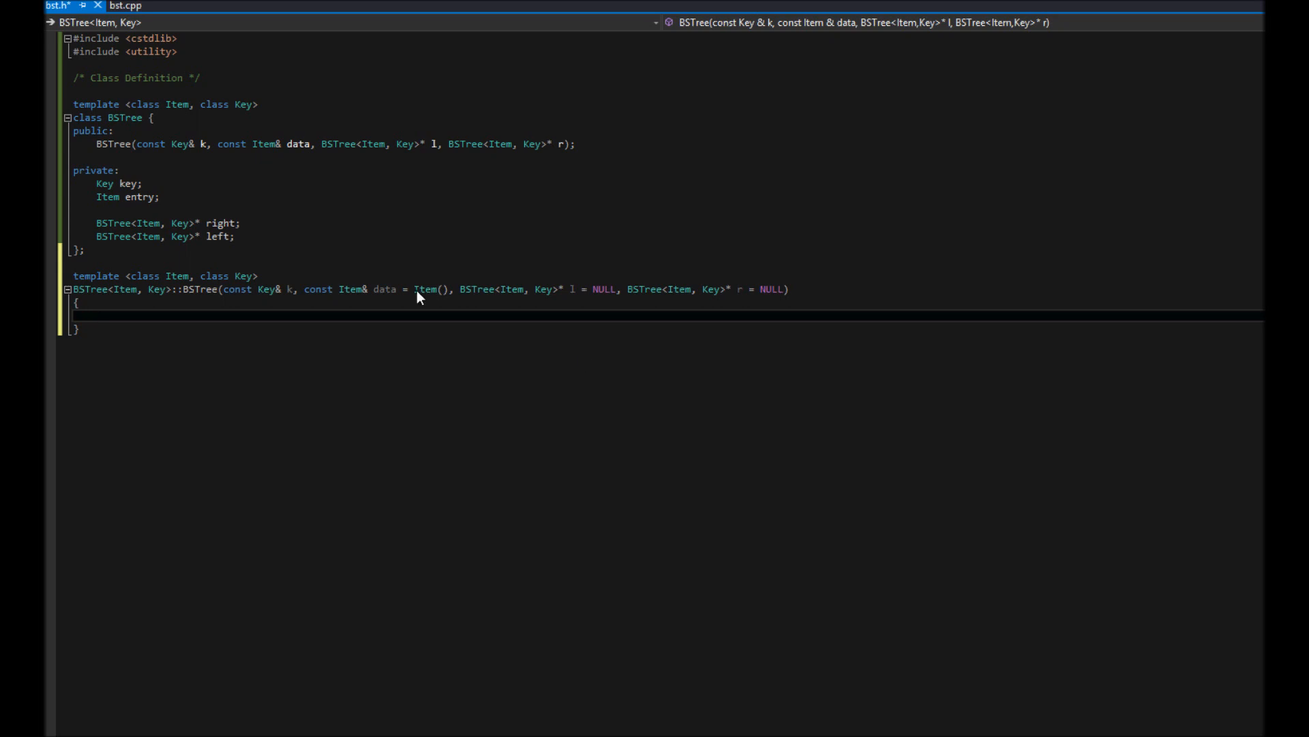
mouse_move(401, 299)
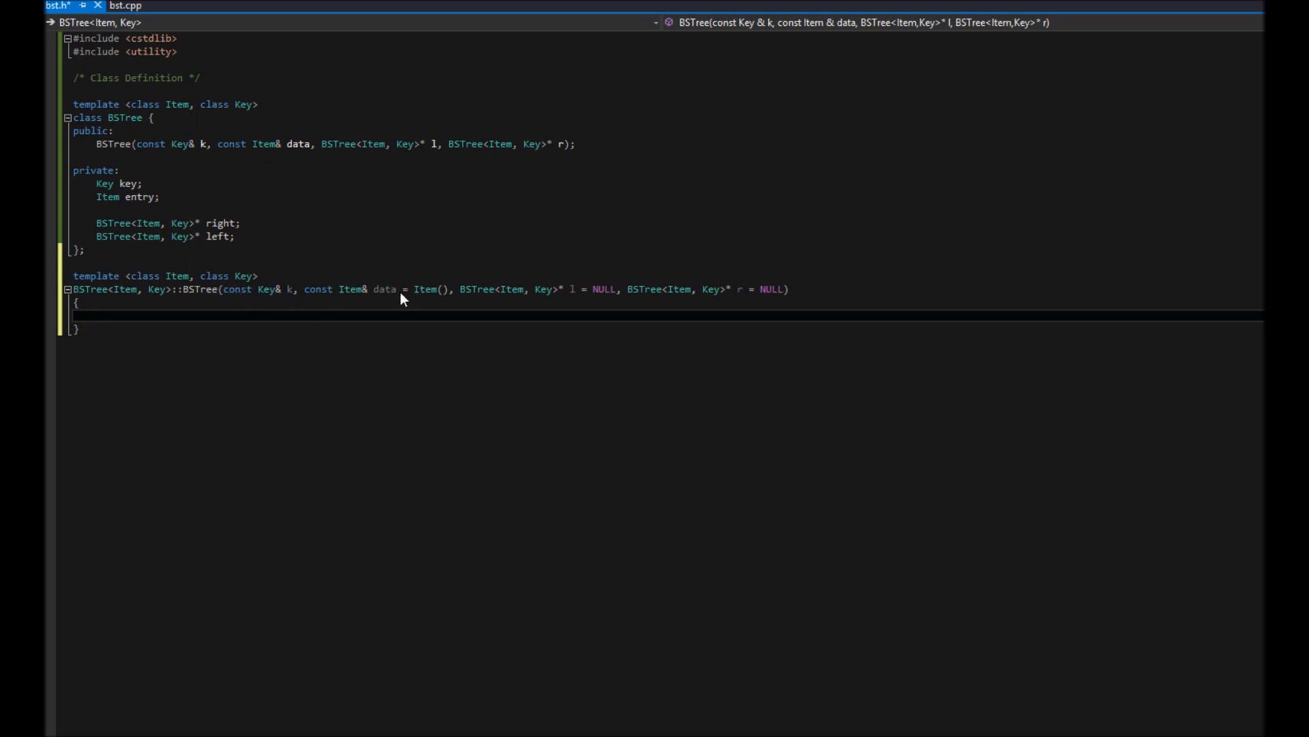
mouse_move(426, 290)
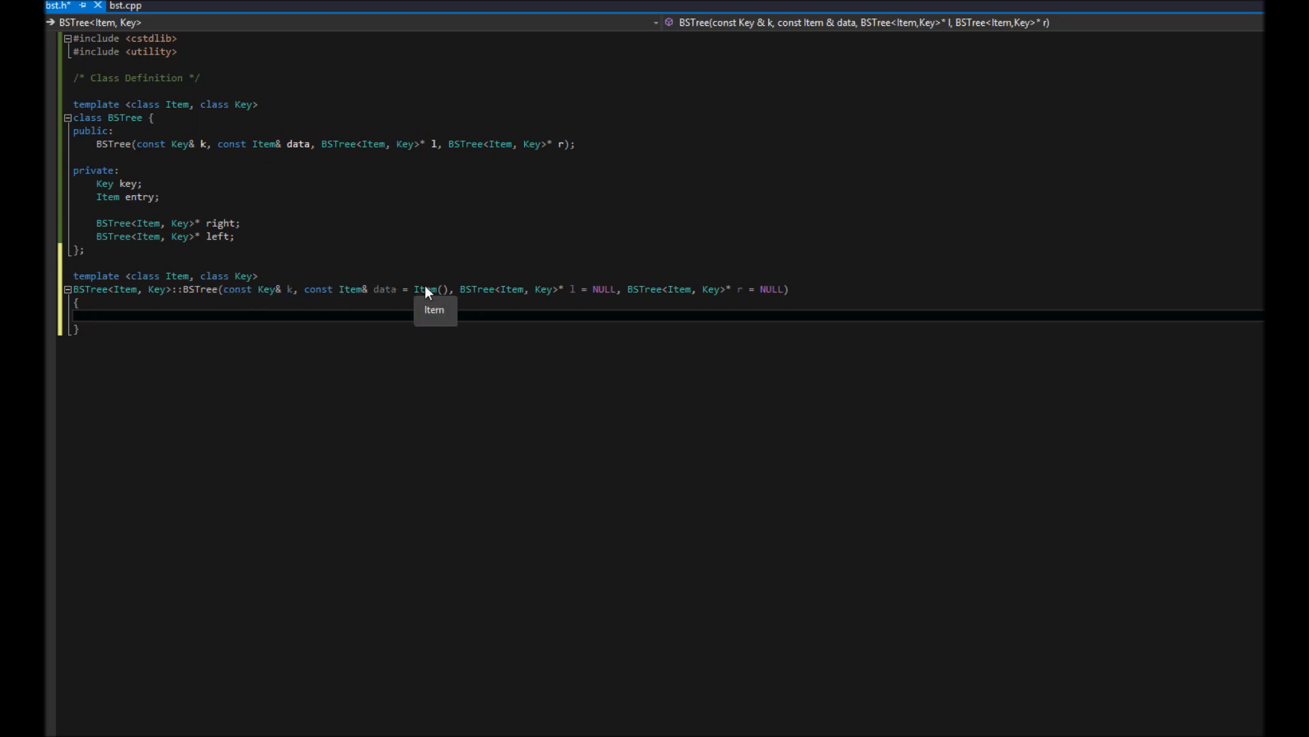
mouse_move(576, 301)
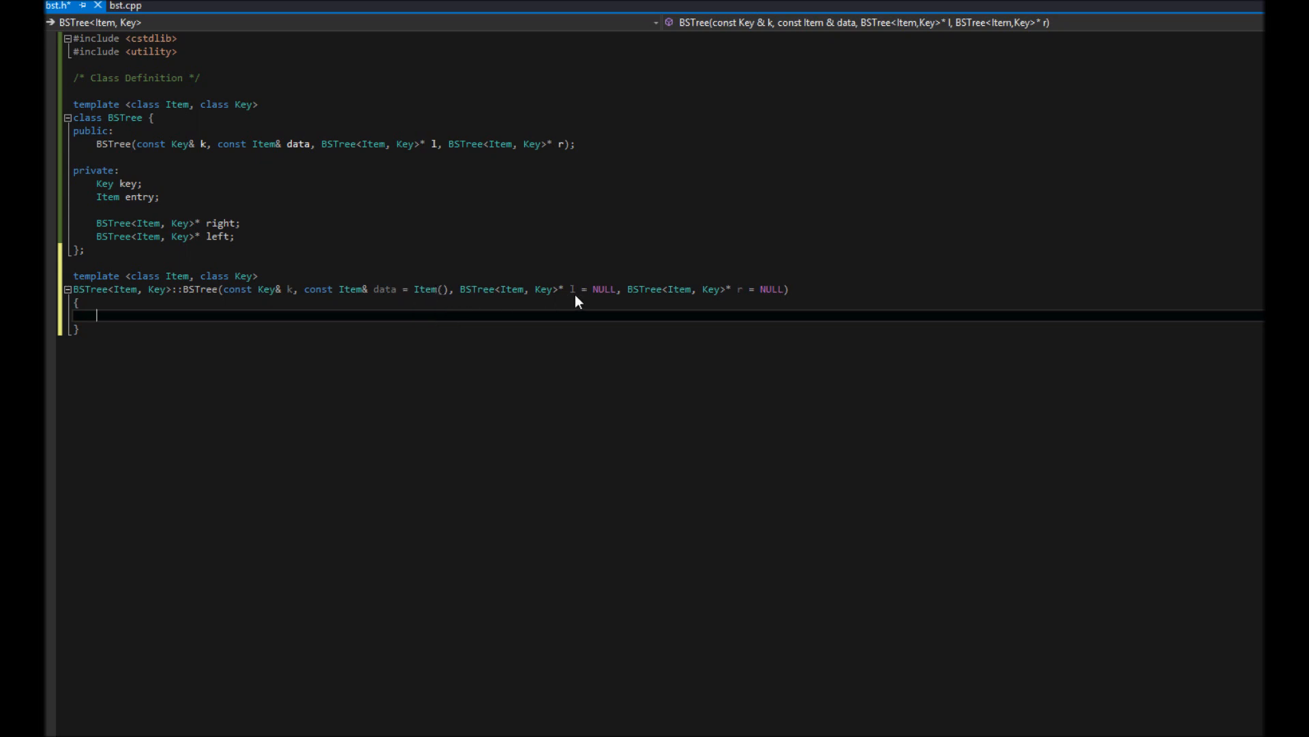
mouse_move(791, 302)
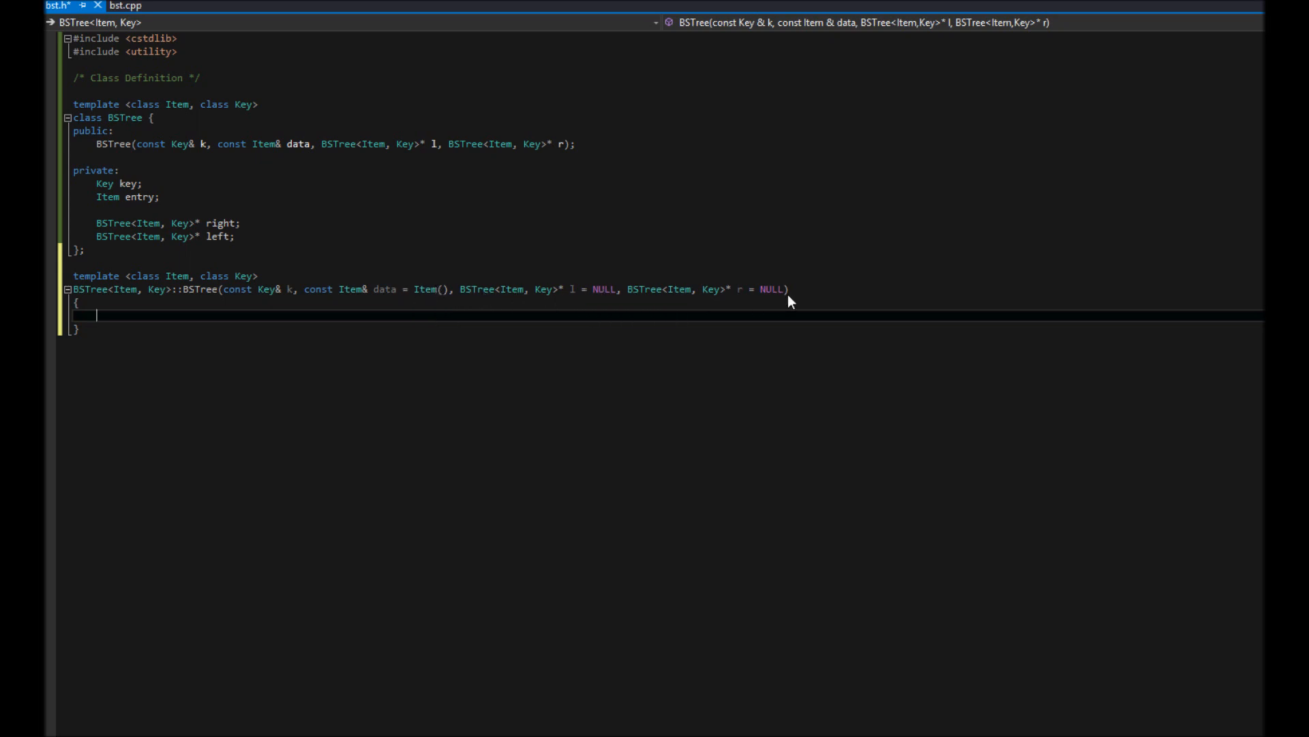
mouse_move(677, 354)
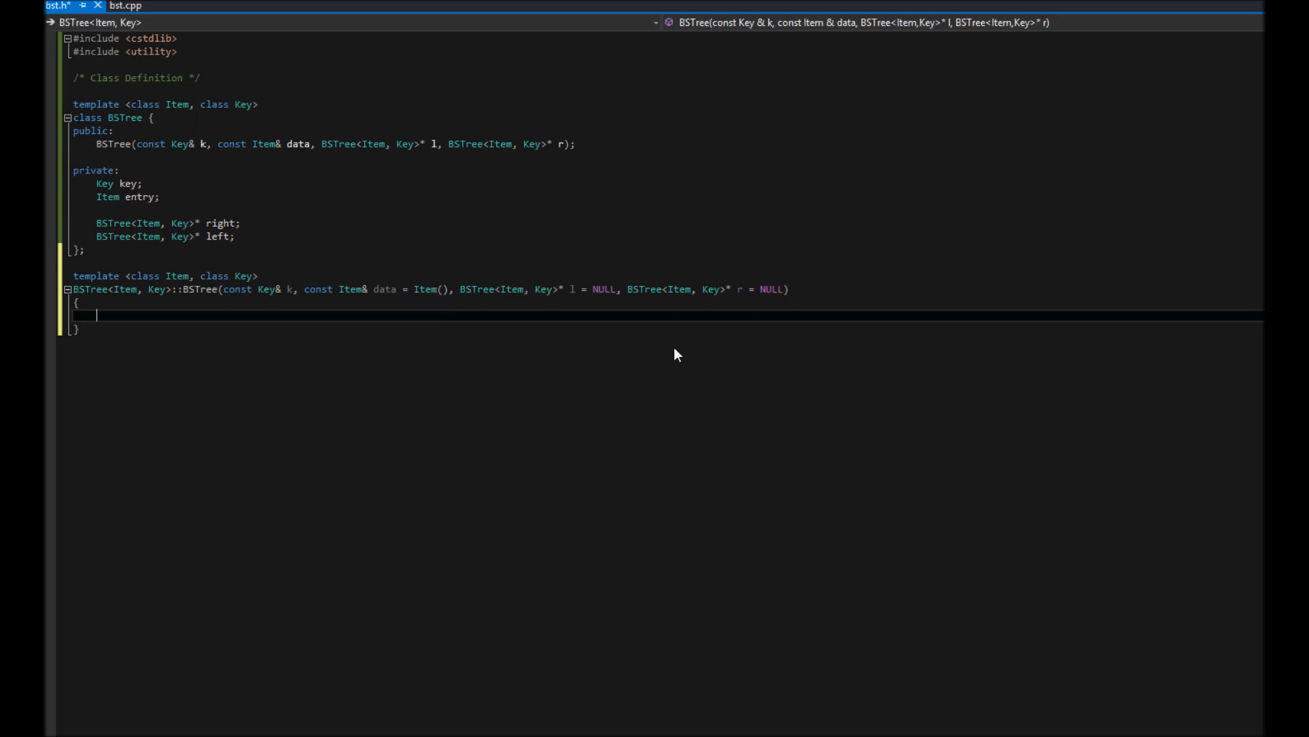
Fill the constructor body with key = k, entry = data, left = l, right = r.
text(key)
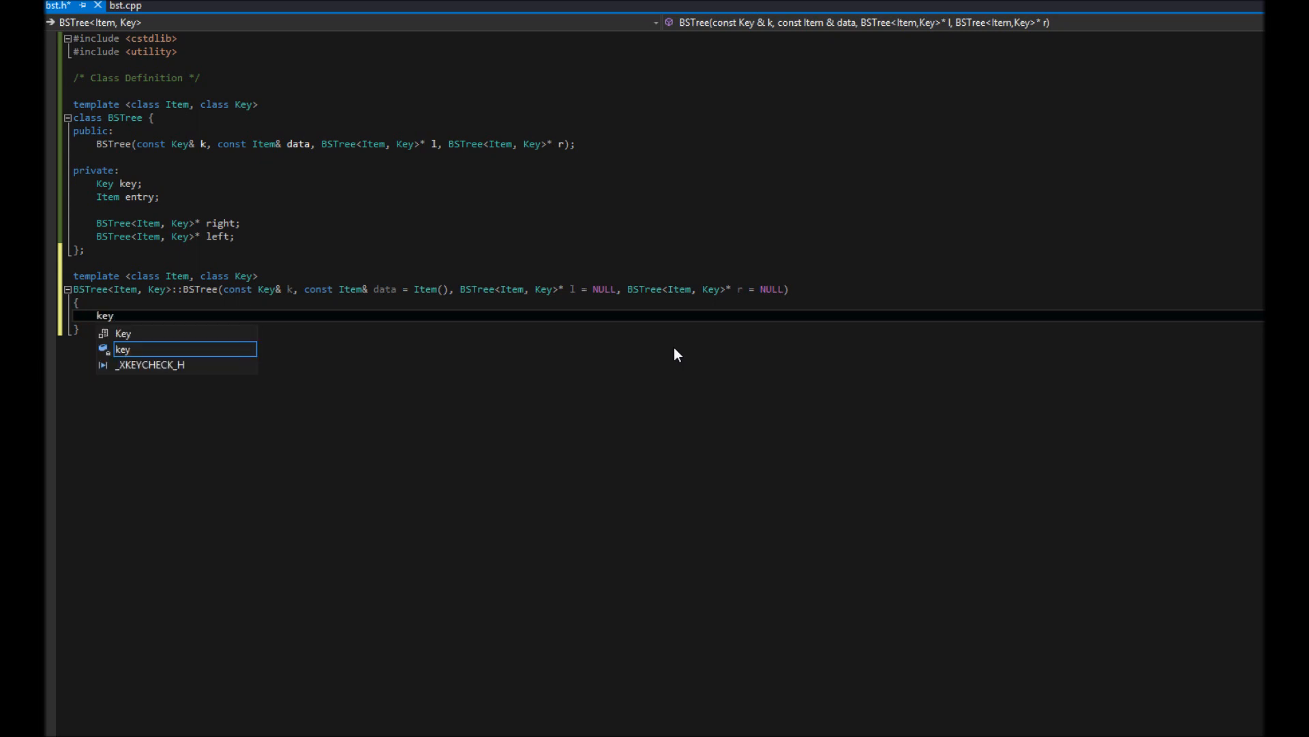
text(= k;)
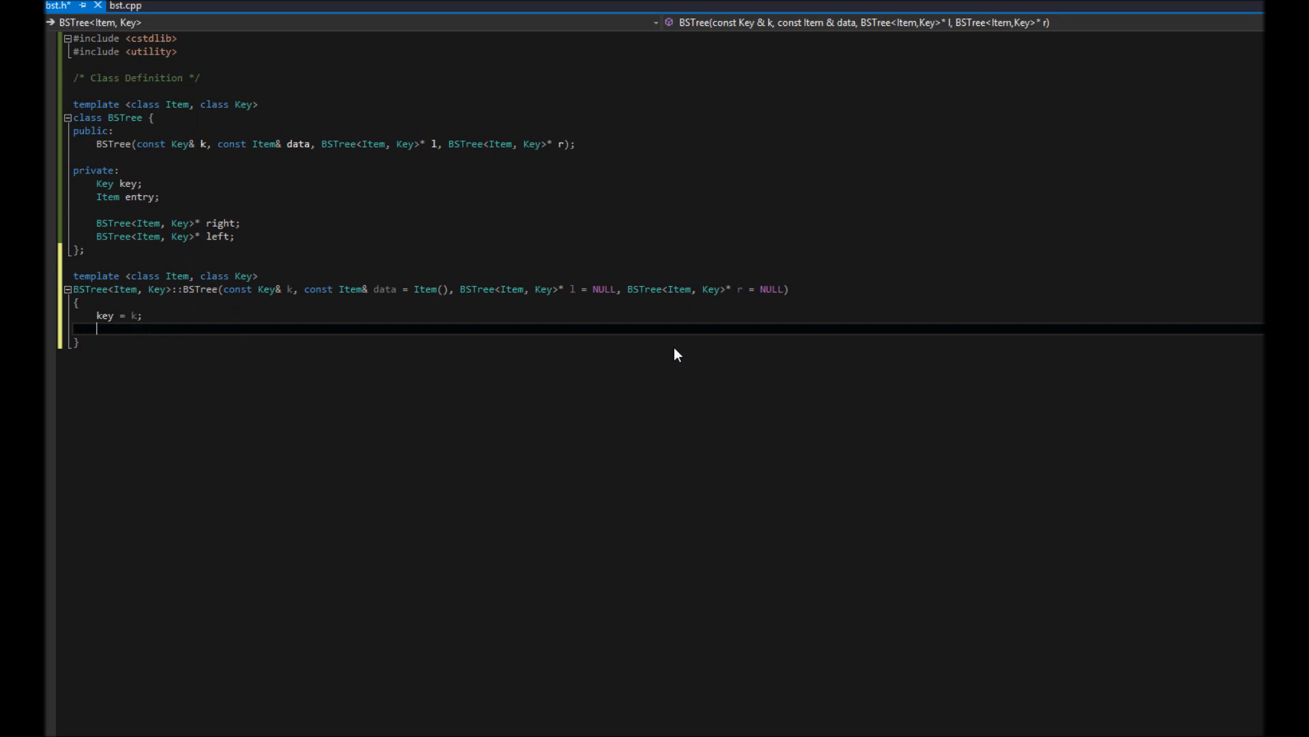
text(ent)
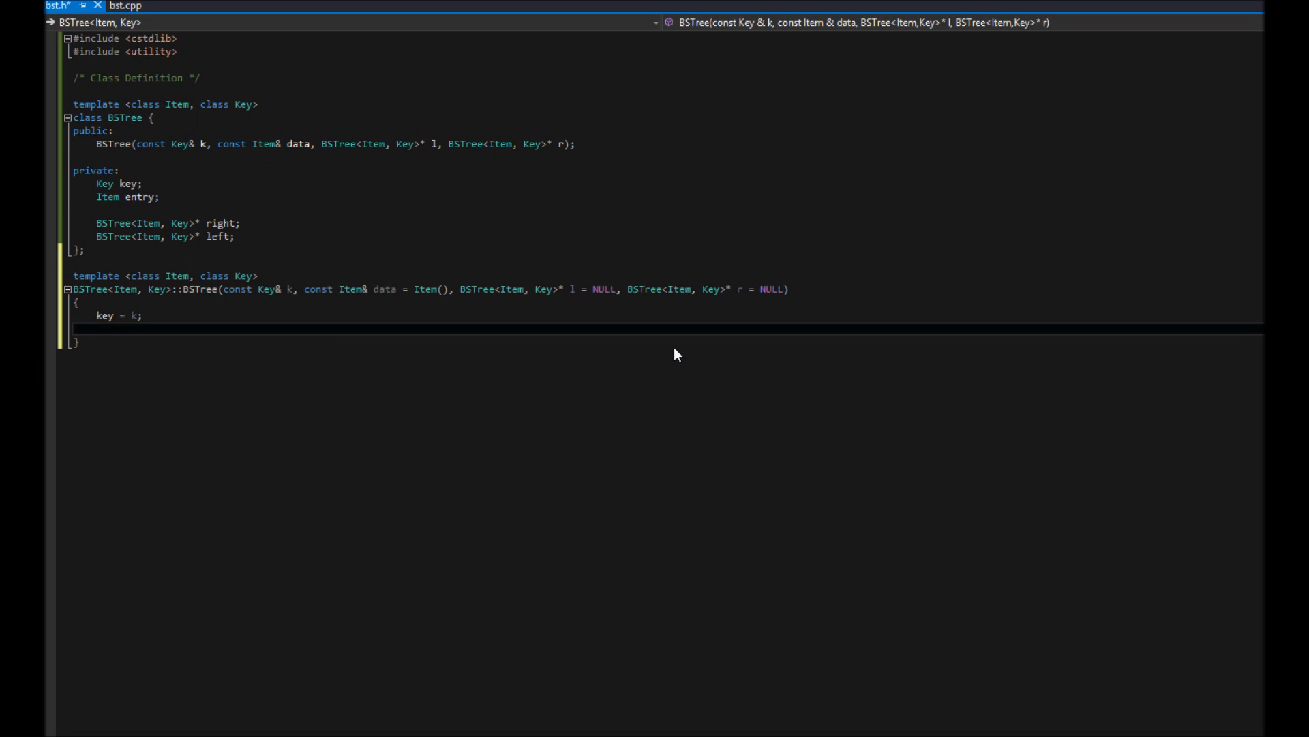
text(entry = data;)
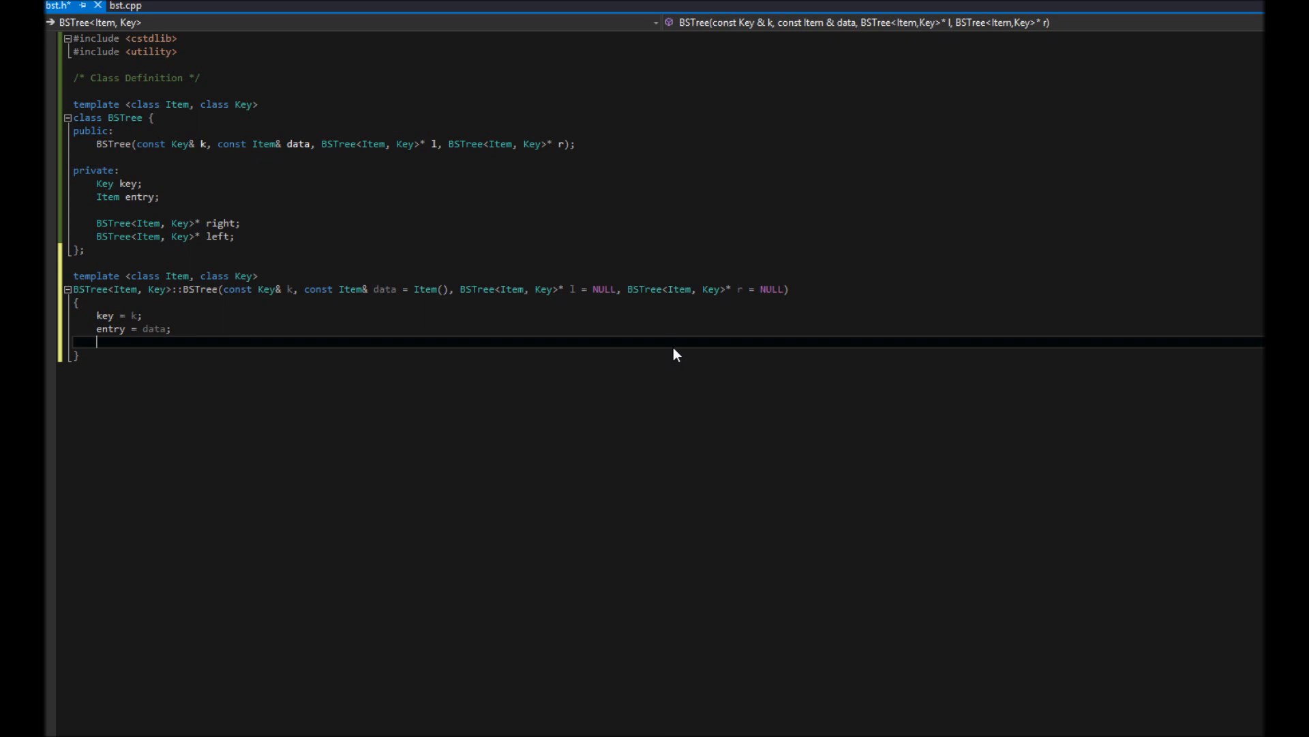
mouse_move(398, 404)
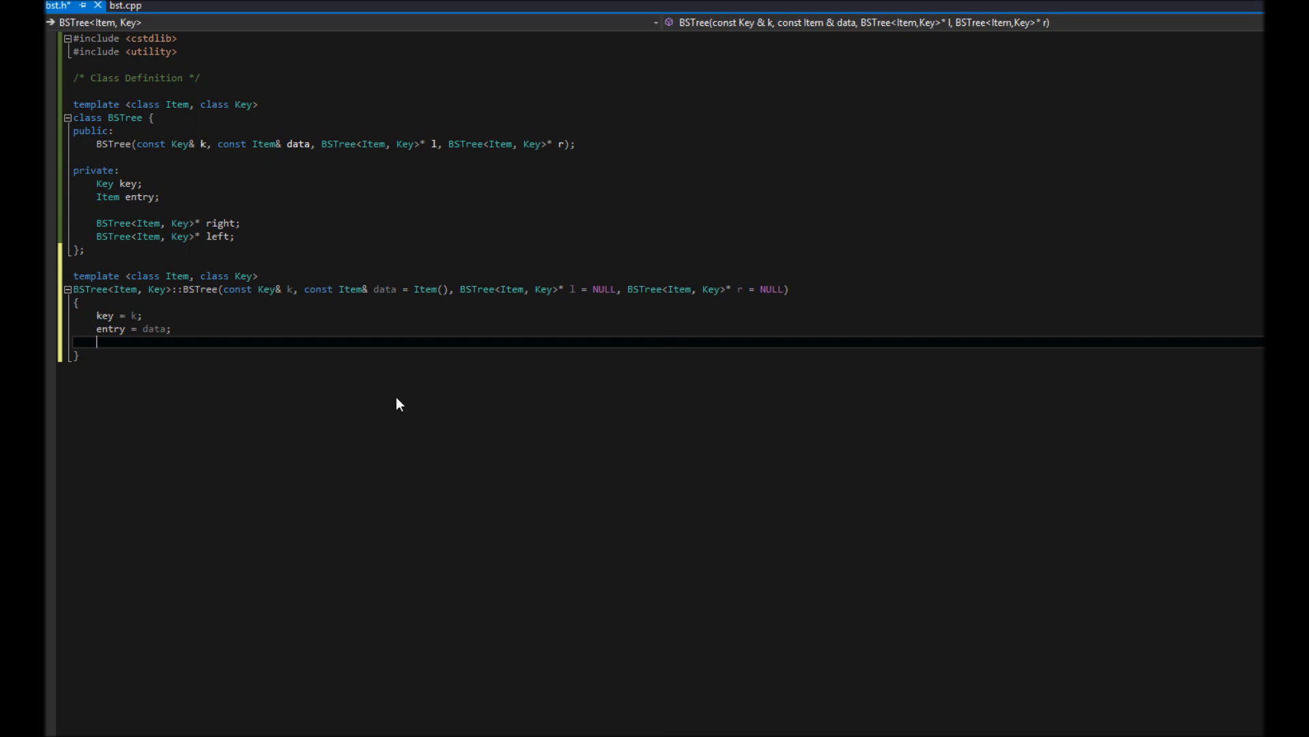
text(left =)
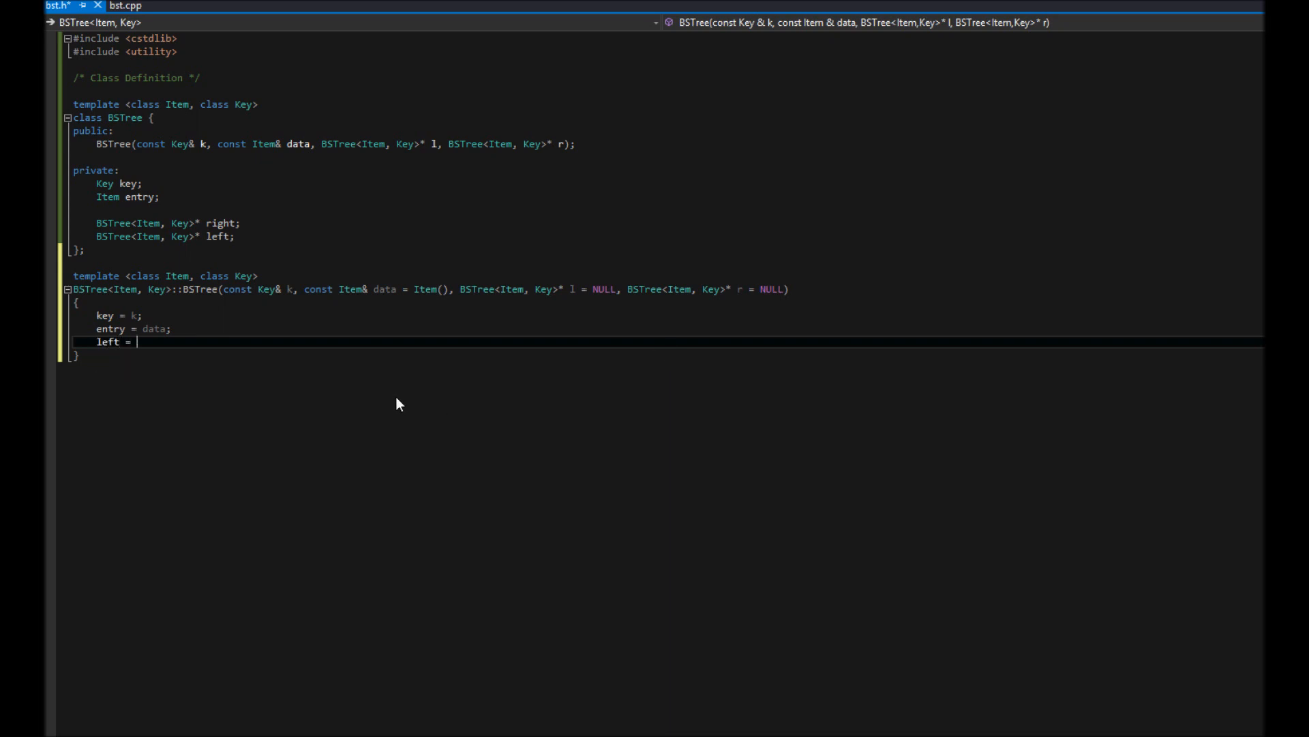
text(l;)
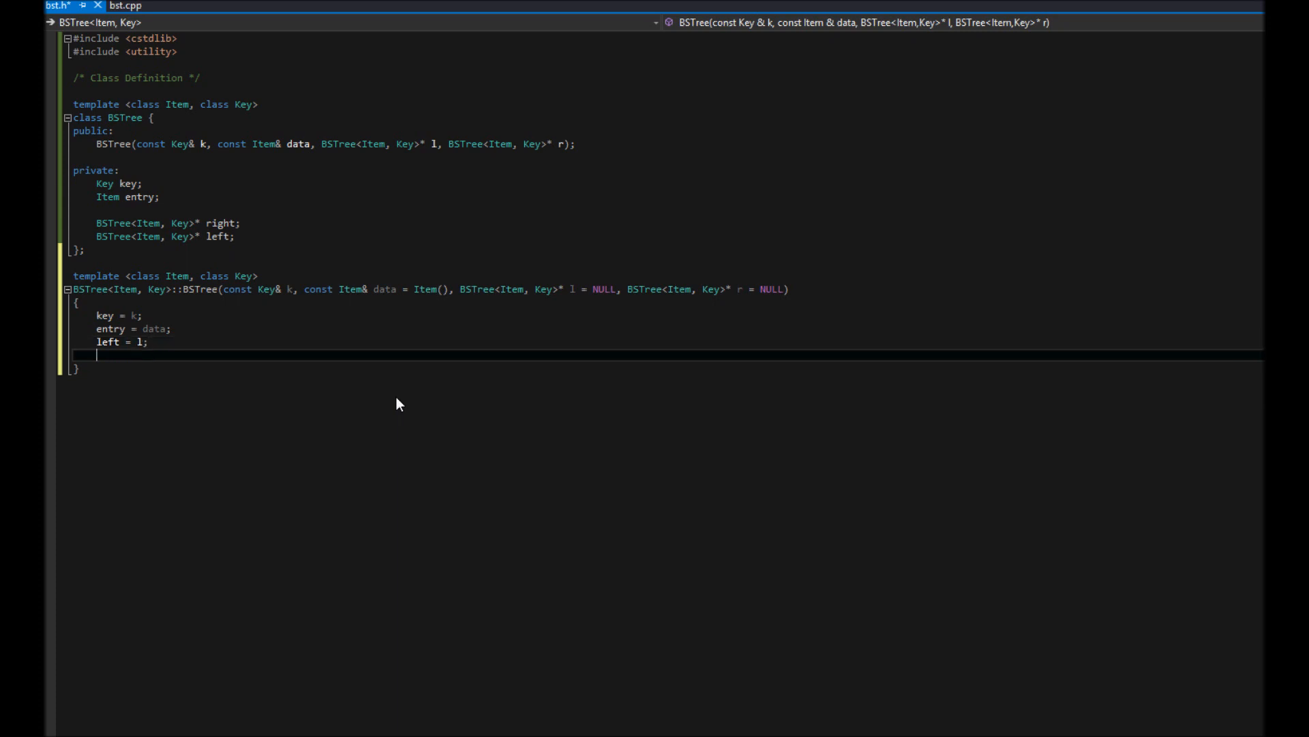
text(right)
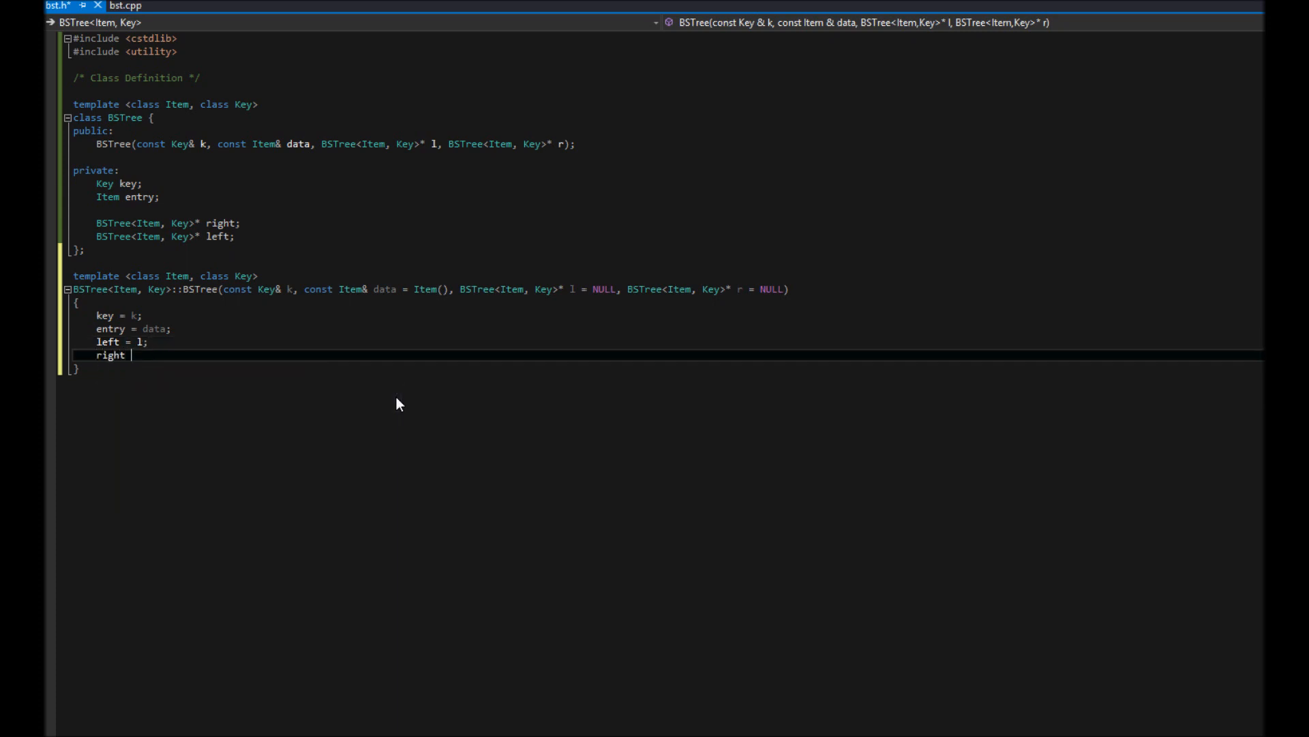
text(= r;)
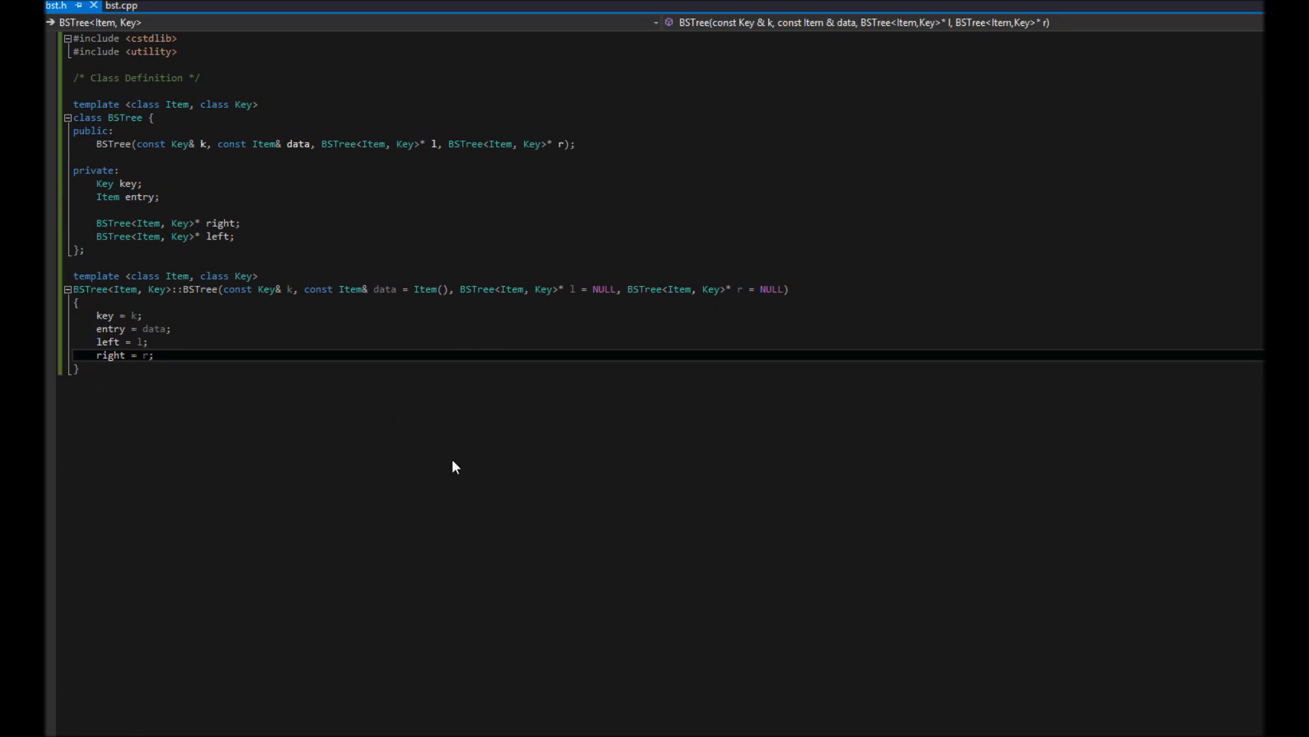
mouse_move(137, 387)
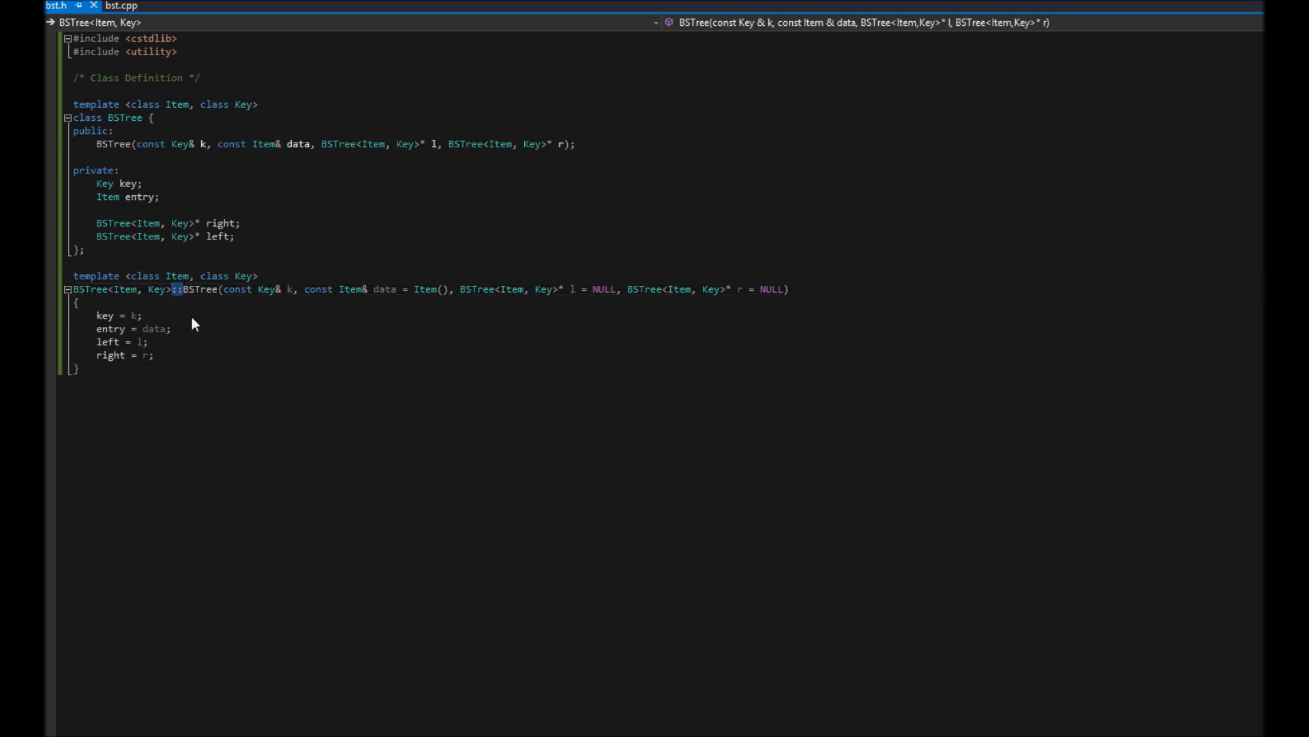
mouse_move(79, 282)
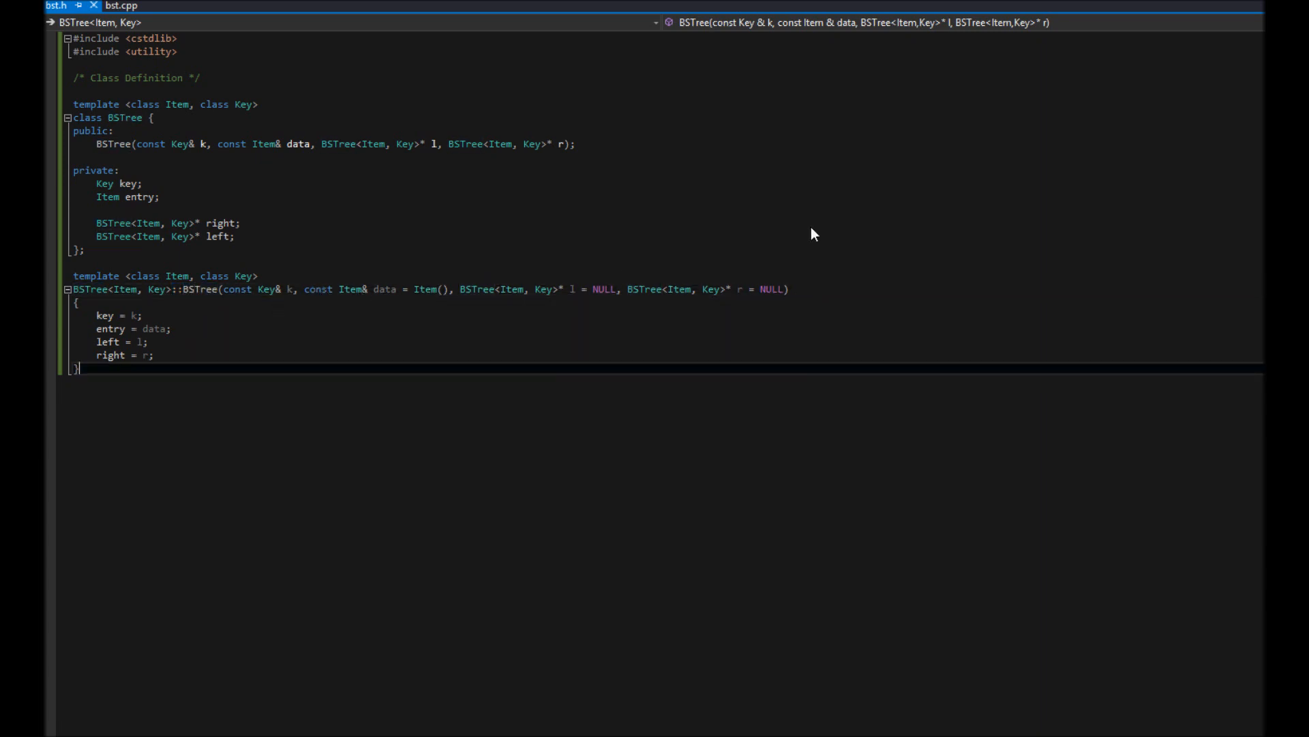
mouse_move(350, 187)
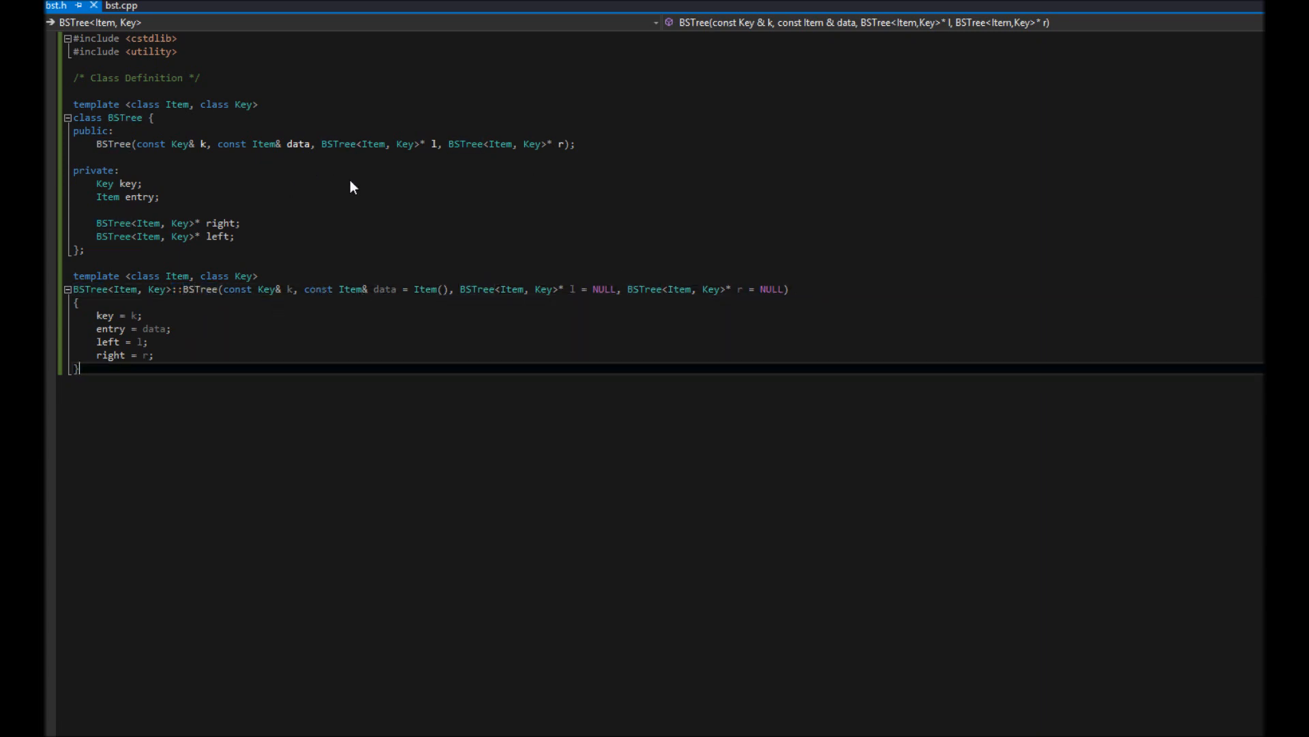
mouse_move(582, 153)
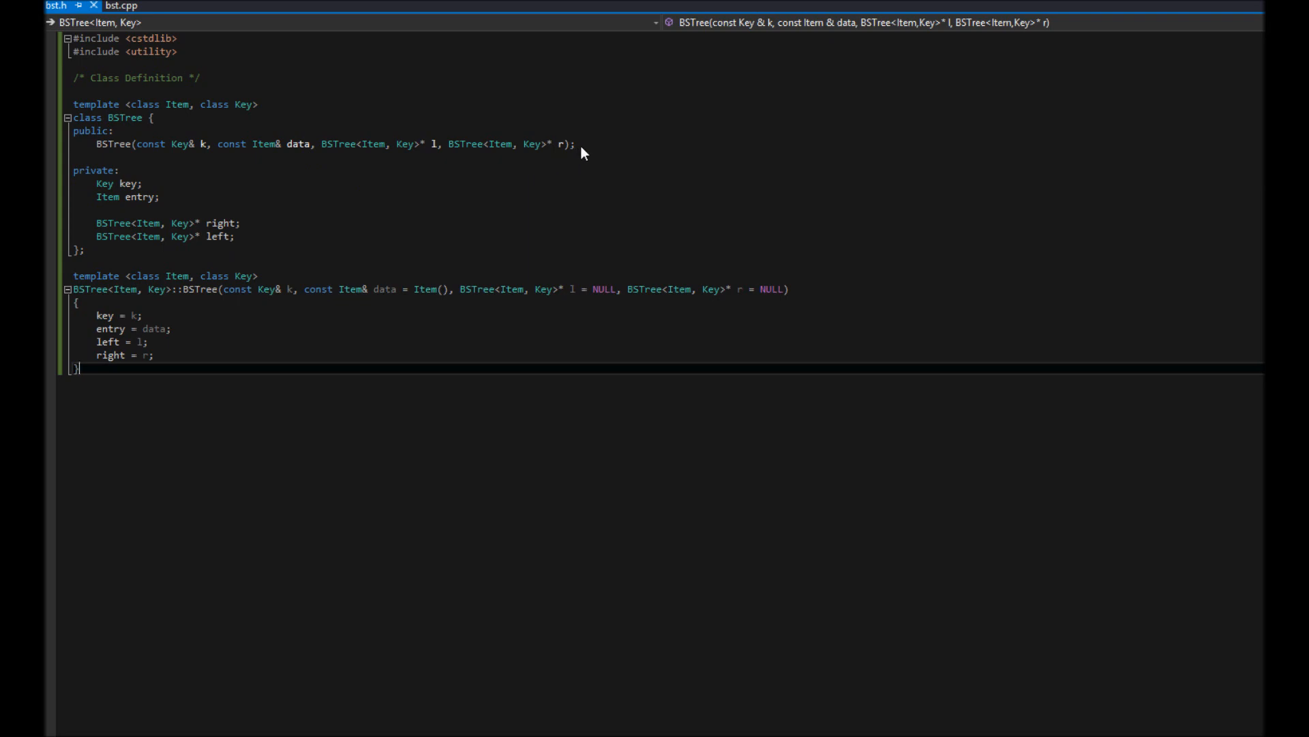